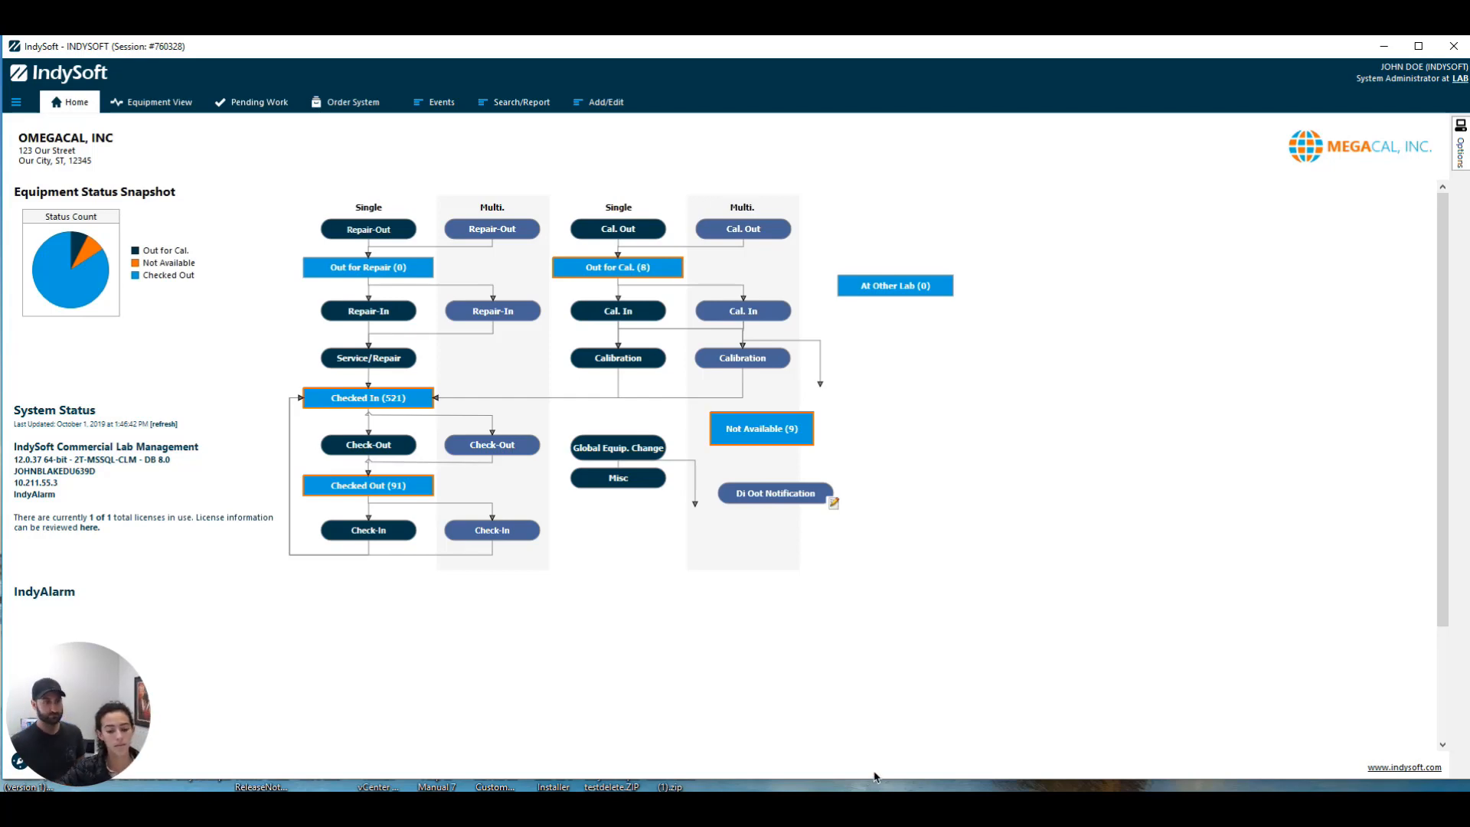
pyautogui.moveTo(930, 259)
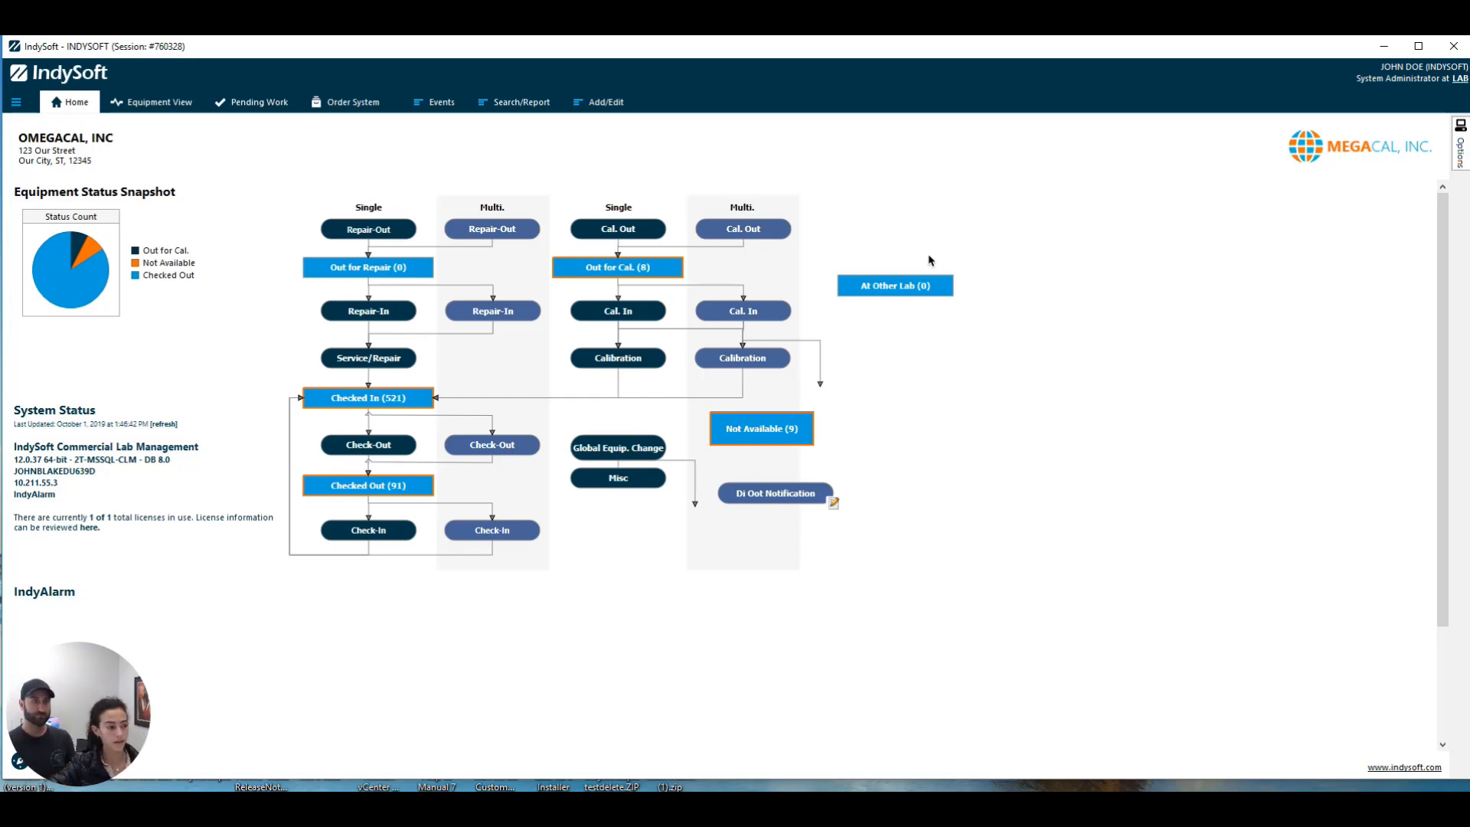
pyautogui.moveTo(1011, 259)
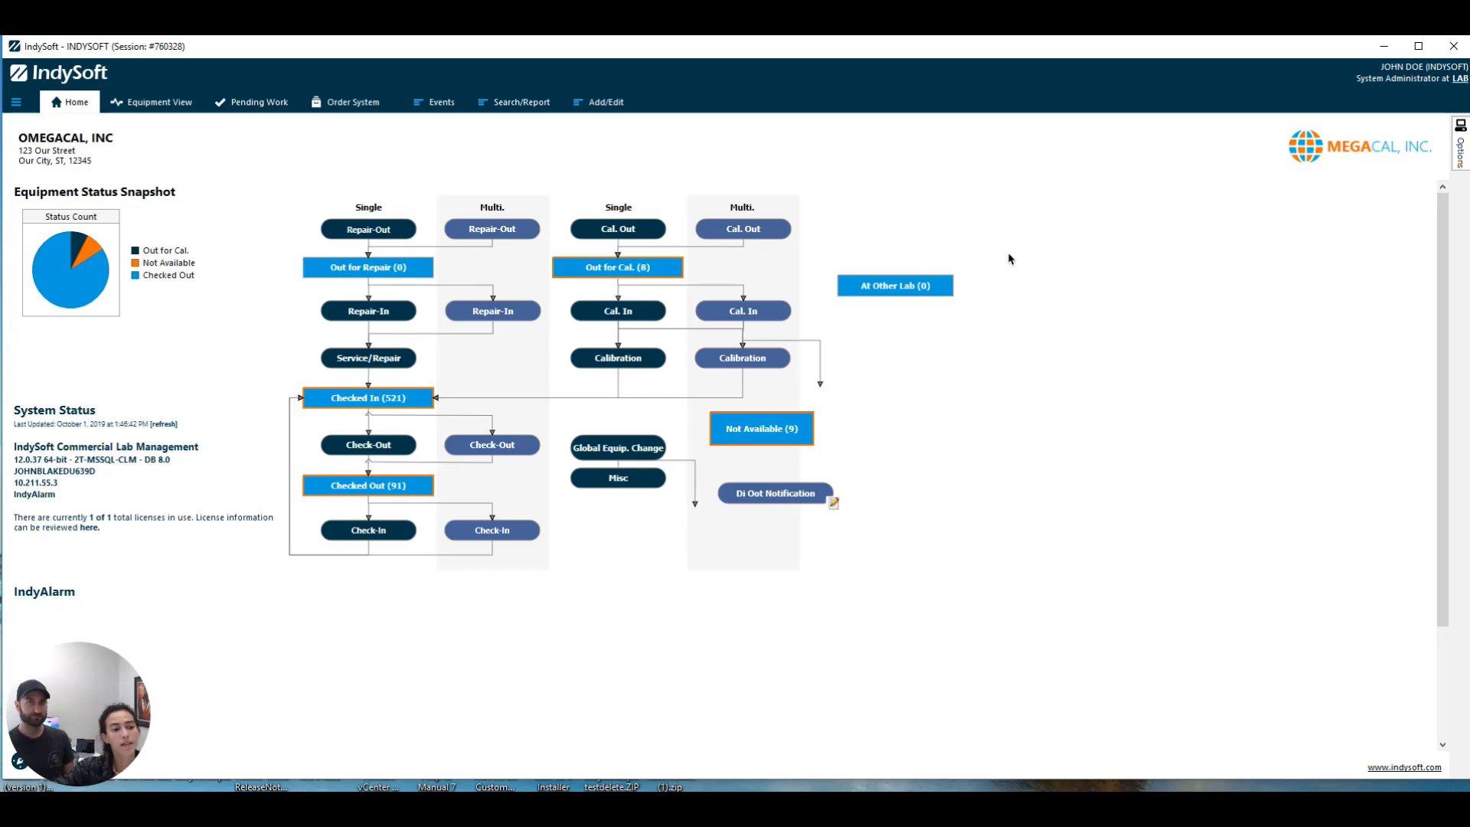
pyautogui.moveTo(604, 112)
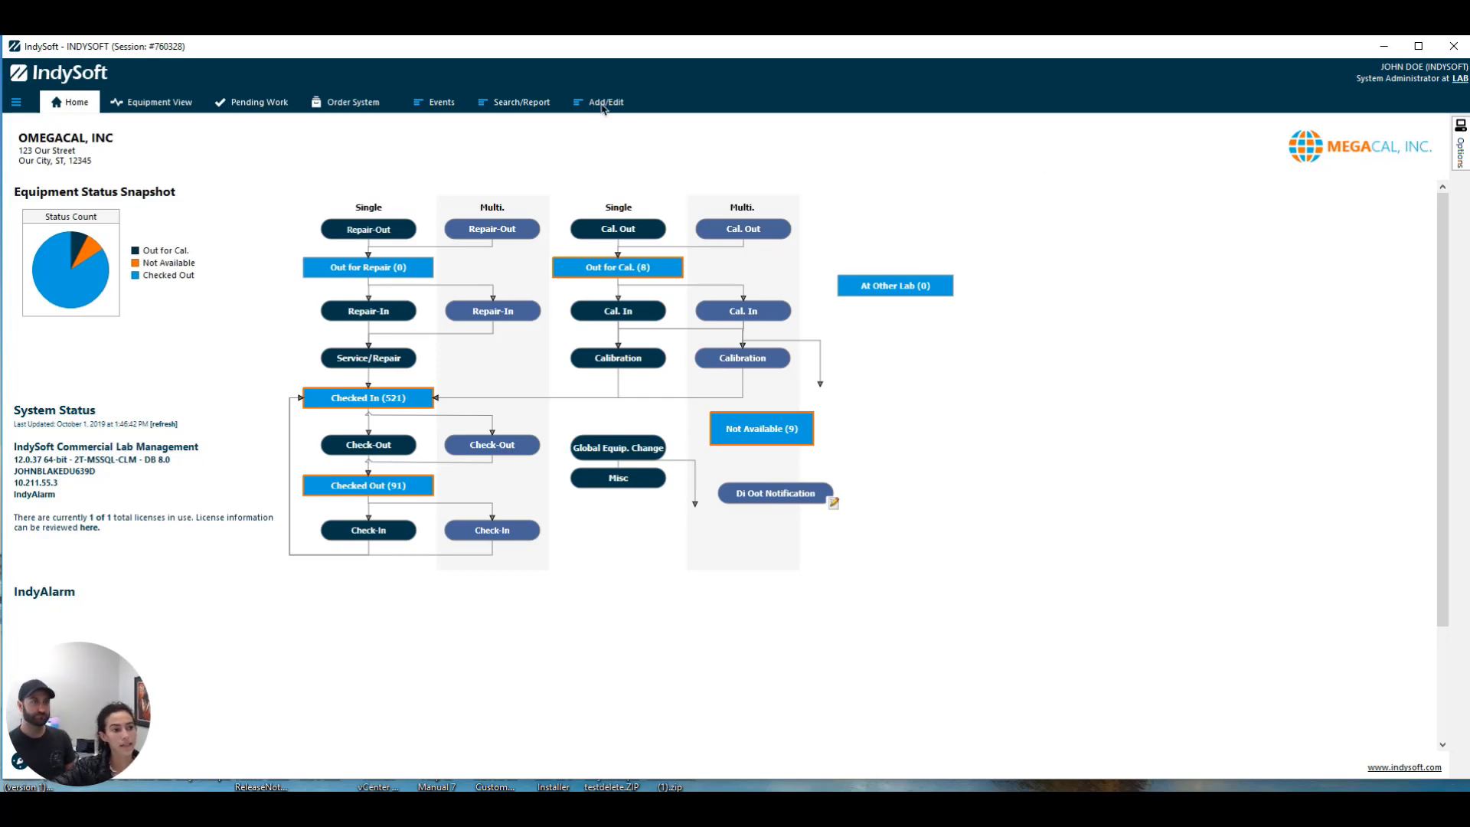
# - Bring up the Add/Edit Documents library, empty for company ABC
pyautogui.click(607, 101)
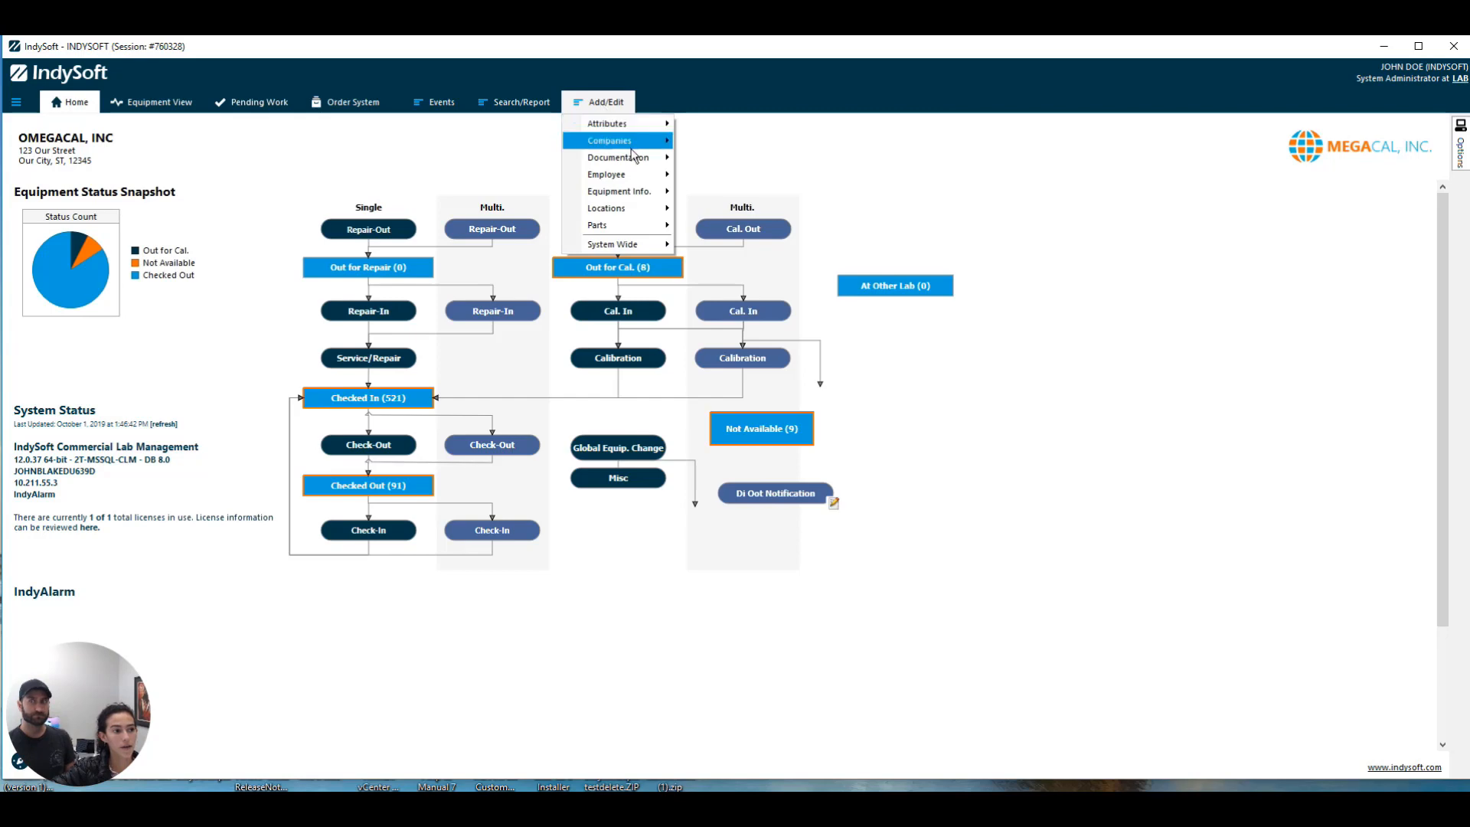
pyautogui.moveTo(618, 156)
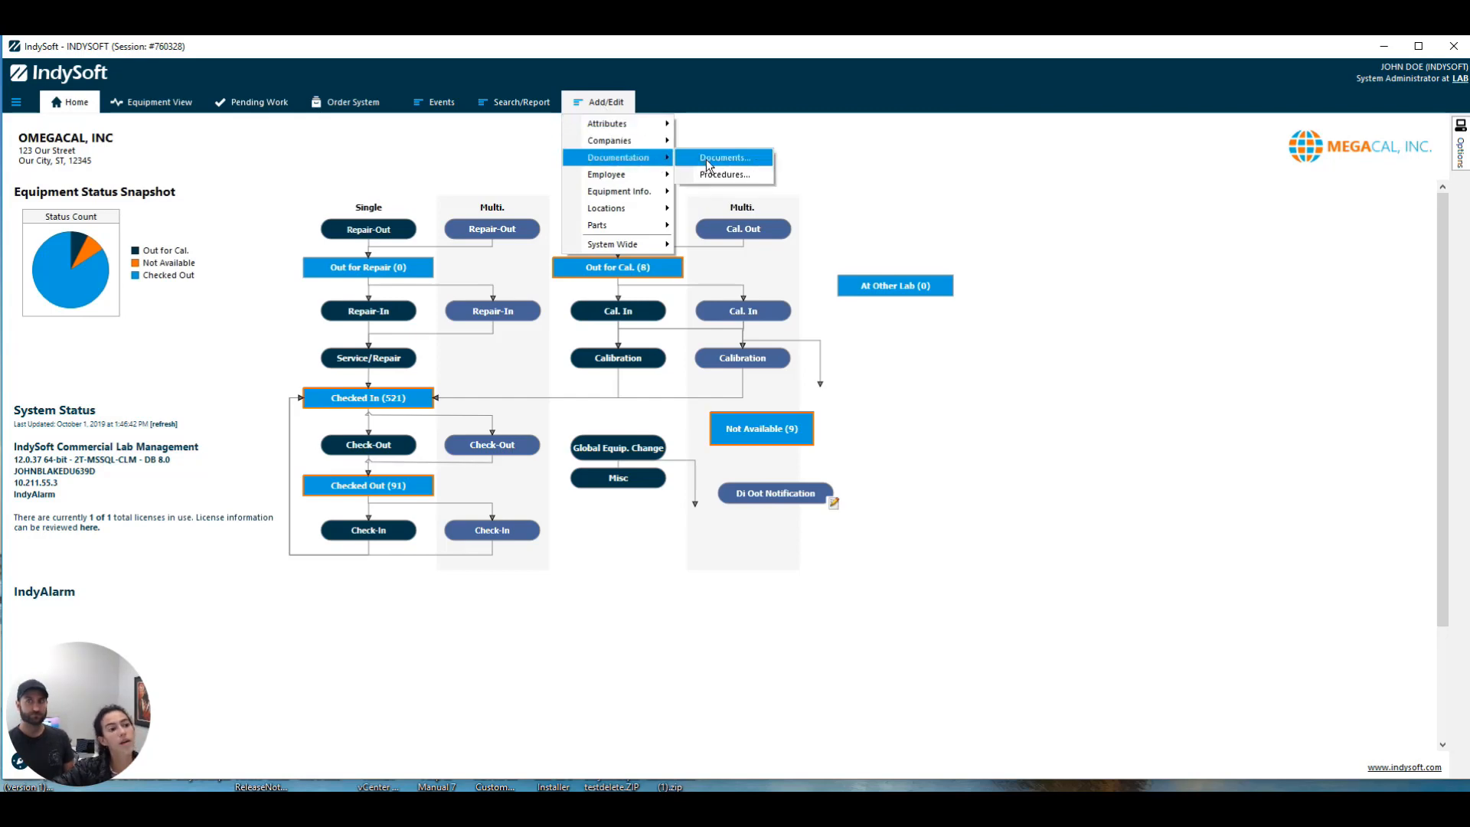
pyautogui.click(721, 156)
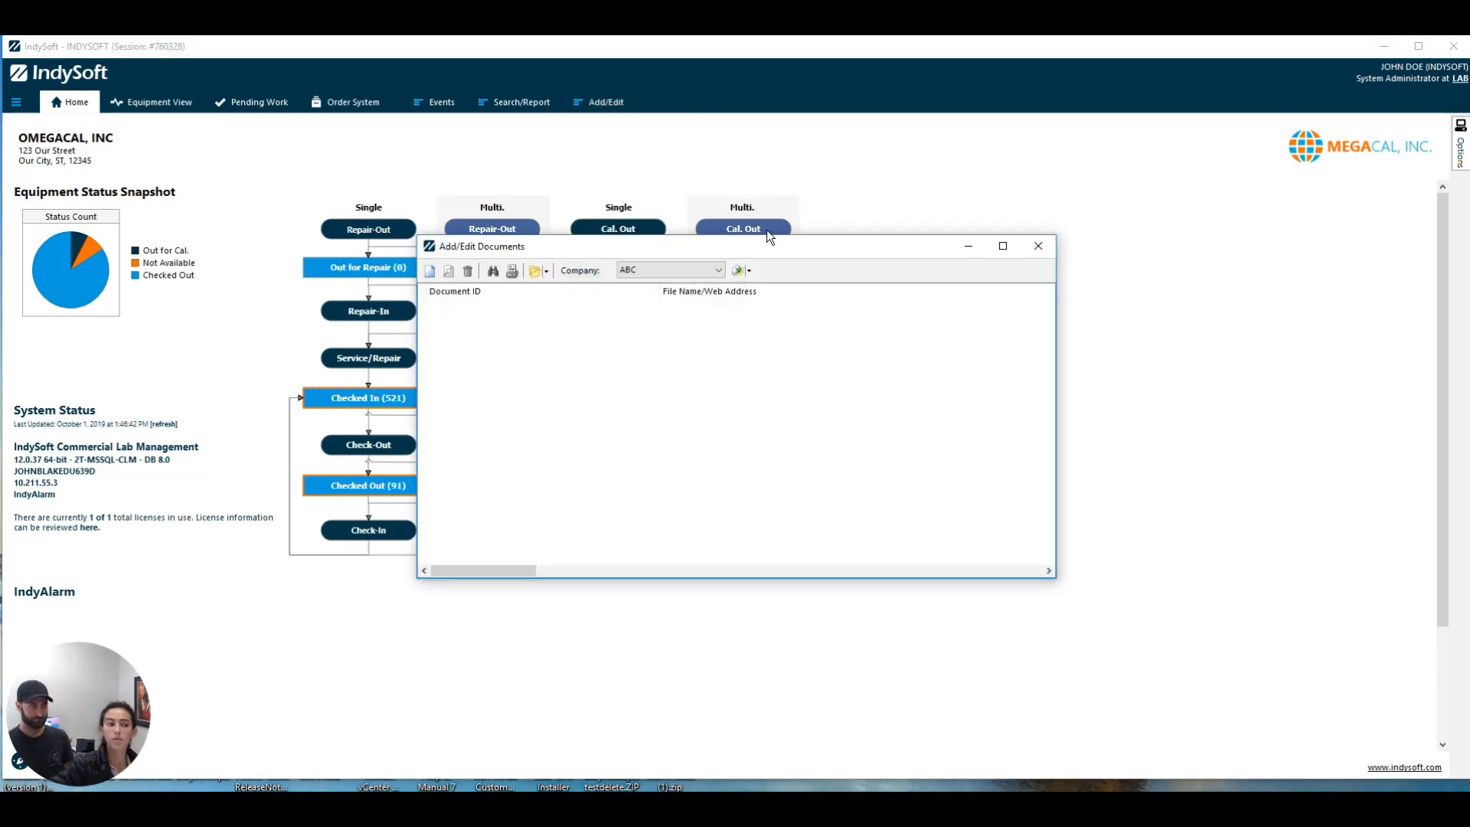
pyautogui.moveTo(640, 466)
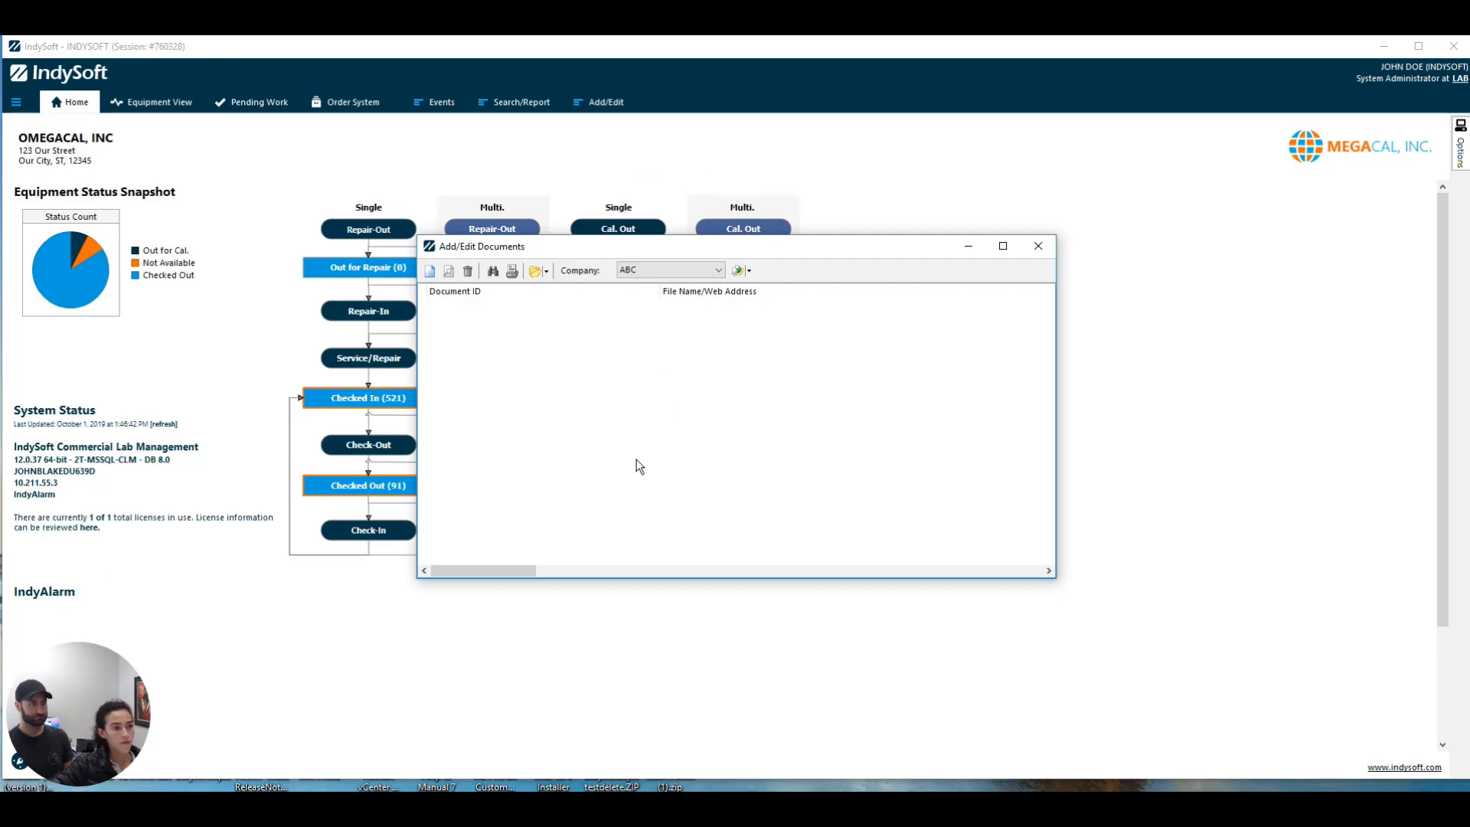
pyautogui.moveTo(428, 271)
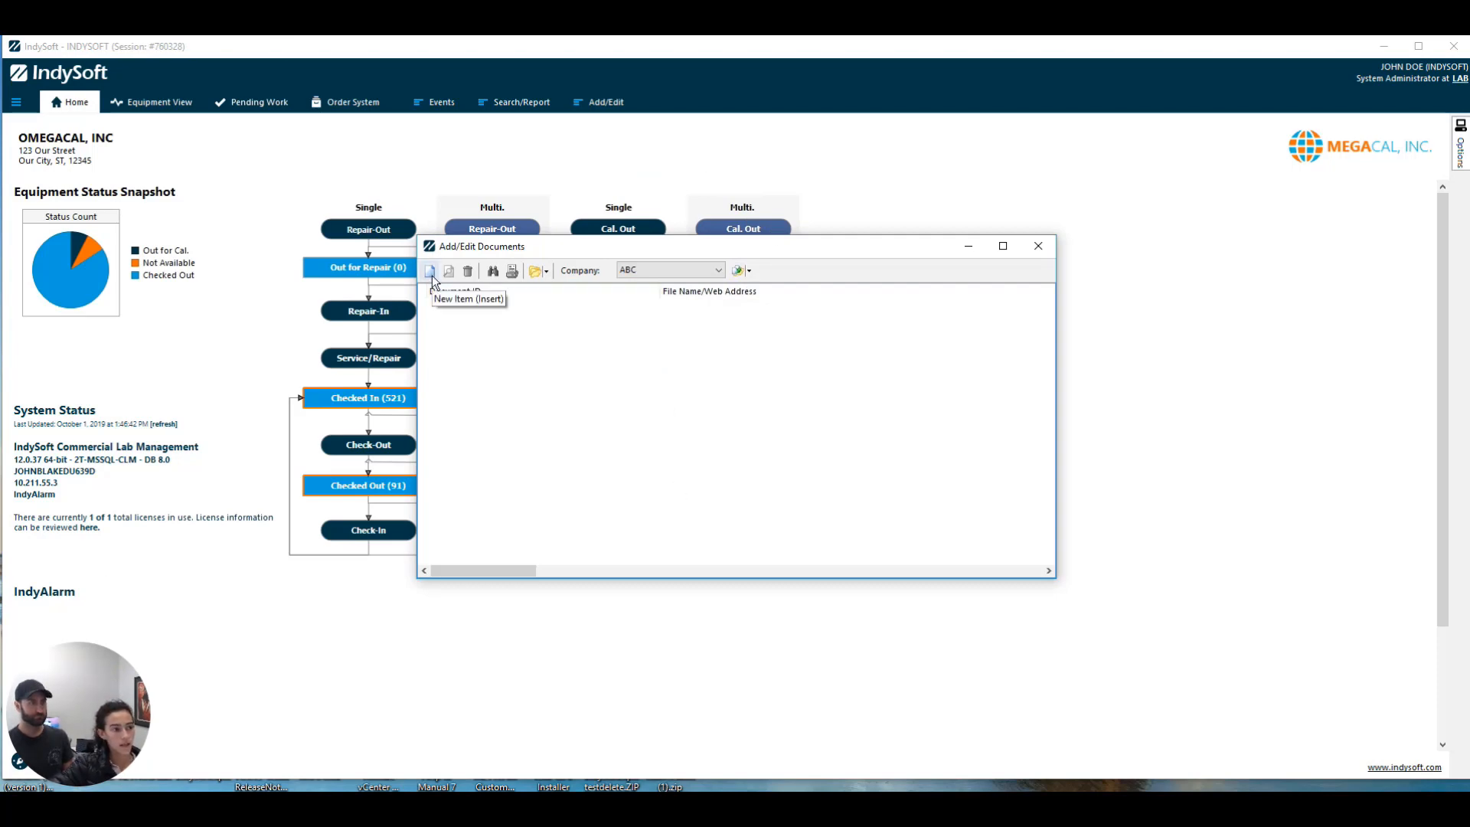
pyautogui.moveTo(1018, 379)
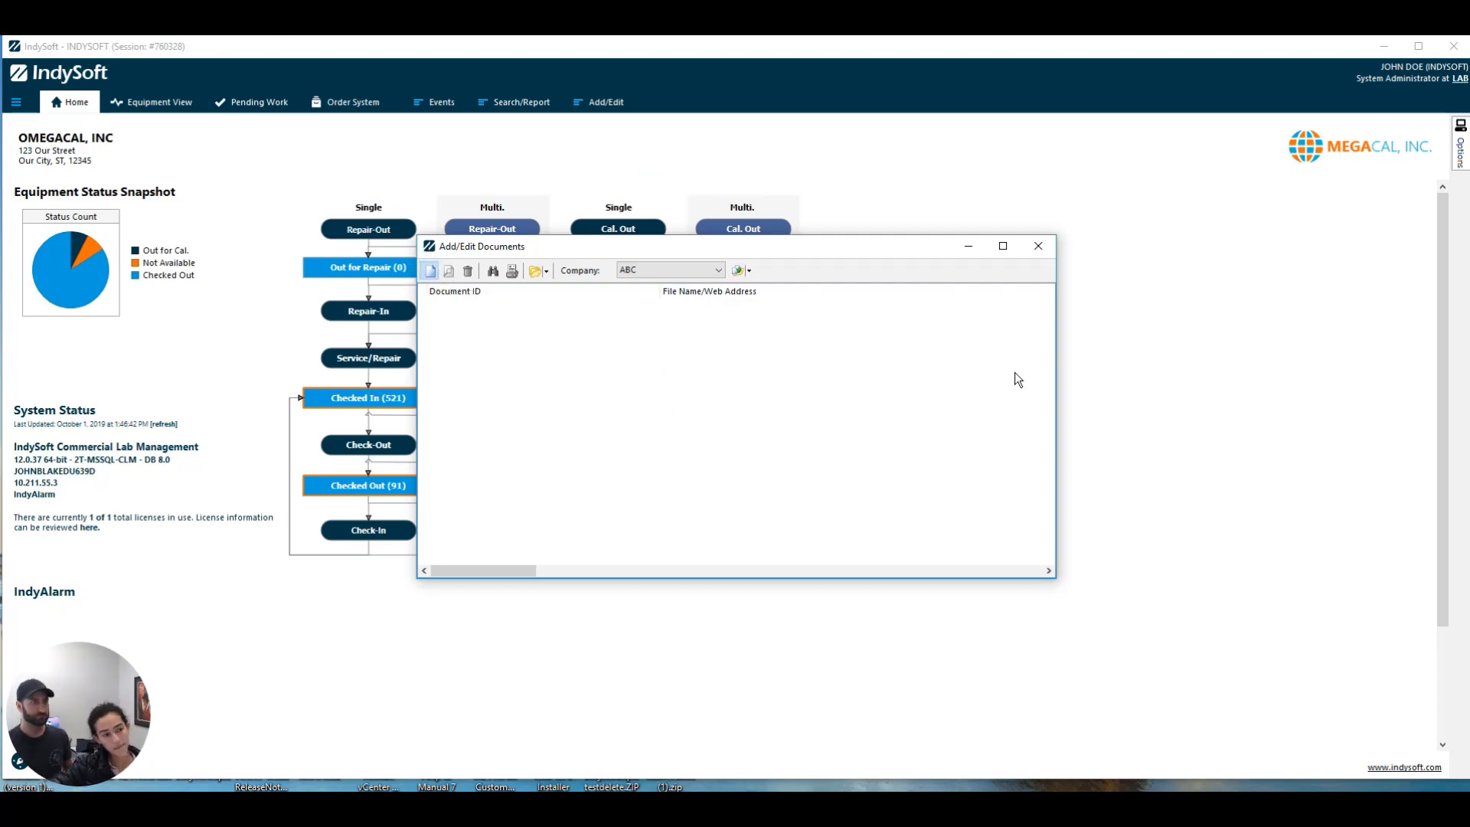
# - Create a new document with ID GOOGLE DOCS viewed with Web Browser
pyautogui.click(429, 270)
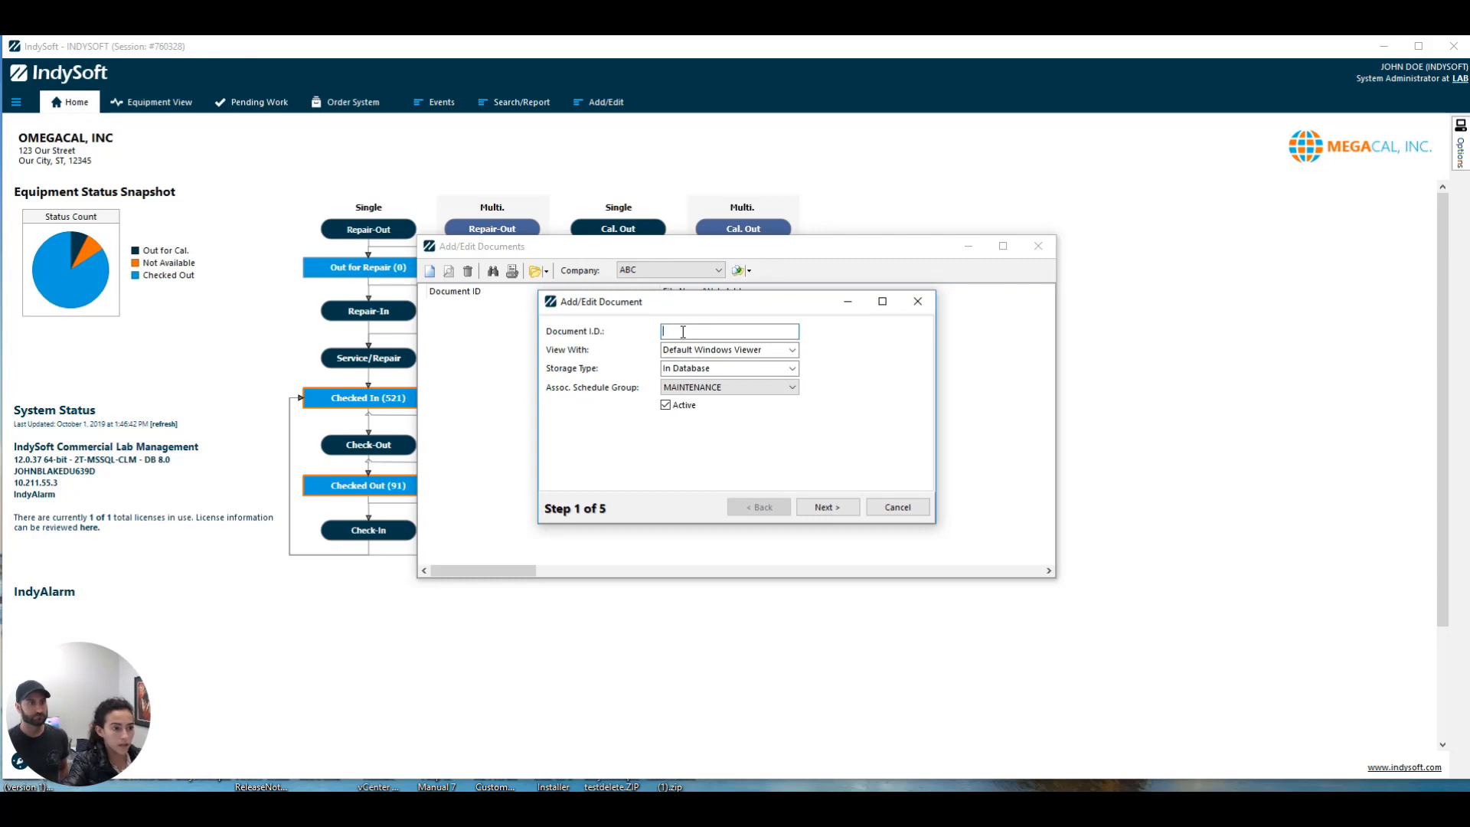
pyautogui.write('GOOGLE DOCS')
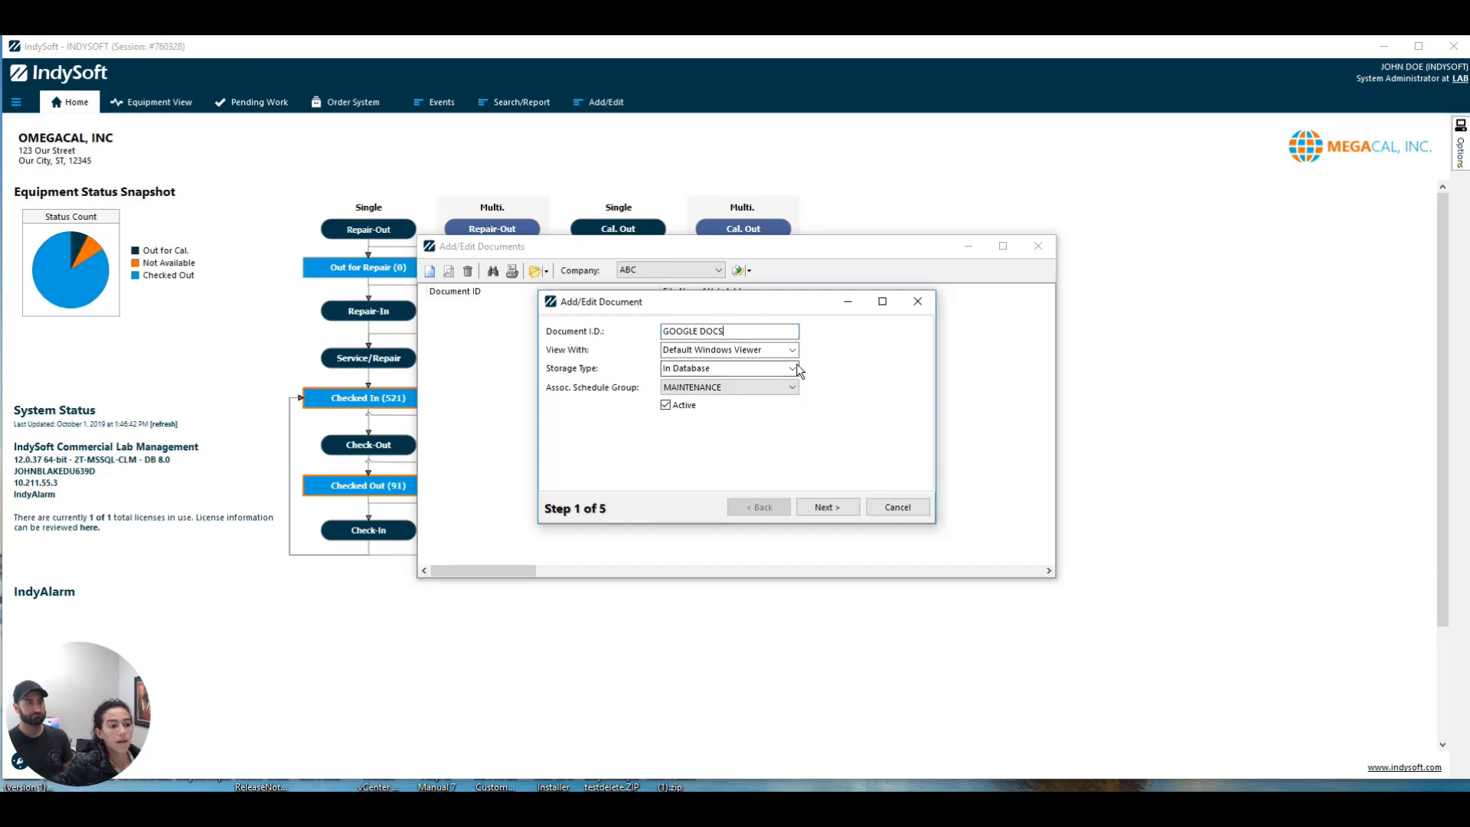
pyautogui.click(792, 349)
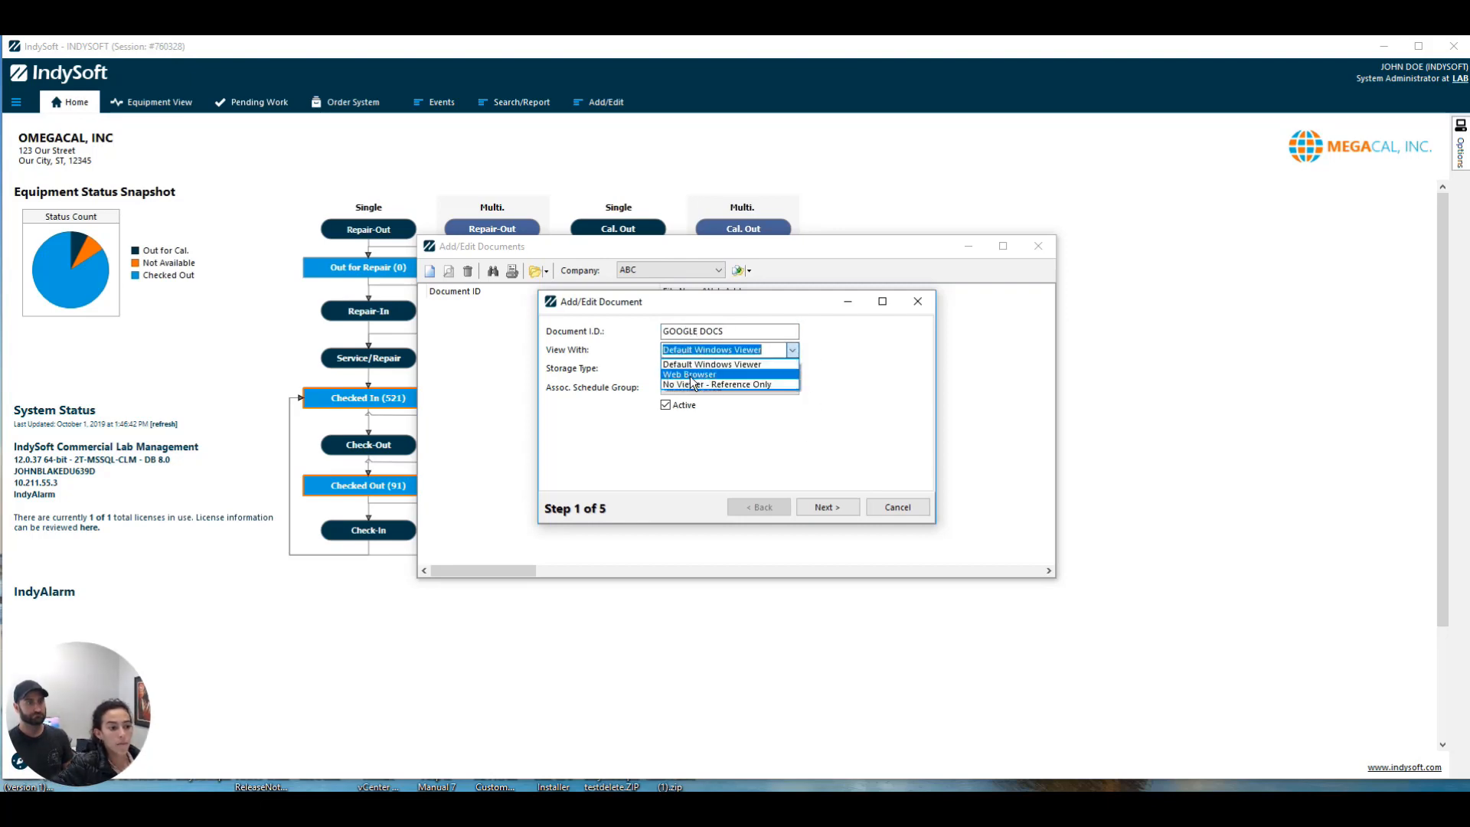
pyautogui.click(689, 373)
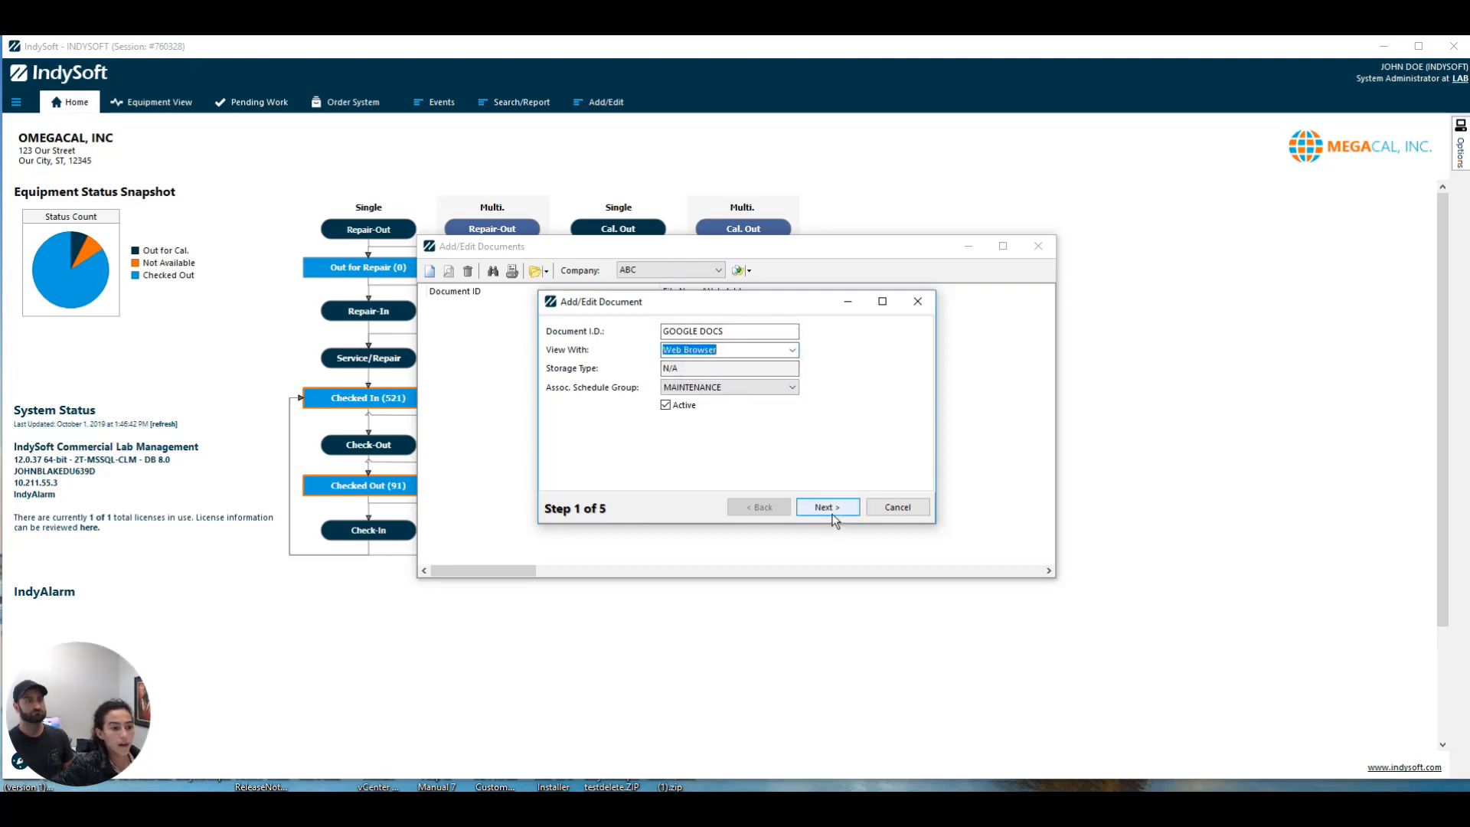
# - Describe the document as TEST GOOGLE DOC, paste the Google Docs web address, and continue to revisions
pyautogui.click(826, 507)
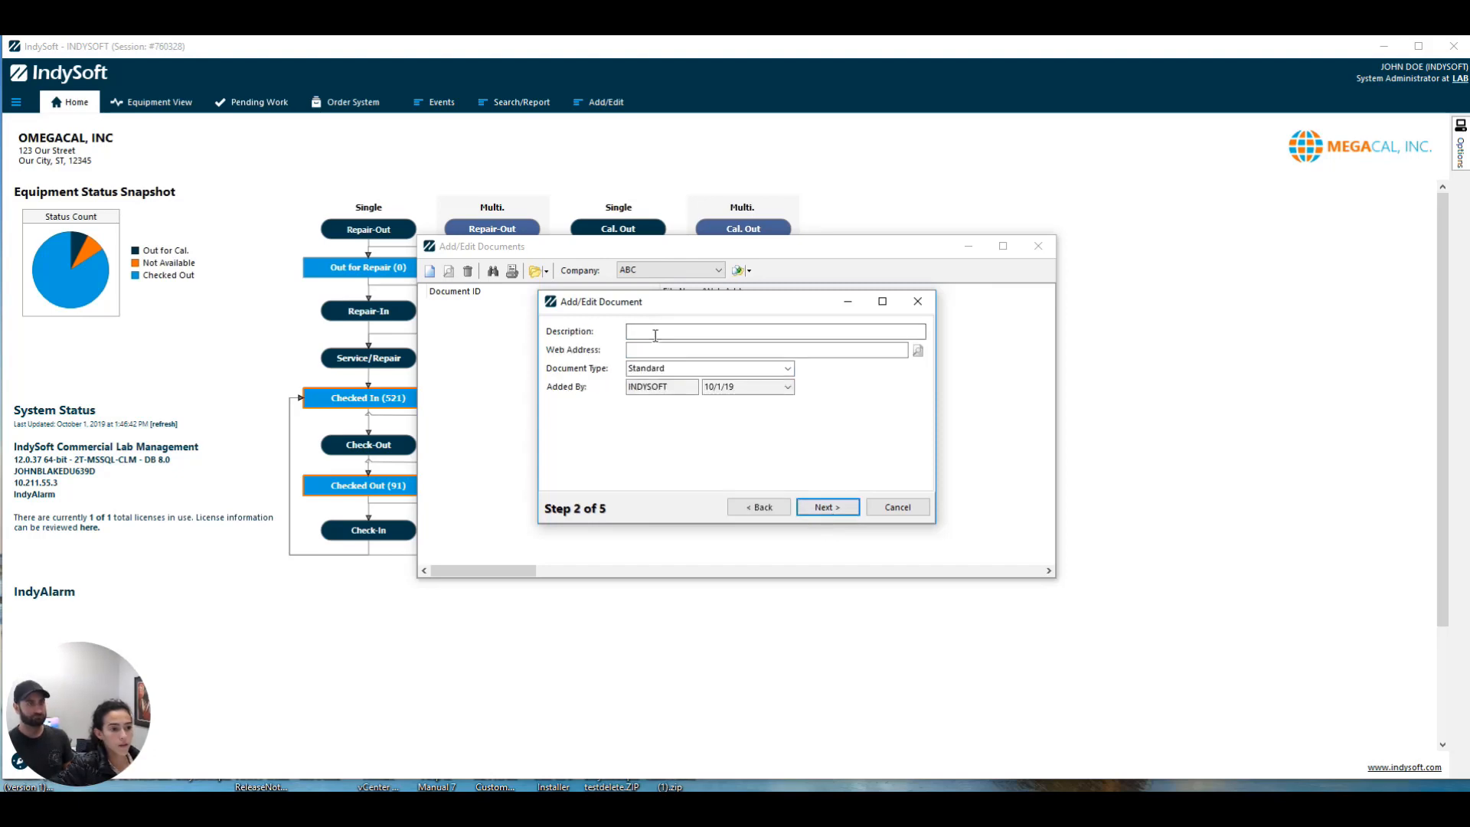
pyautogui.write('1')
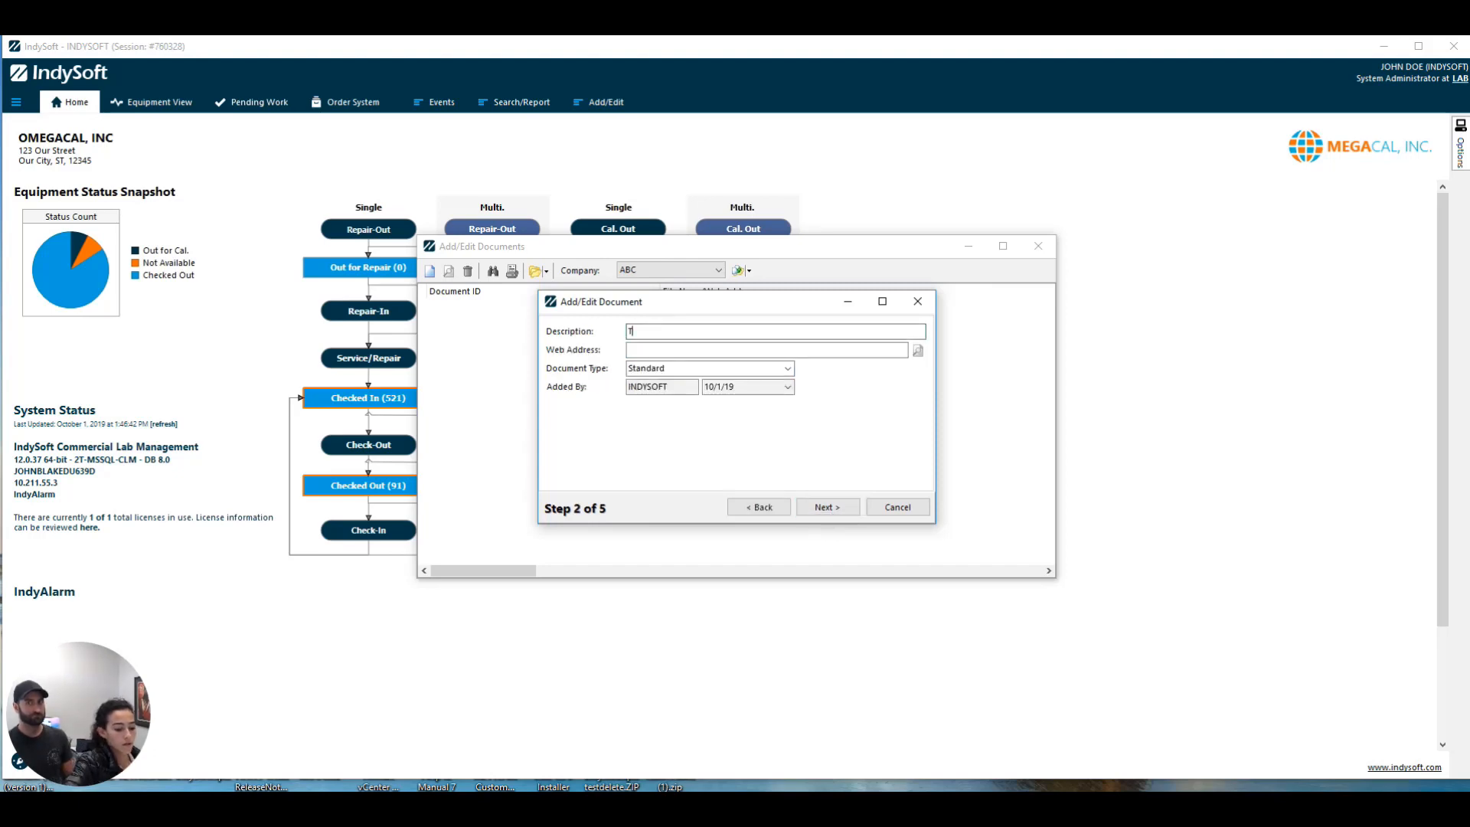
pyautogui.write('TEST GOOGLE DOC')
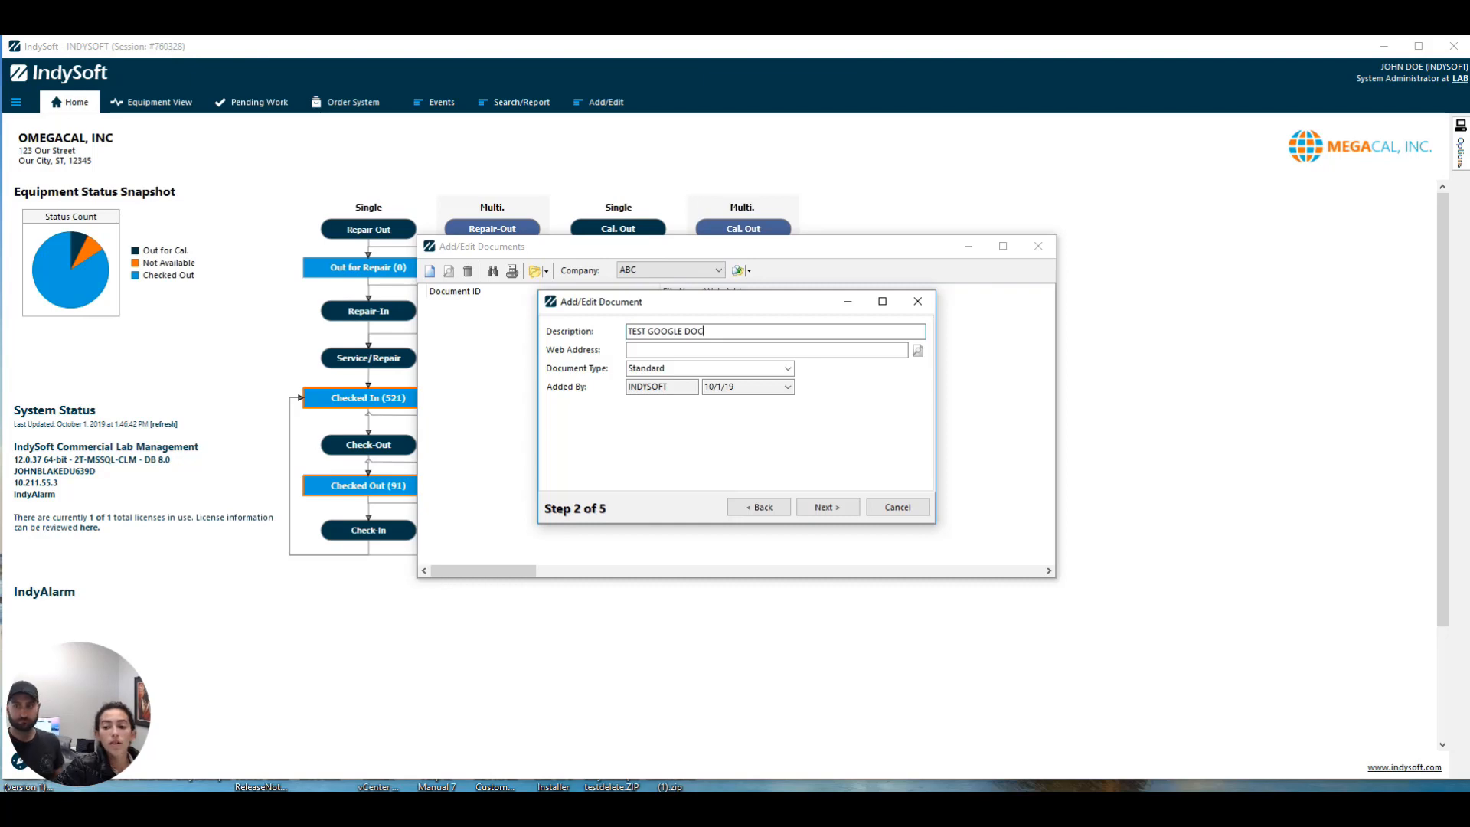
pyautogui.moveTo(1184, 528)
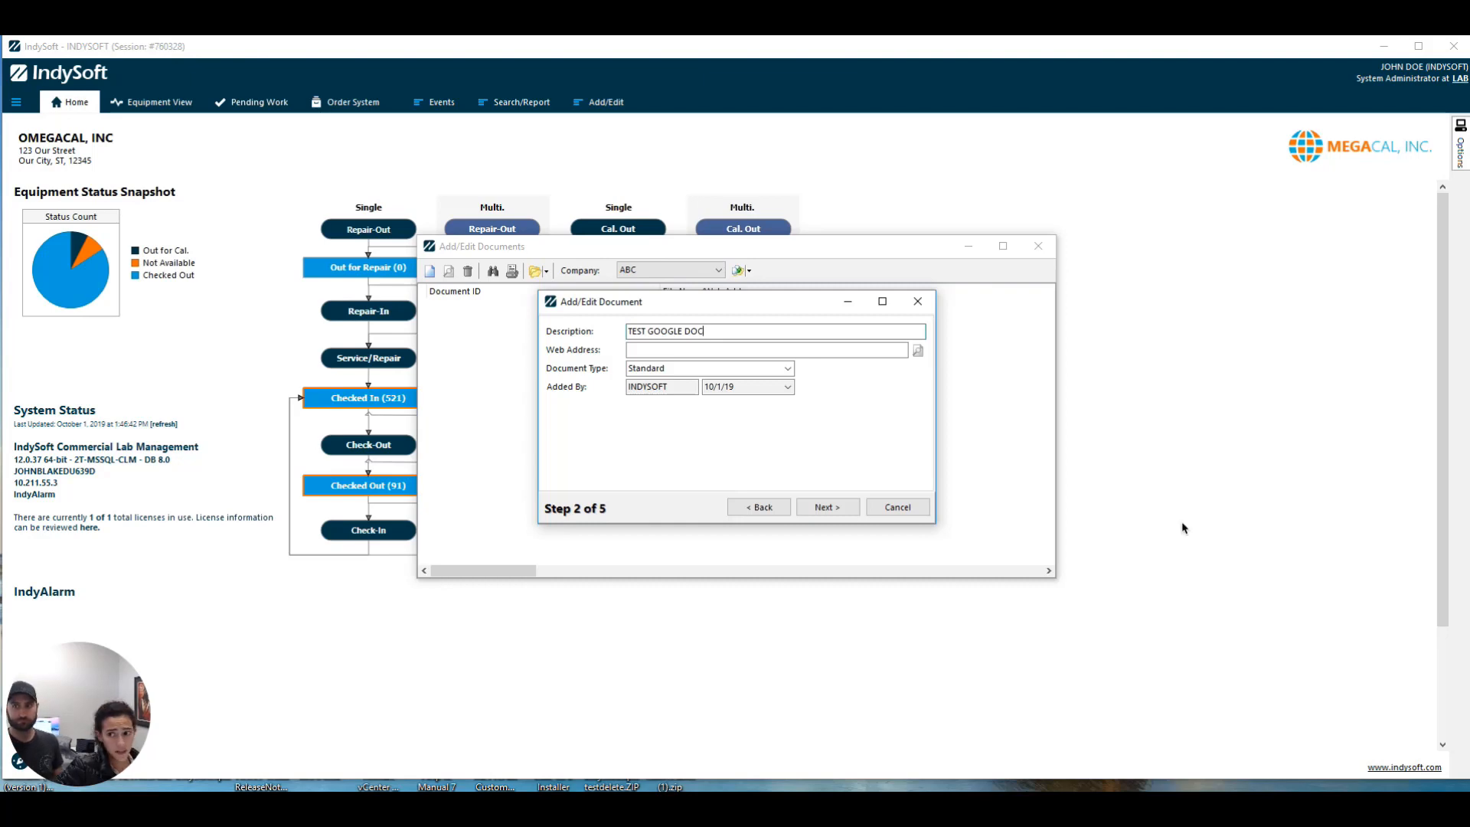
pyautogui.rightClick(720, 349)
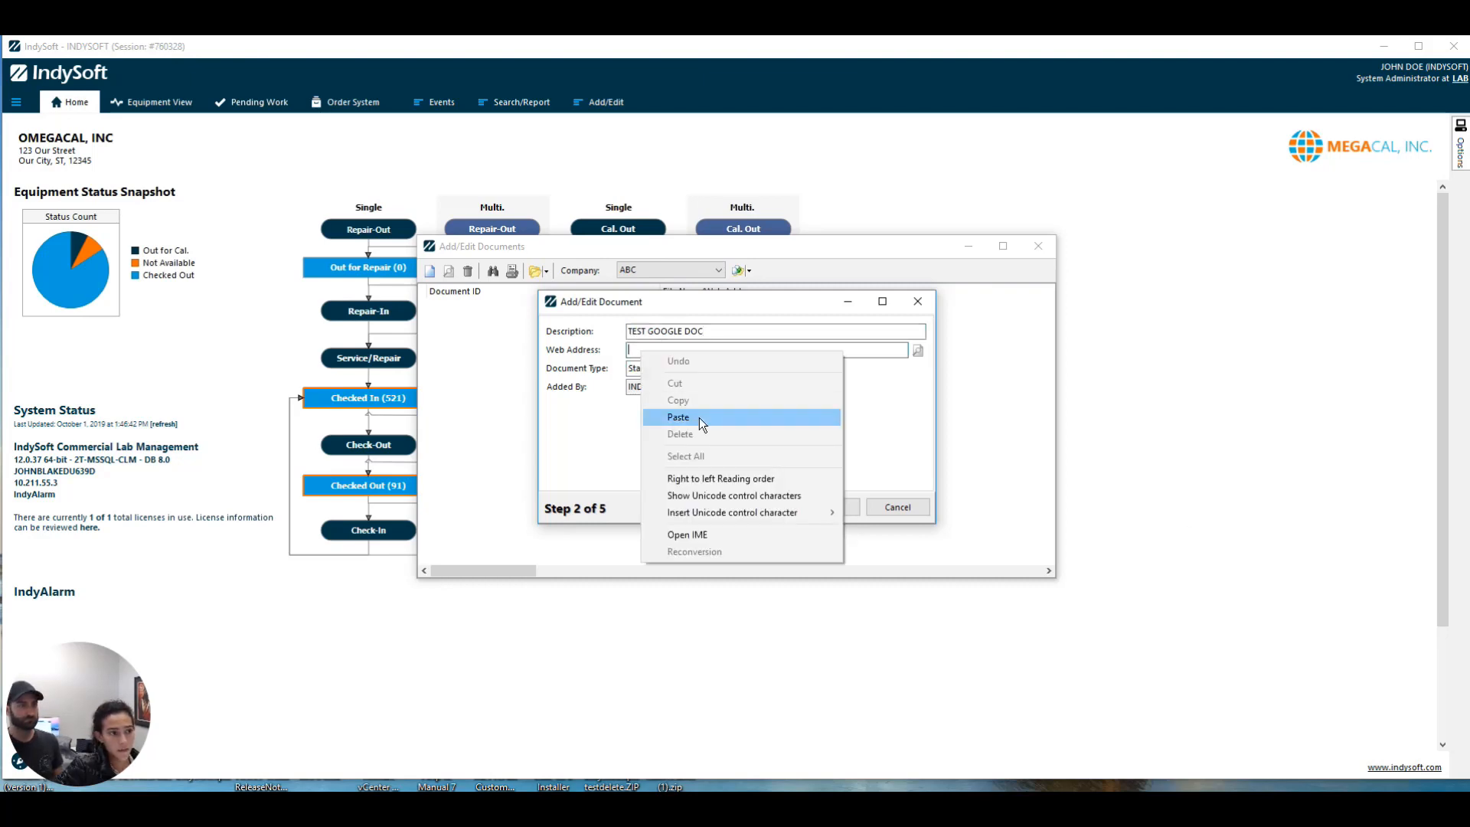
pyautogui.click(679, 417)
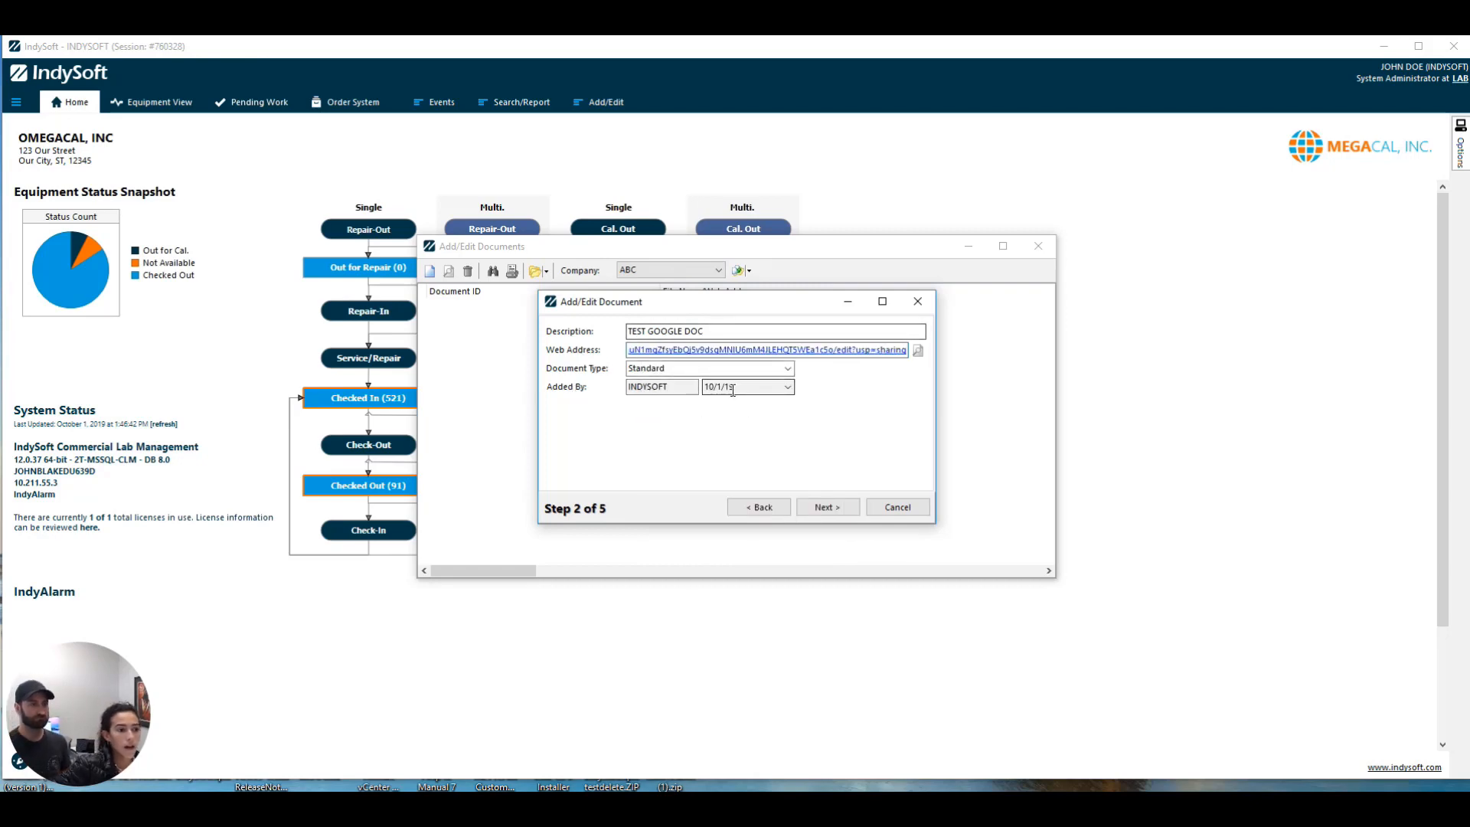
pyautogui.click(827, 507)
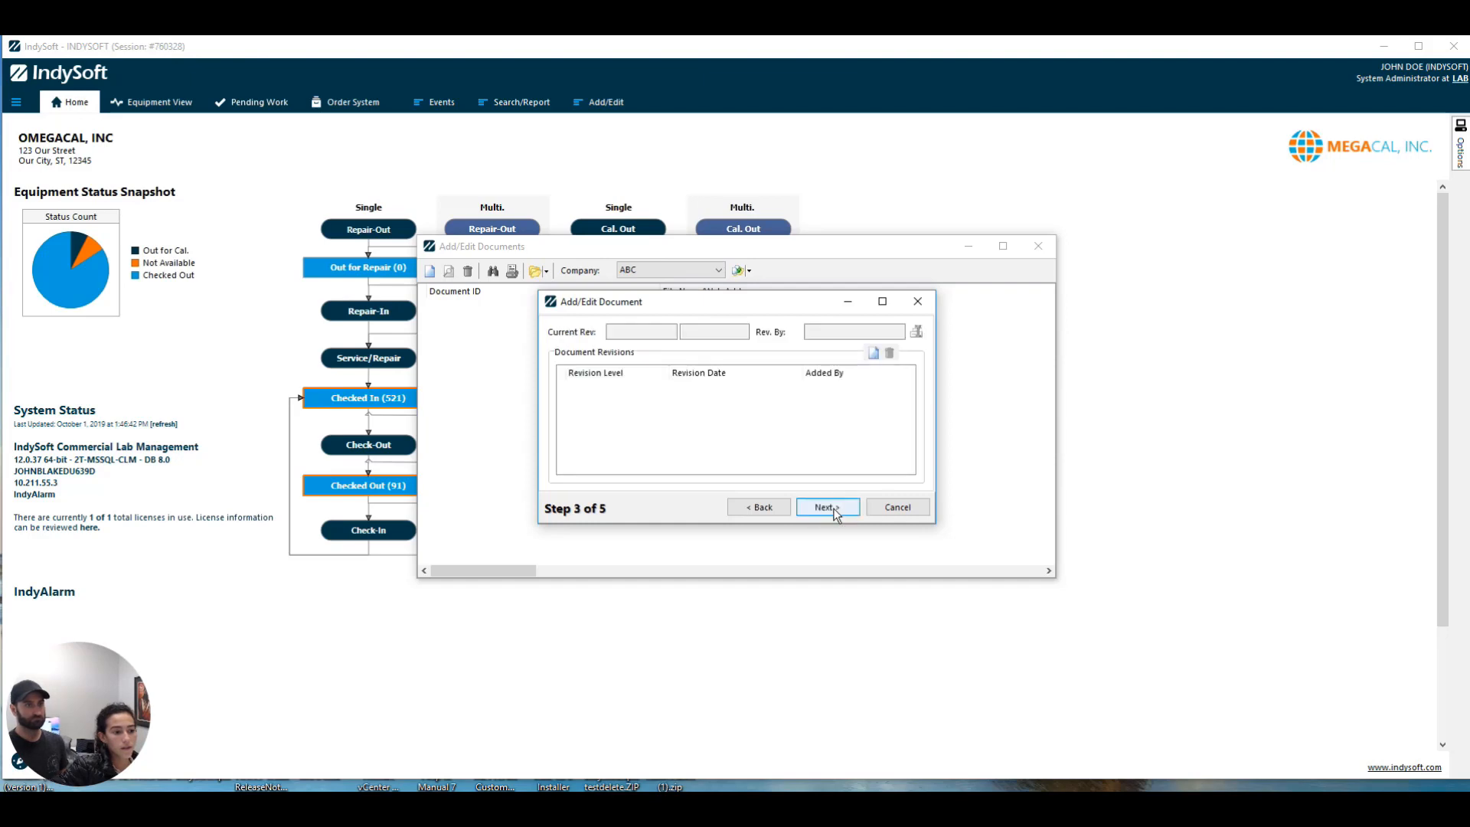
# - Finish the wizard to save GOOGLE DOCS, then close the document library
pyautogui.click(826, 507)
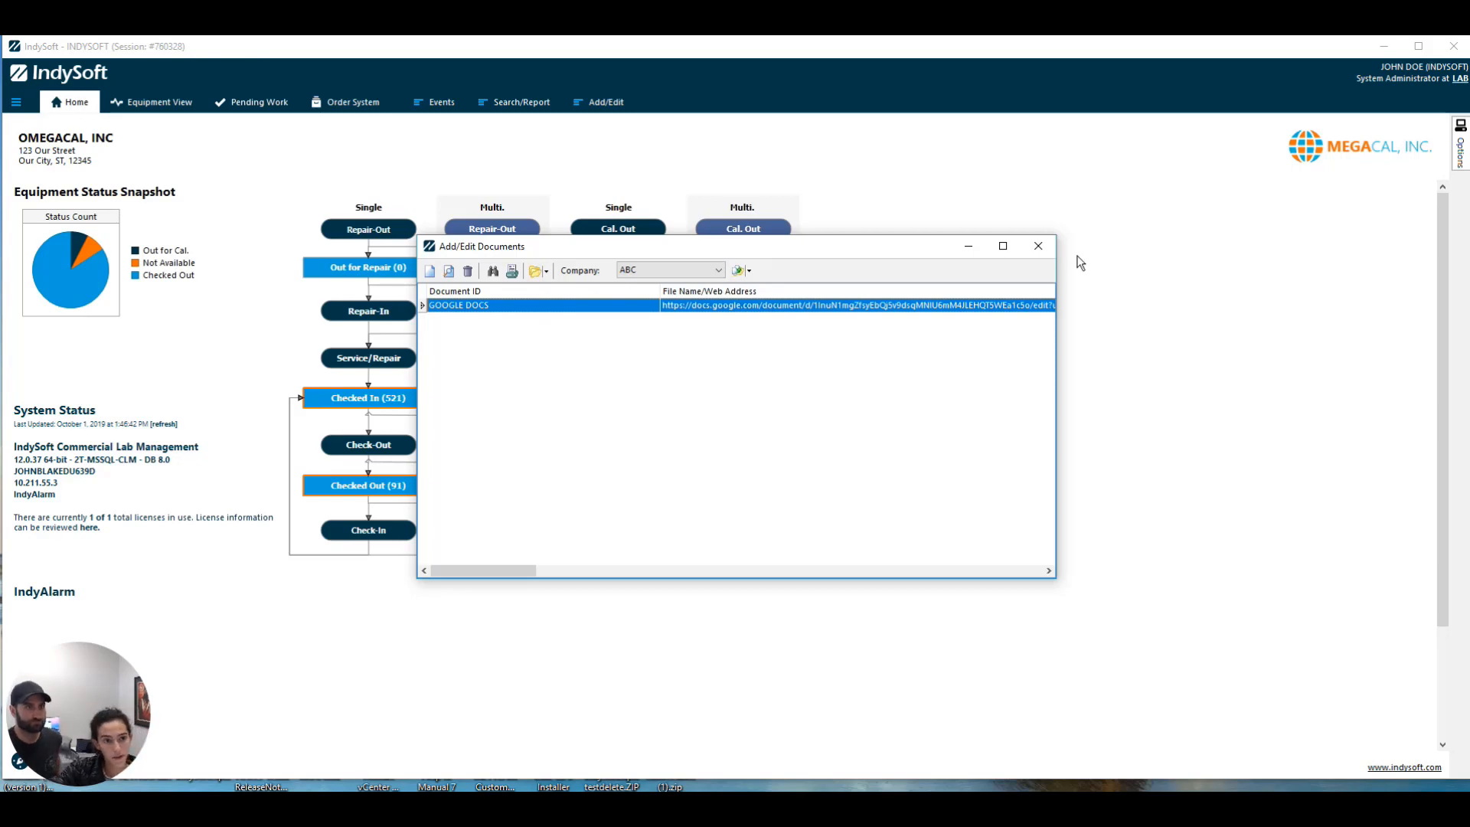
pyautogui.moveTo(955, 260)
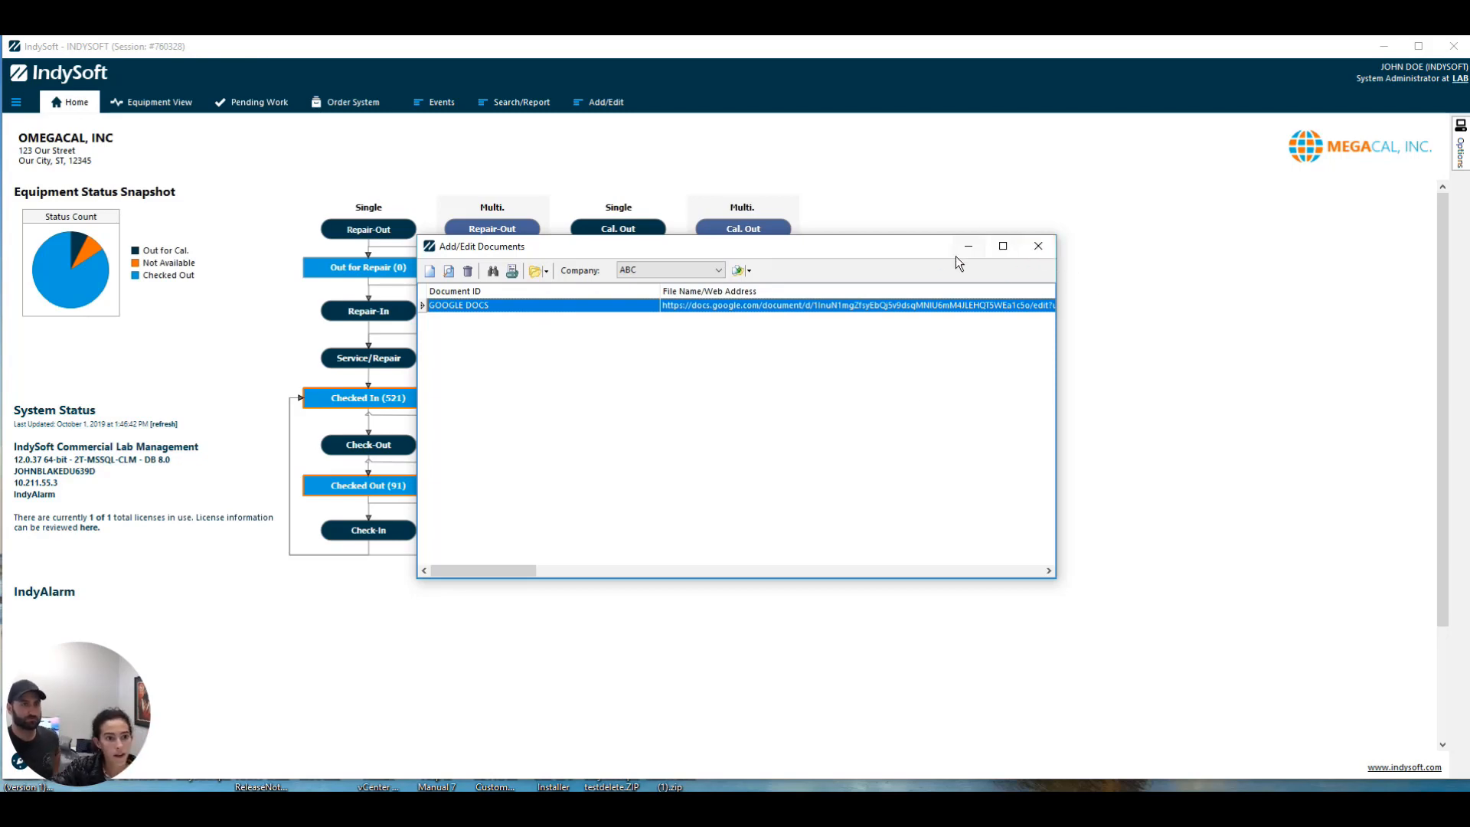
pyautogui.moveTo(1038, 237)
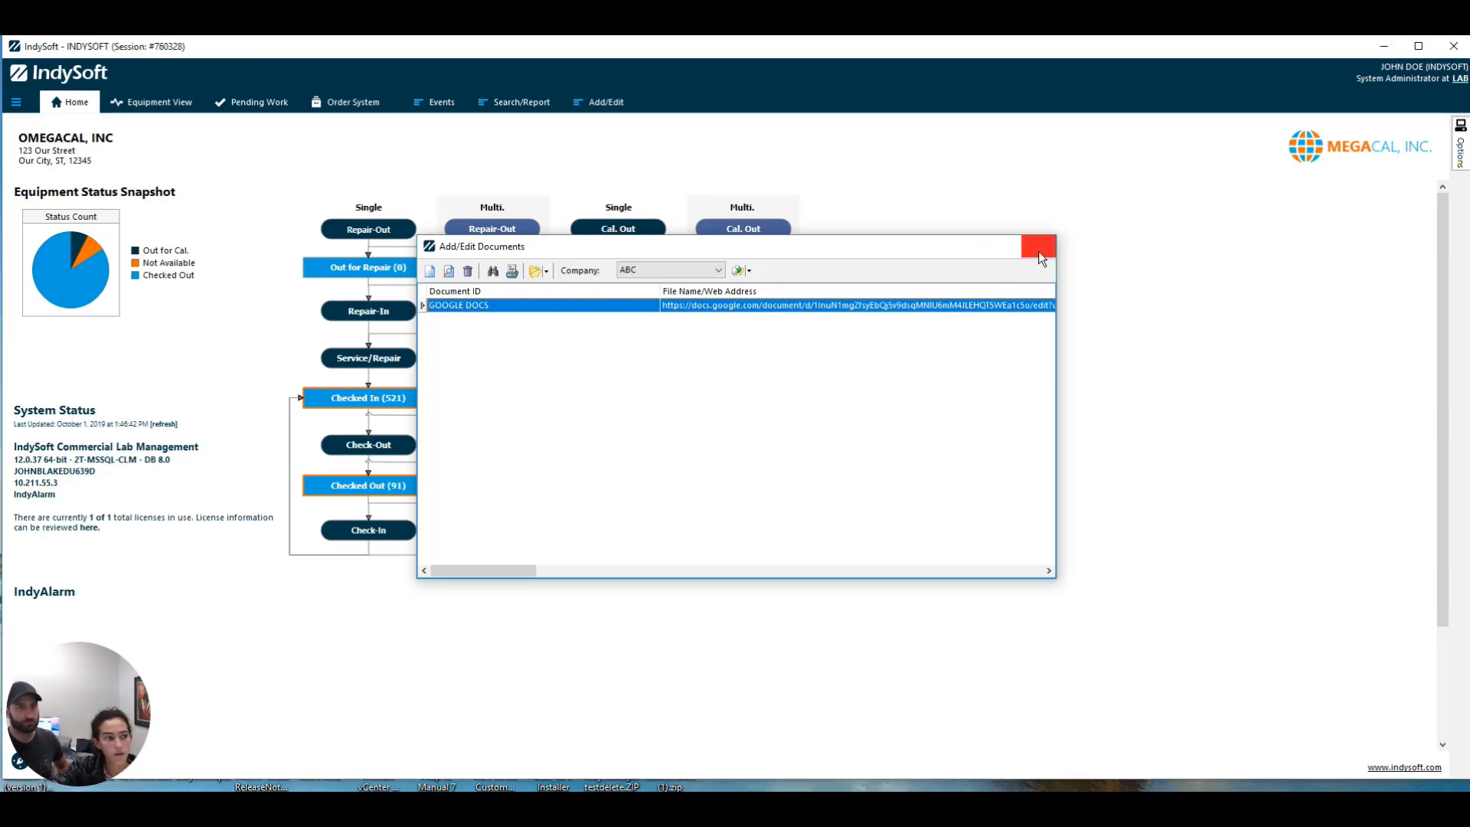
pyautogui.click(1040, 245)
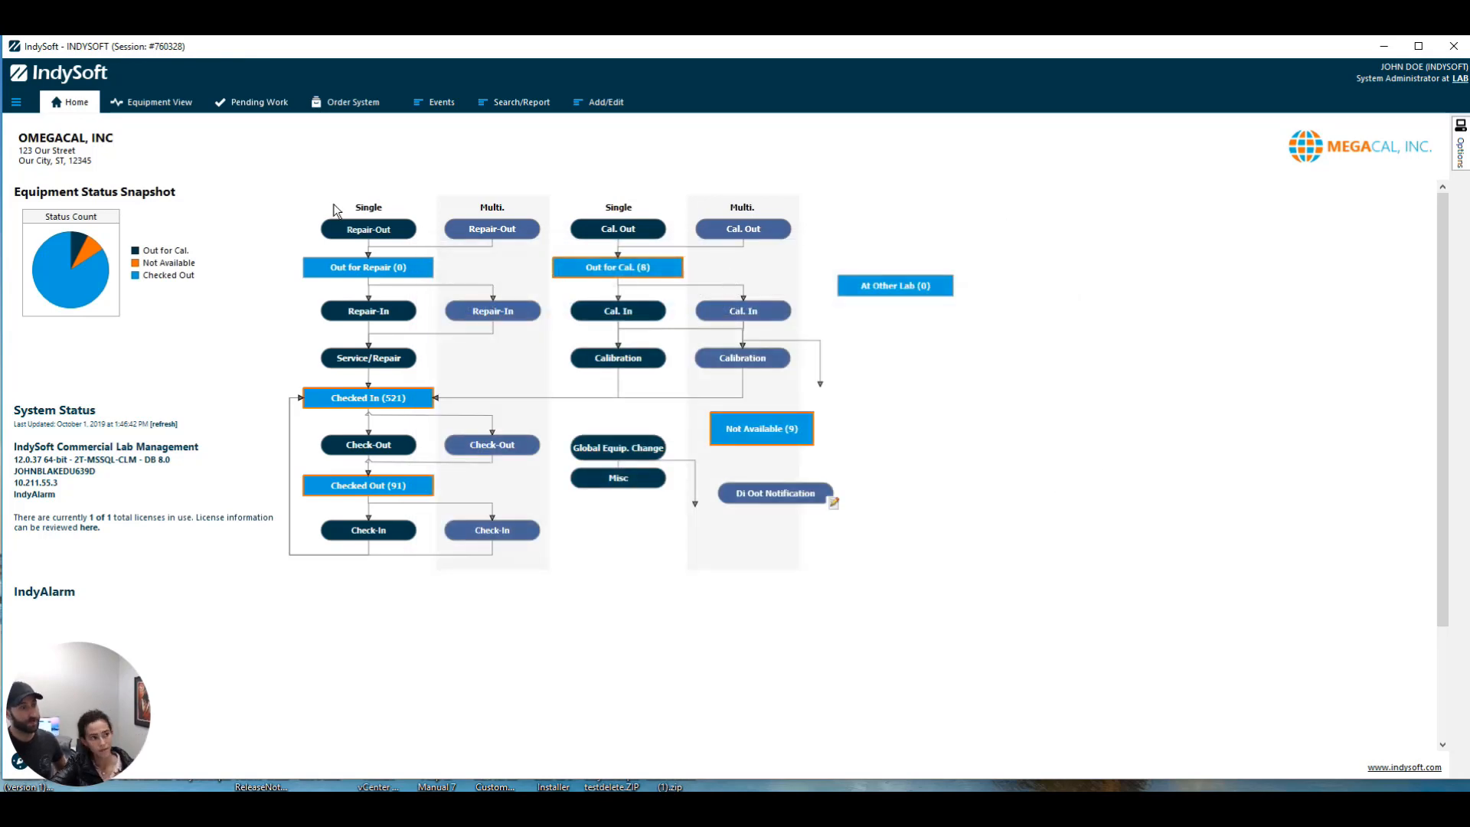
pyautogui.moveTo(165, 110)
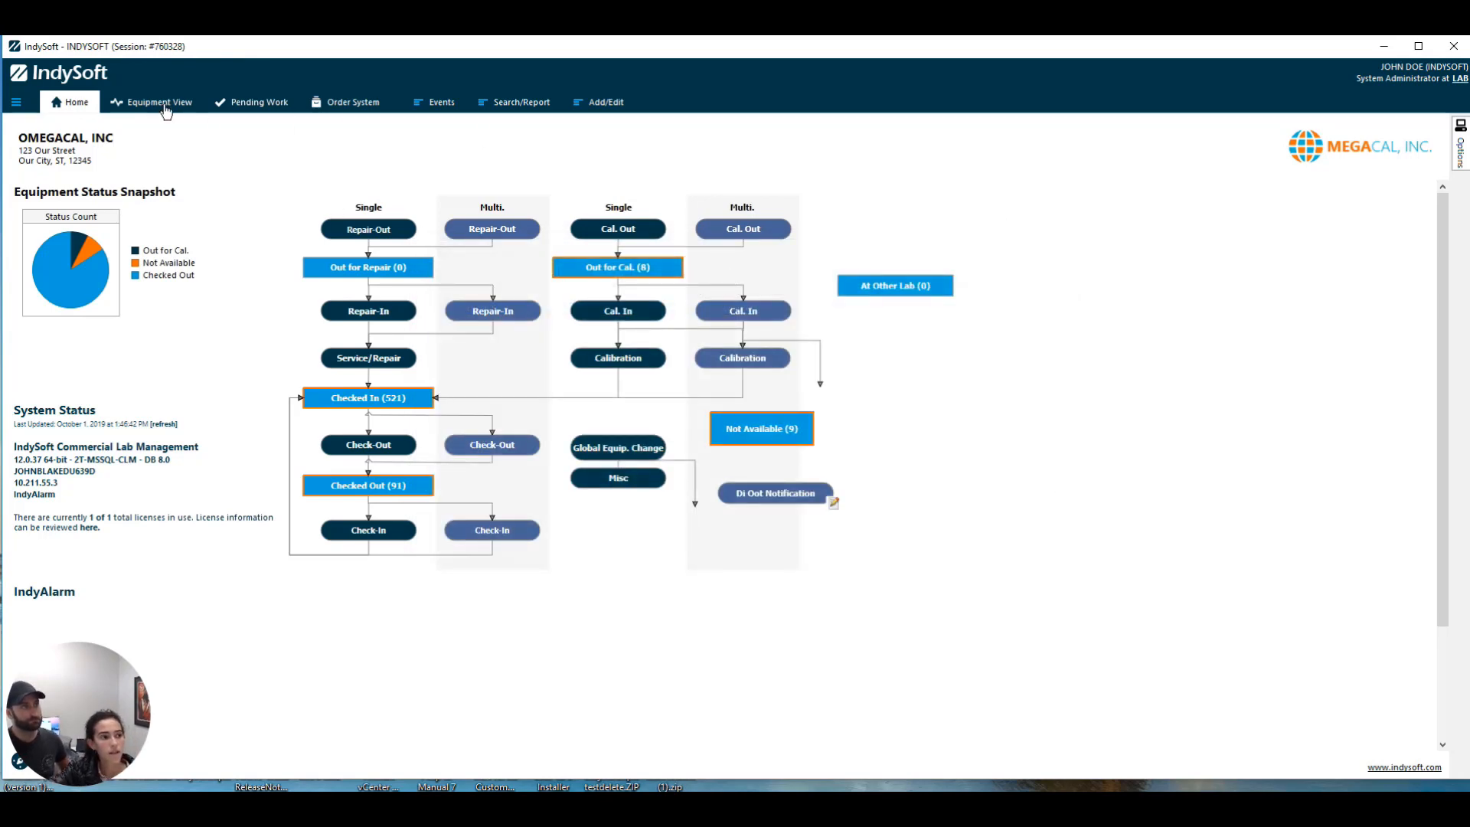
# - Attach the existing GOOGLE DOCS library document to equipment 1's supporting documents
pyautogui.click(159, 101)
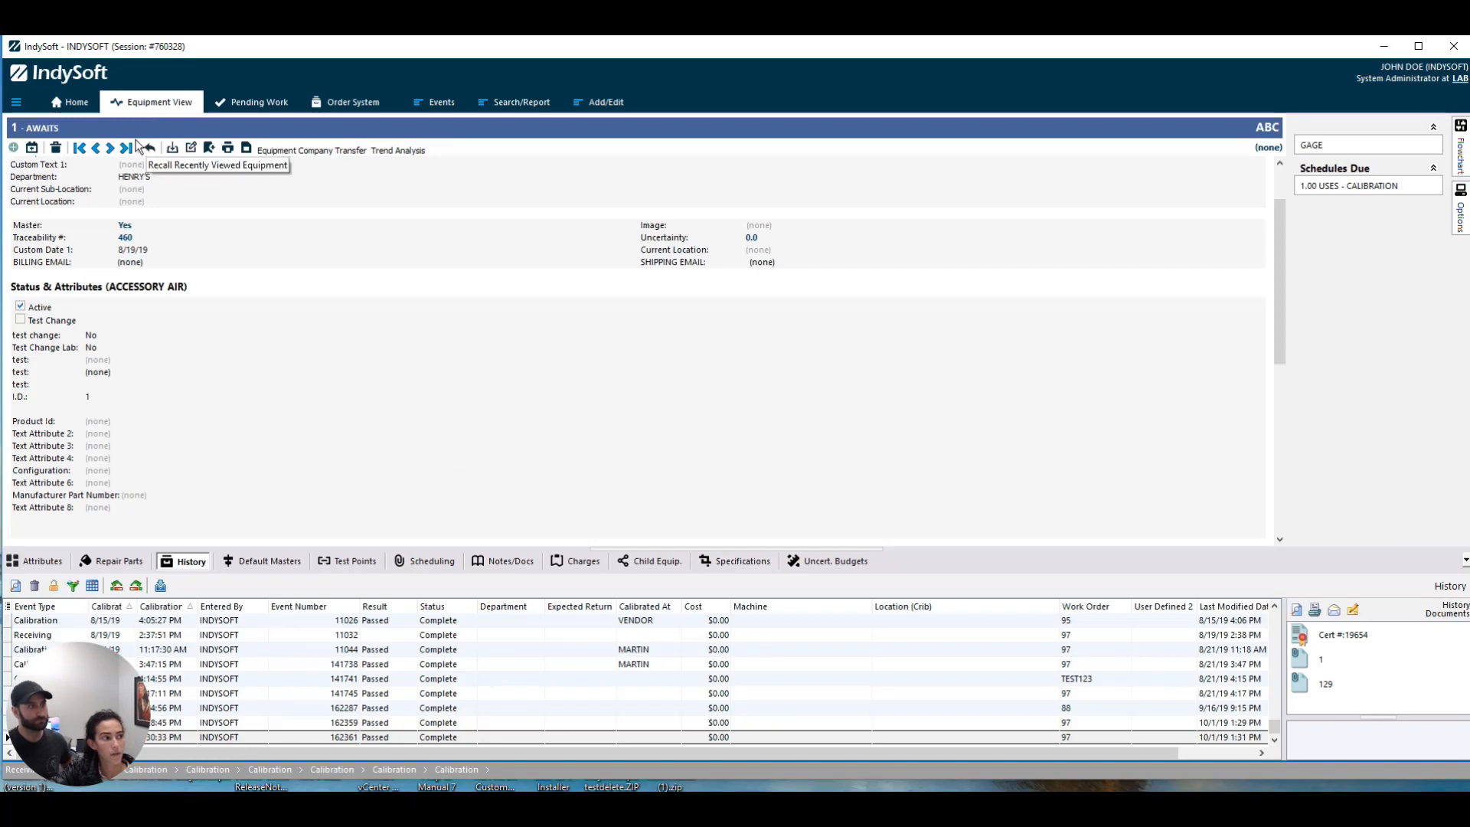
pyautogui.moveTo(9, 160)
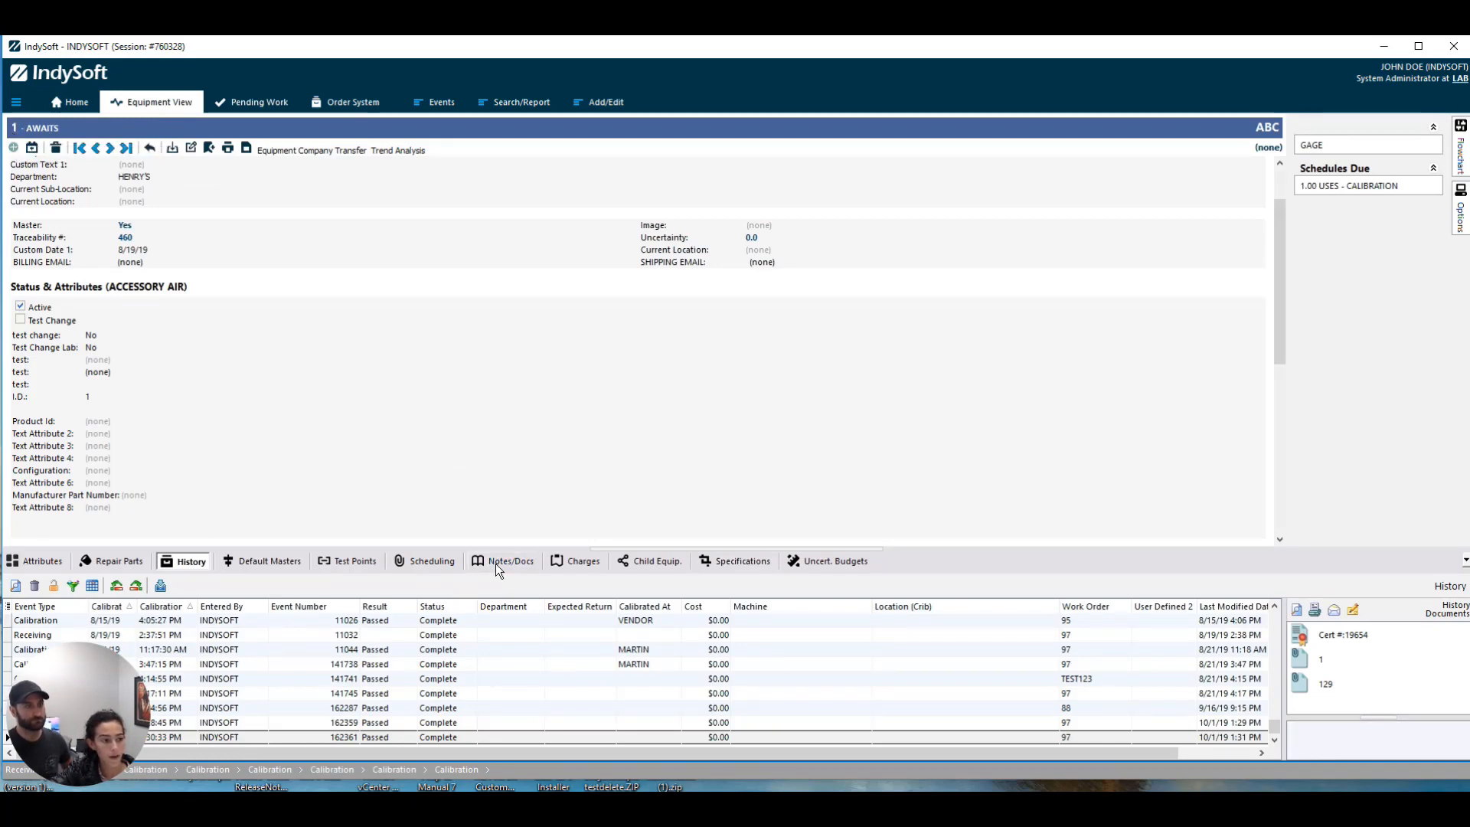
pyautogui.click(508, 560)
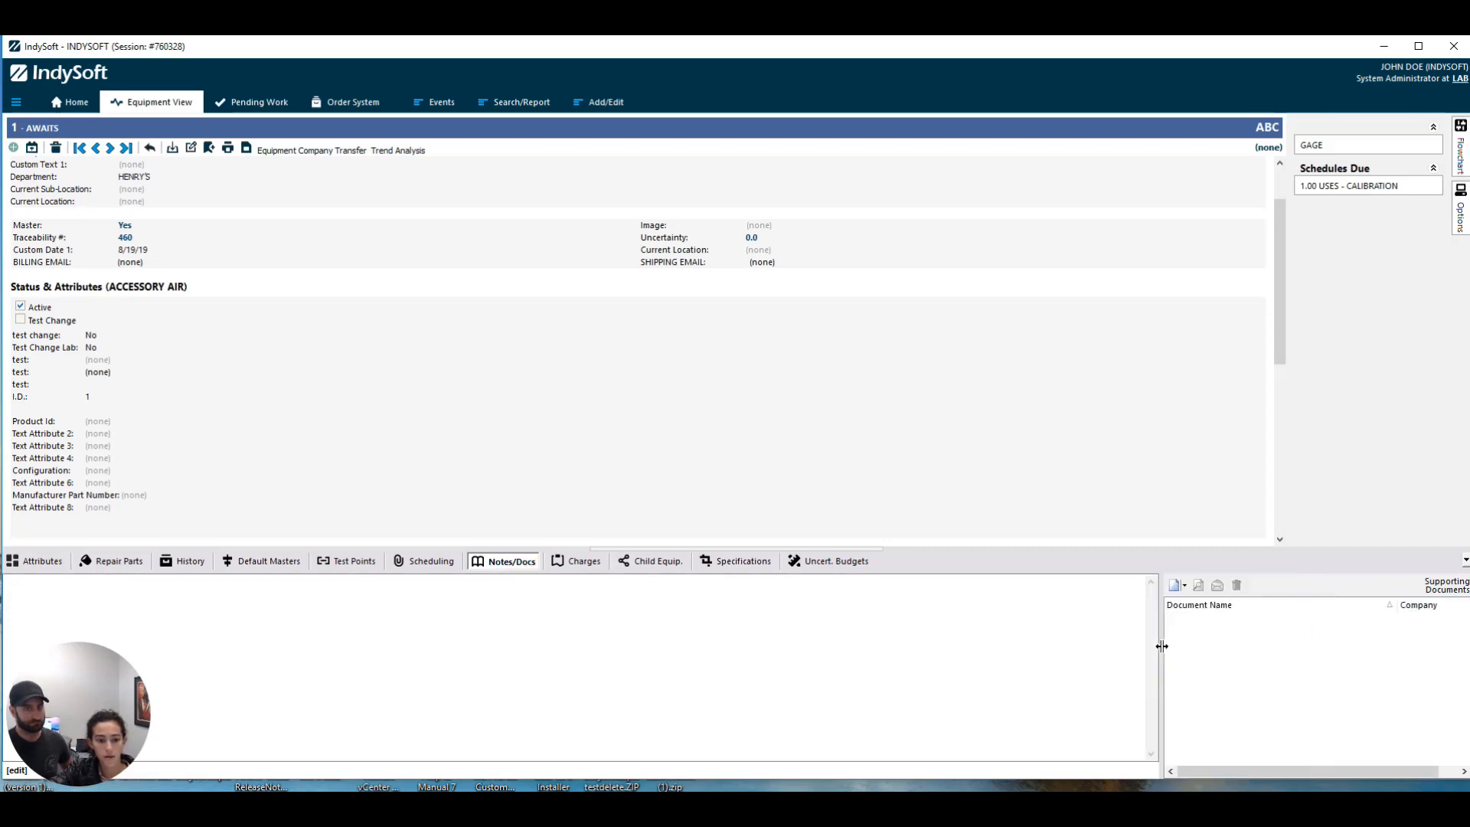
pyautogui.click(1176, 585)
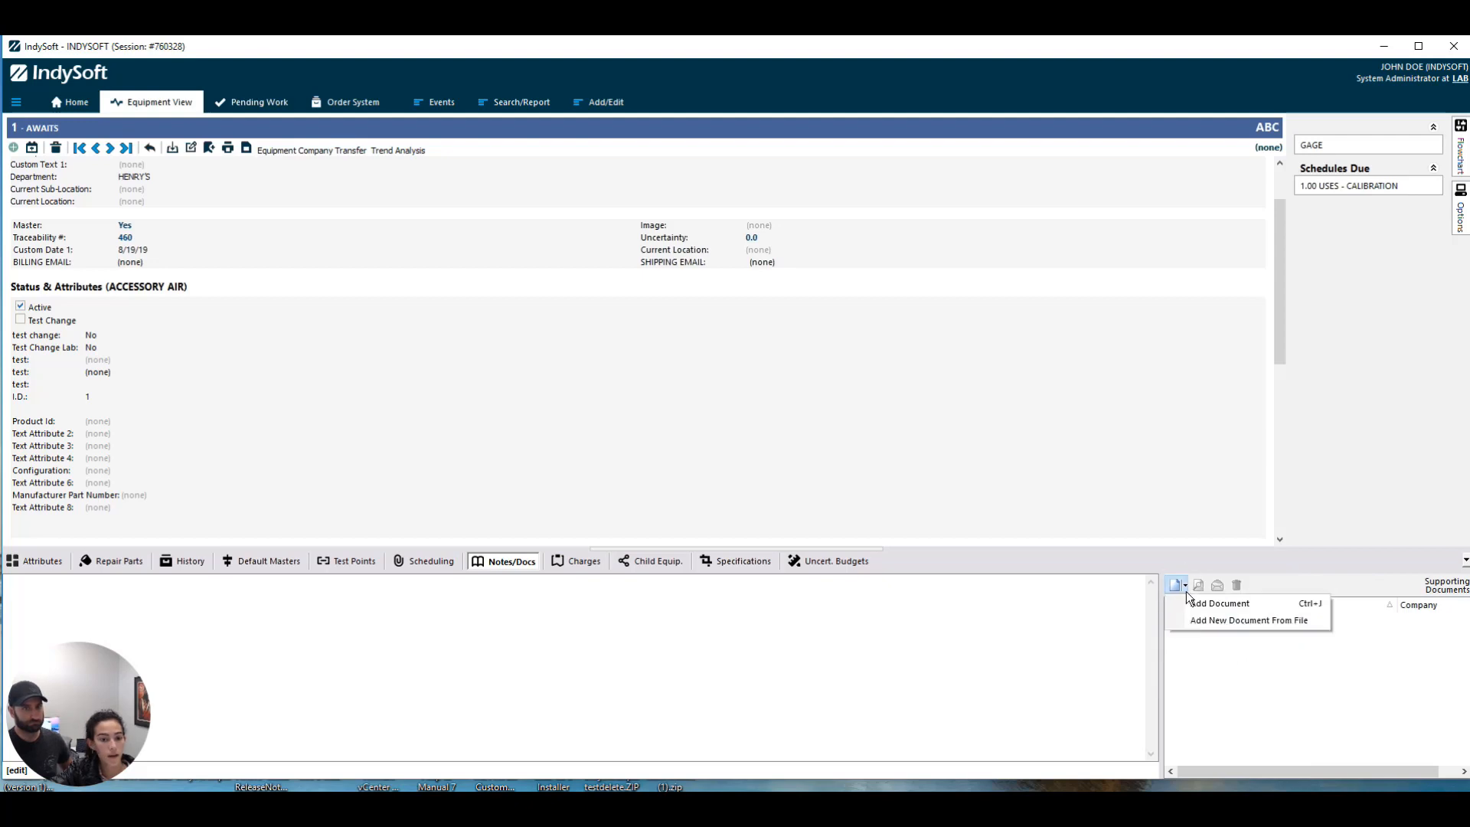
pyautogui.click(1219, 604)
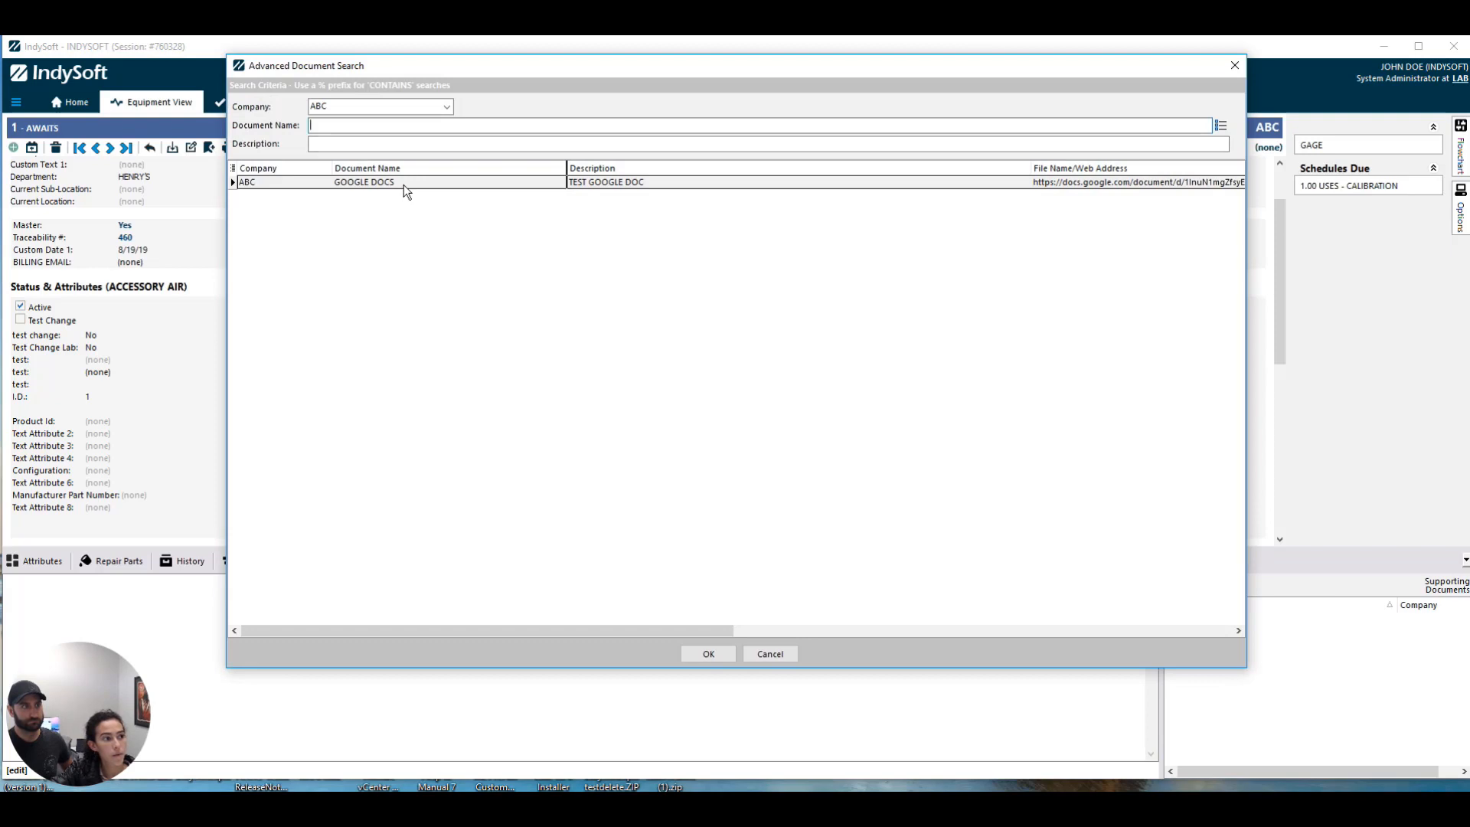
pyautogui.click(404, 182)
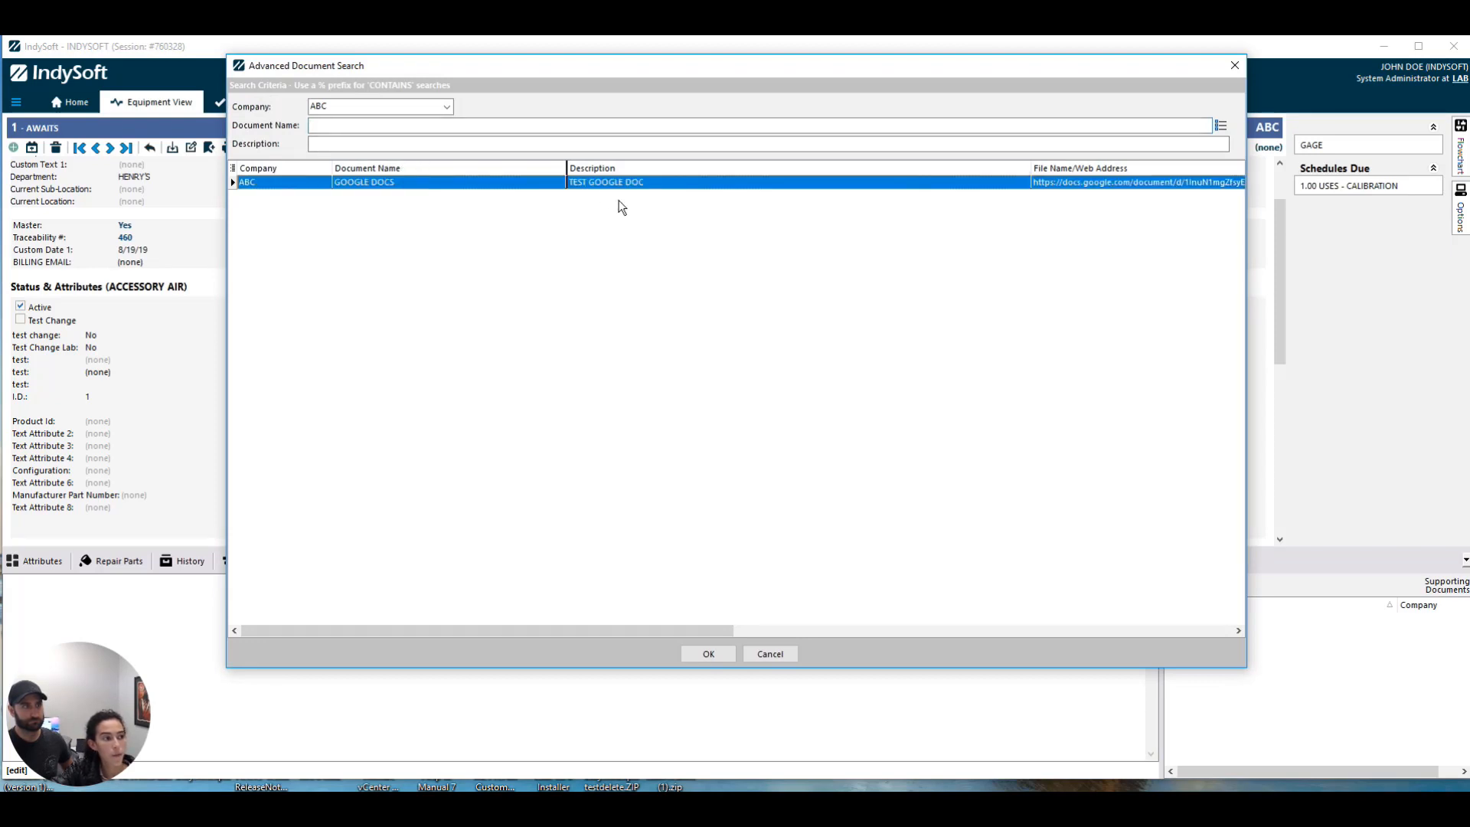
pyautogui.click(708, 652)
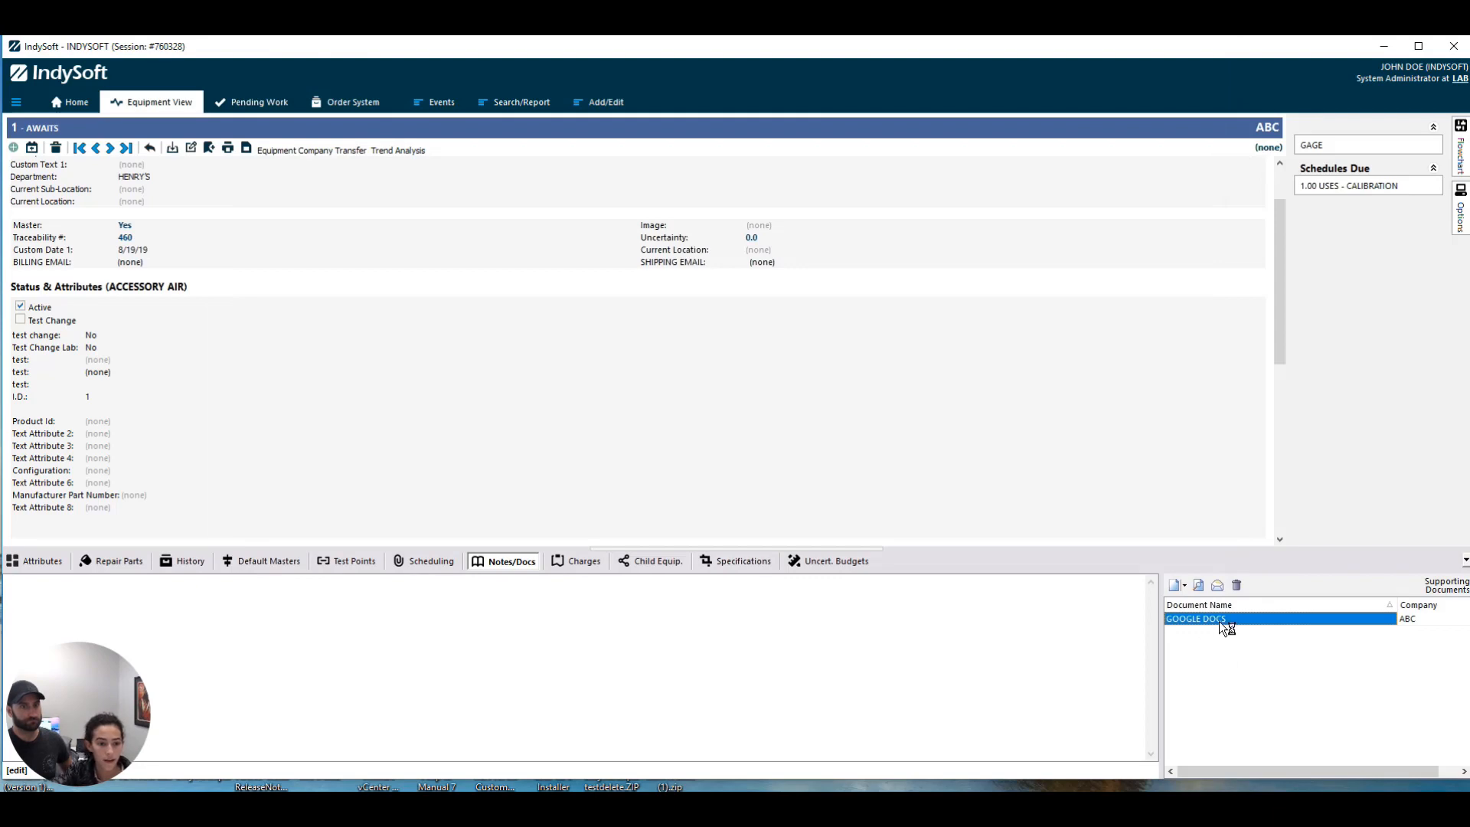
# - Verify the attached GOOGLE DOCS link opens the Google document, then close it
pyautogui.doubleClick(1194, 619)
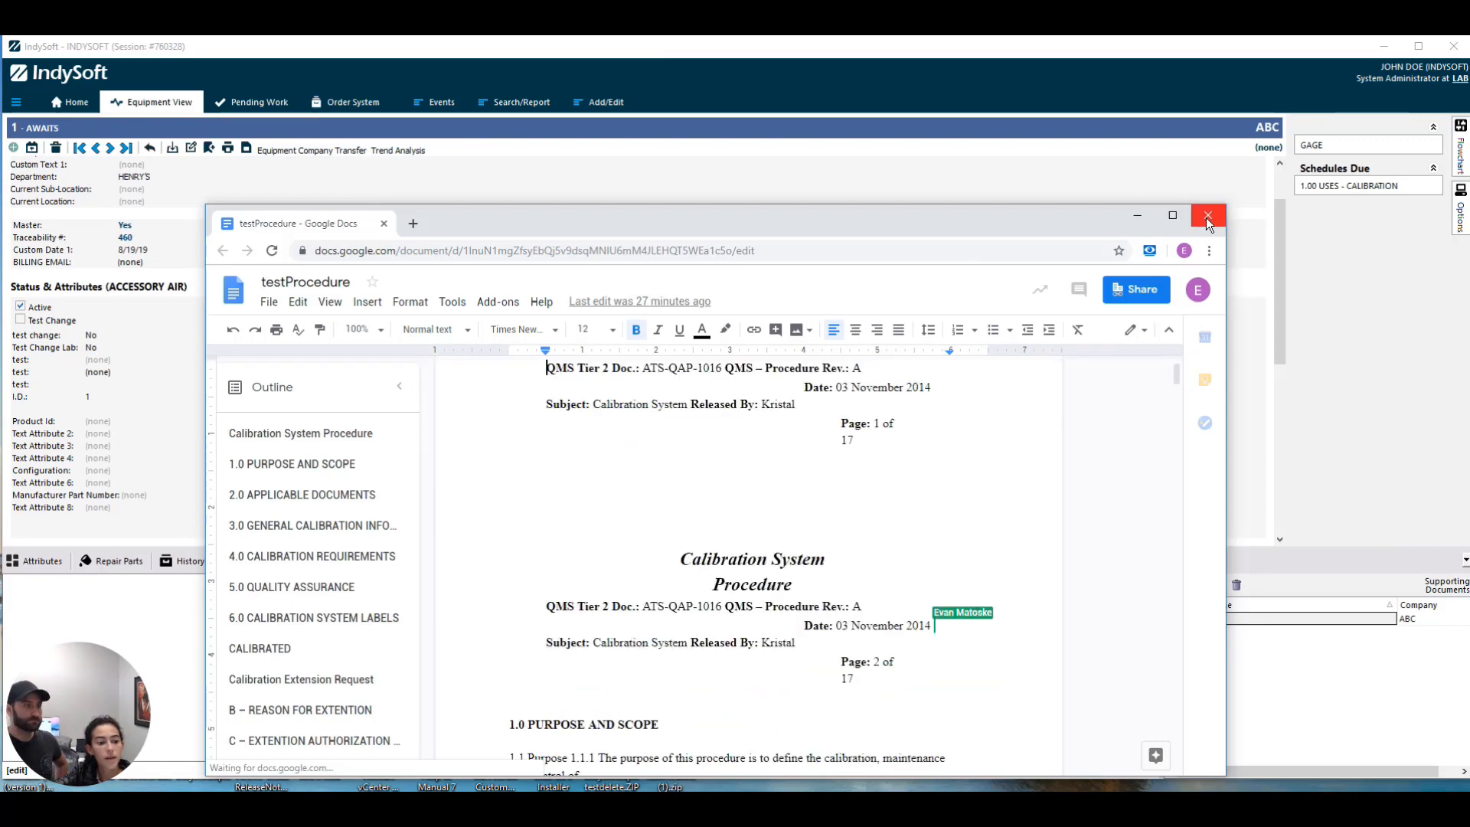
pyautogui.click(1209, 214)
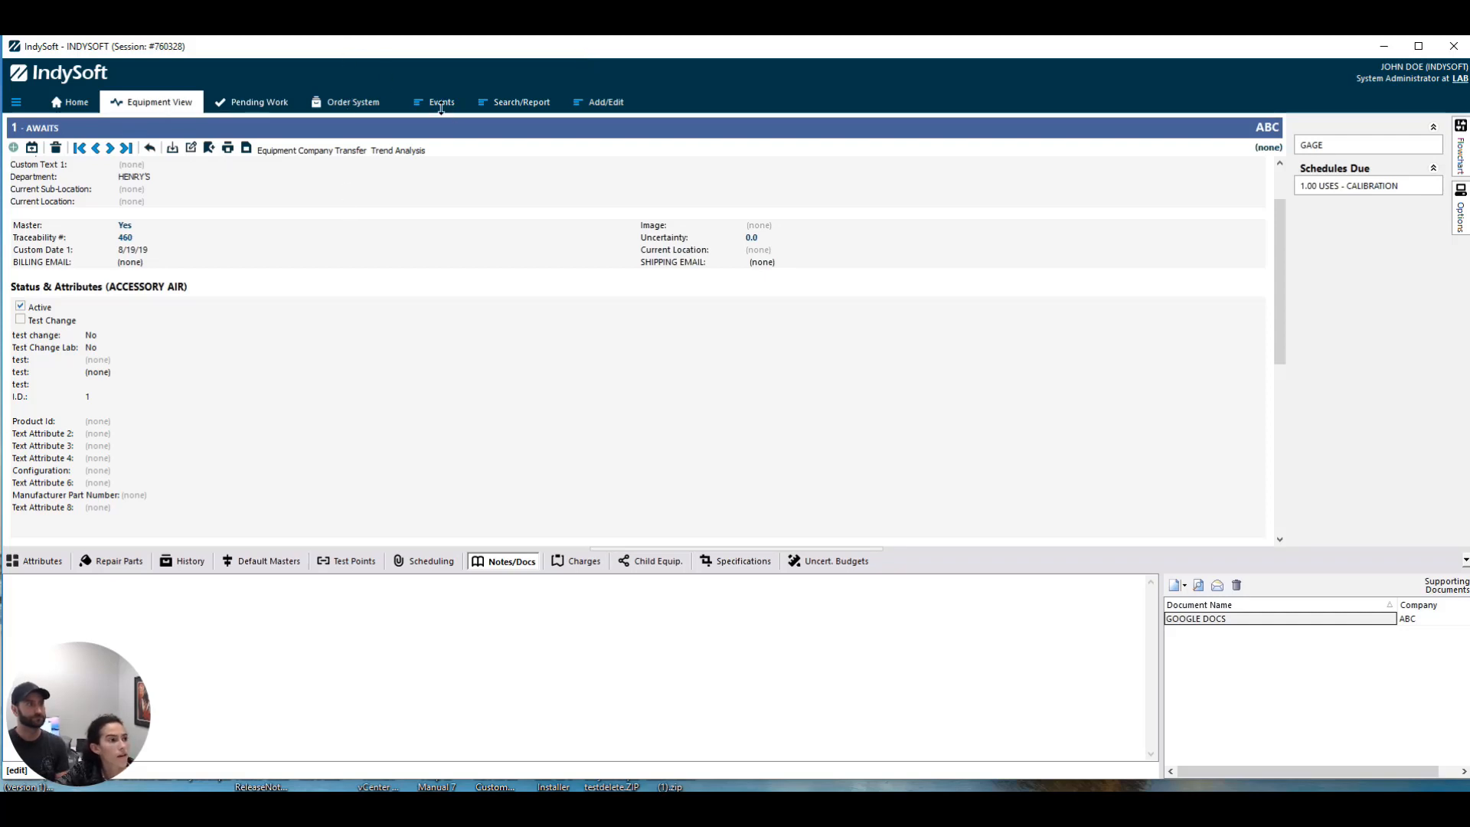
# - Start a Calibration event for equipment 1, acknowledging the duplicate event warning
pyautogui.click(440, 101)
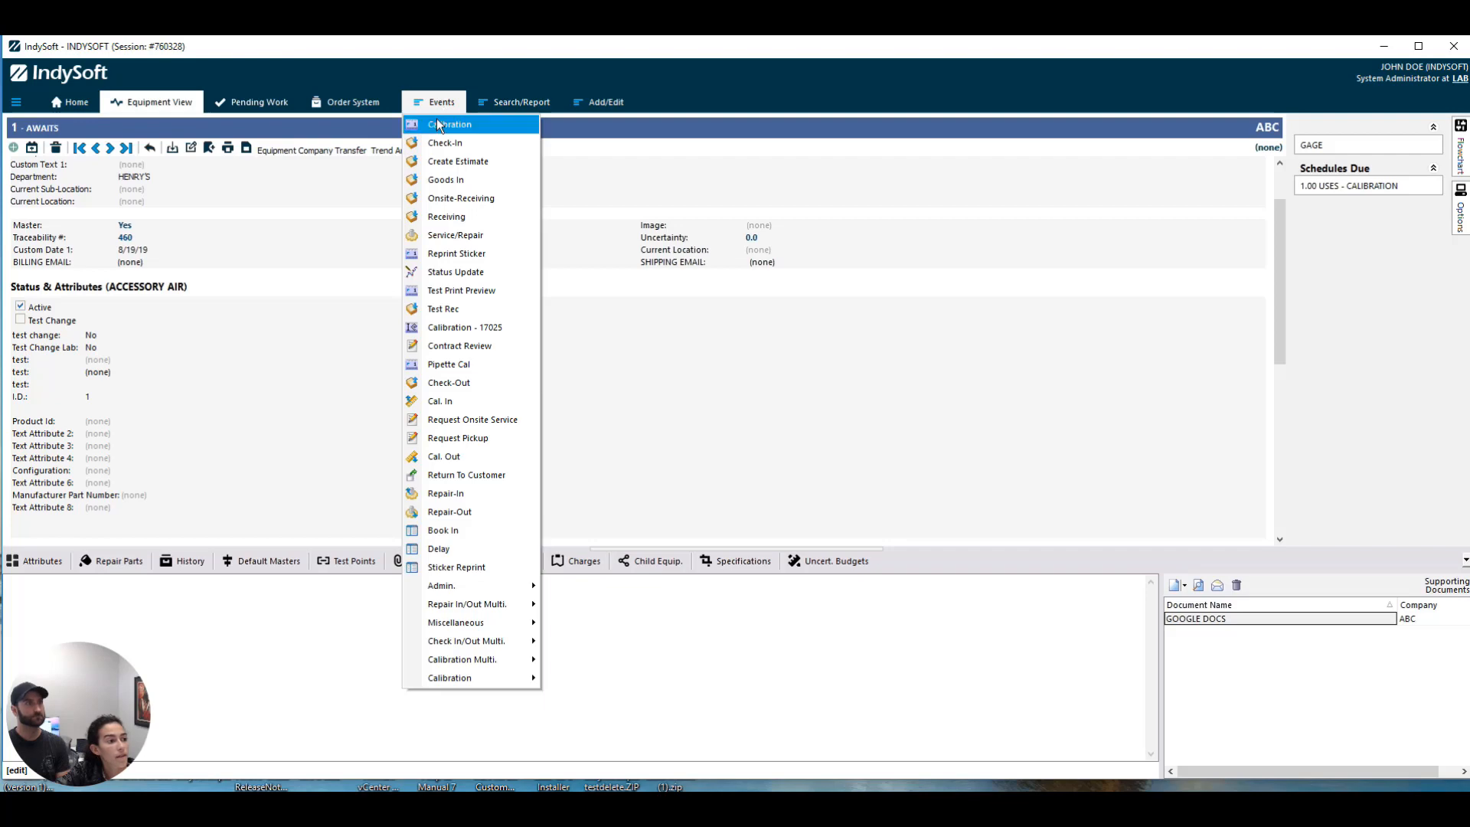
pyautogui.moveTo(493, 364)
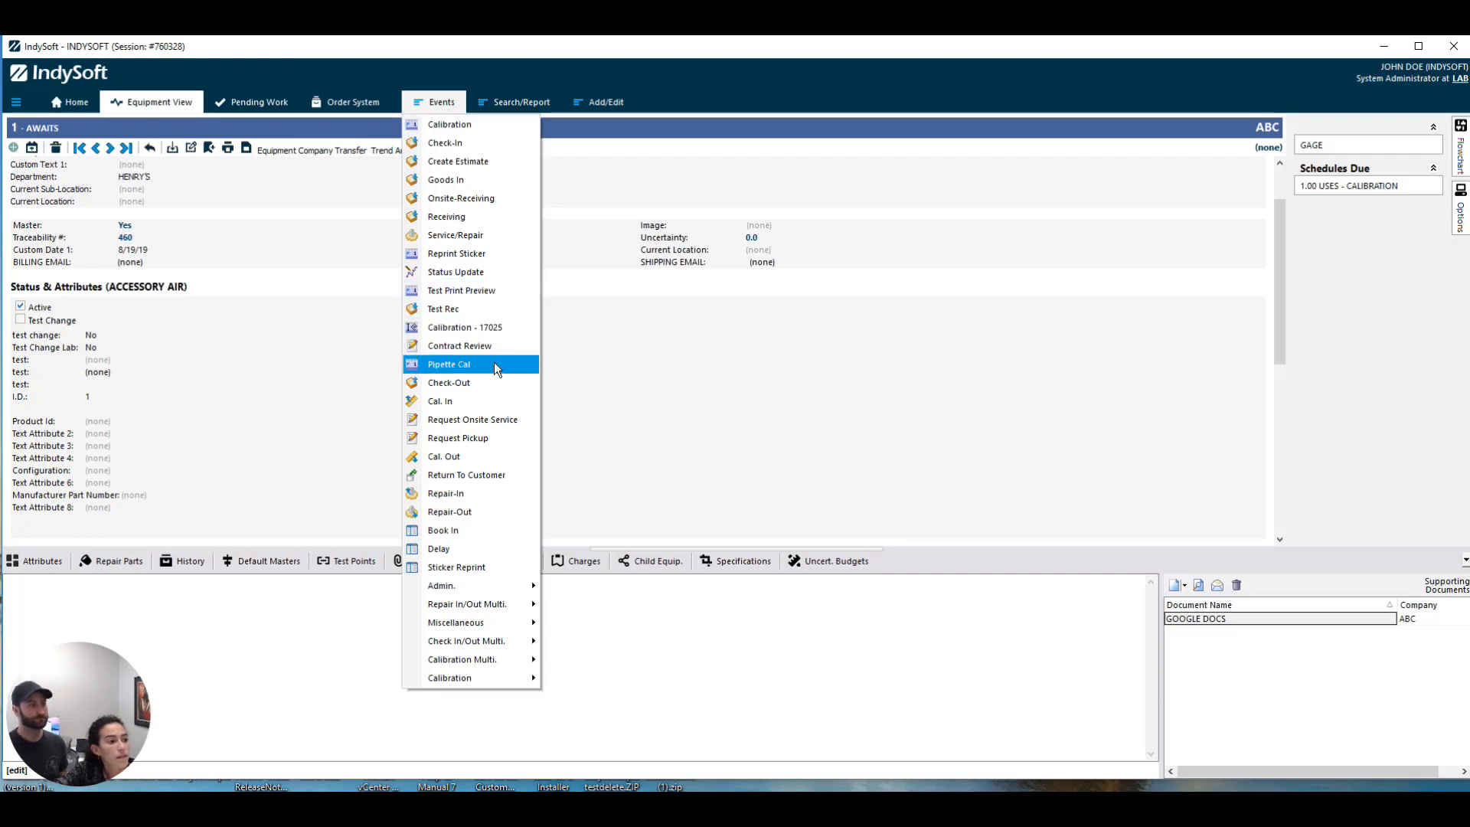
pyautogui.moveTo(459, 142)
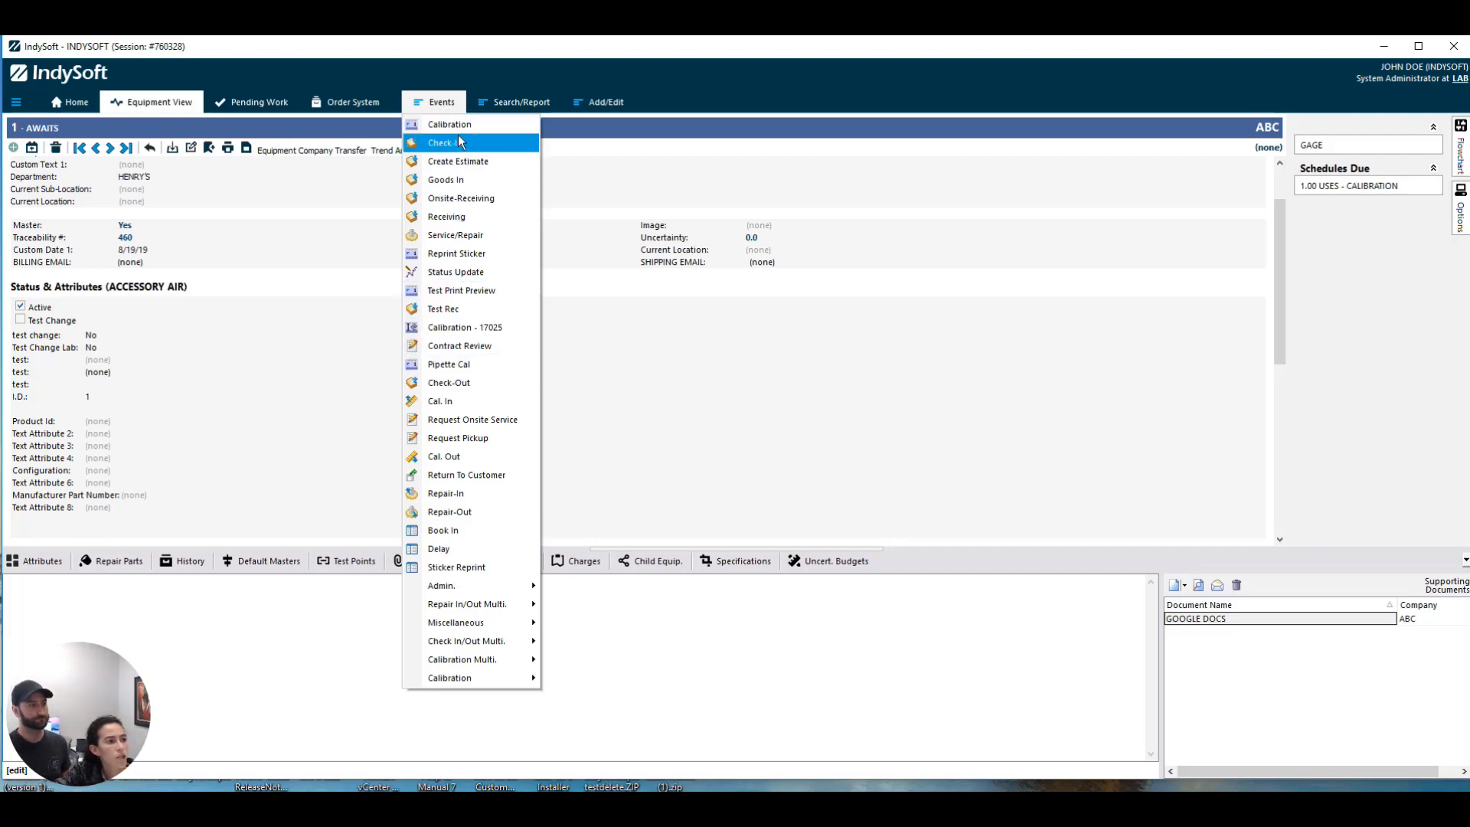
pyautogui.click(449, 124)
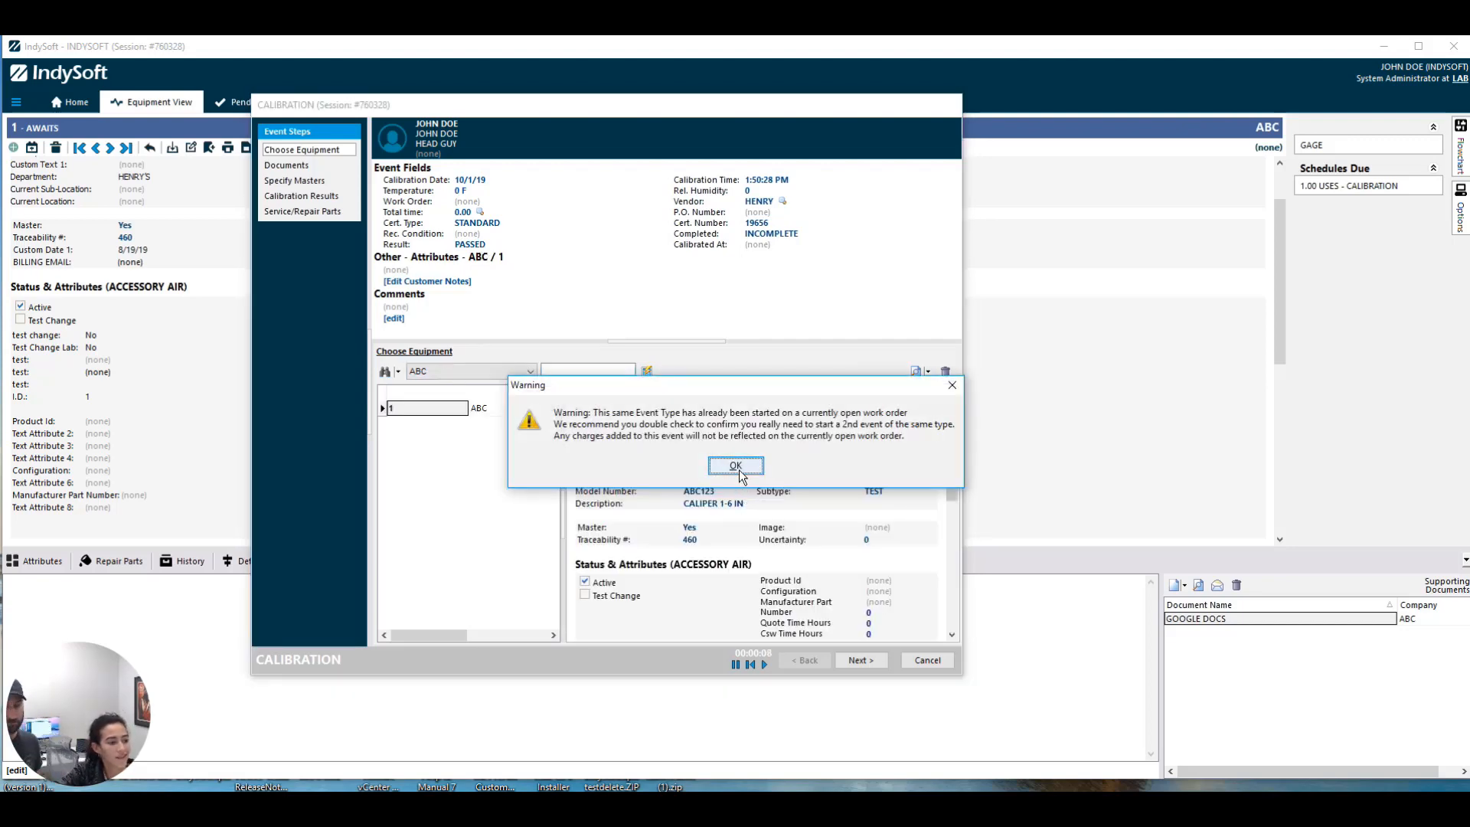
pyautogui.click(735, 466)
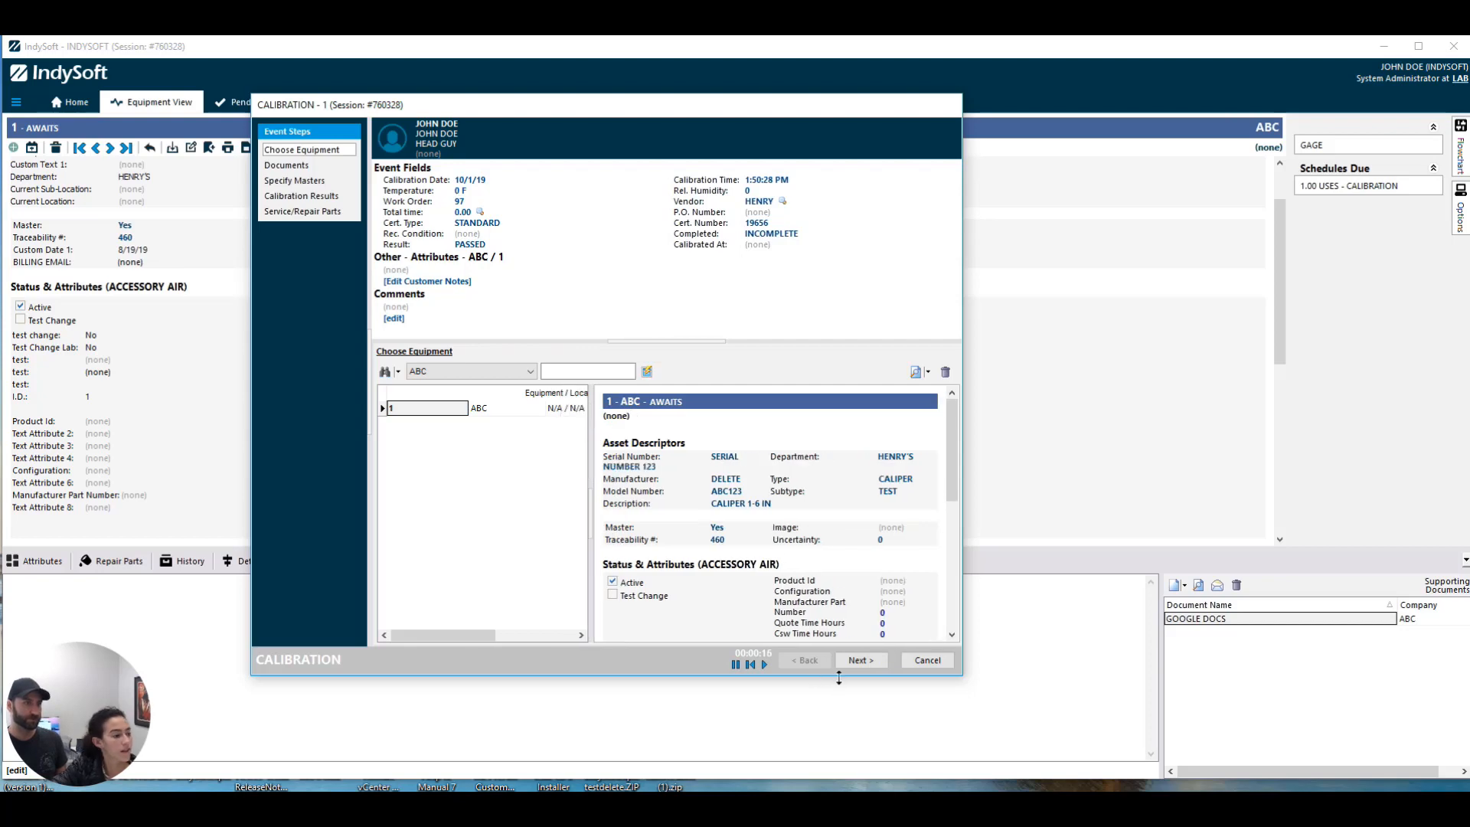
# - Advance to the Documents step and switch from GOOGLE DOCS equipment docs to the empty Event Docs list
pyautogui.click(861, 660)
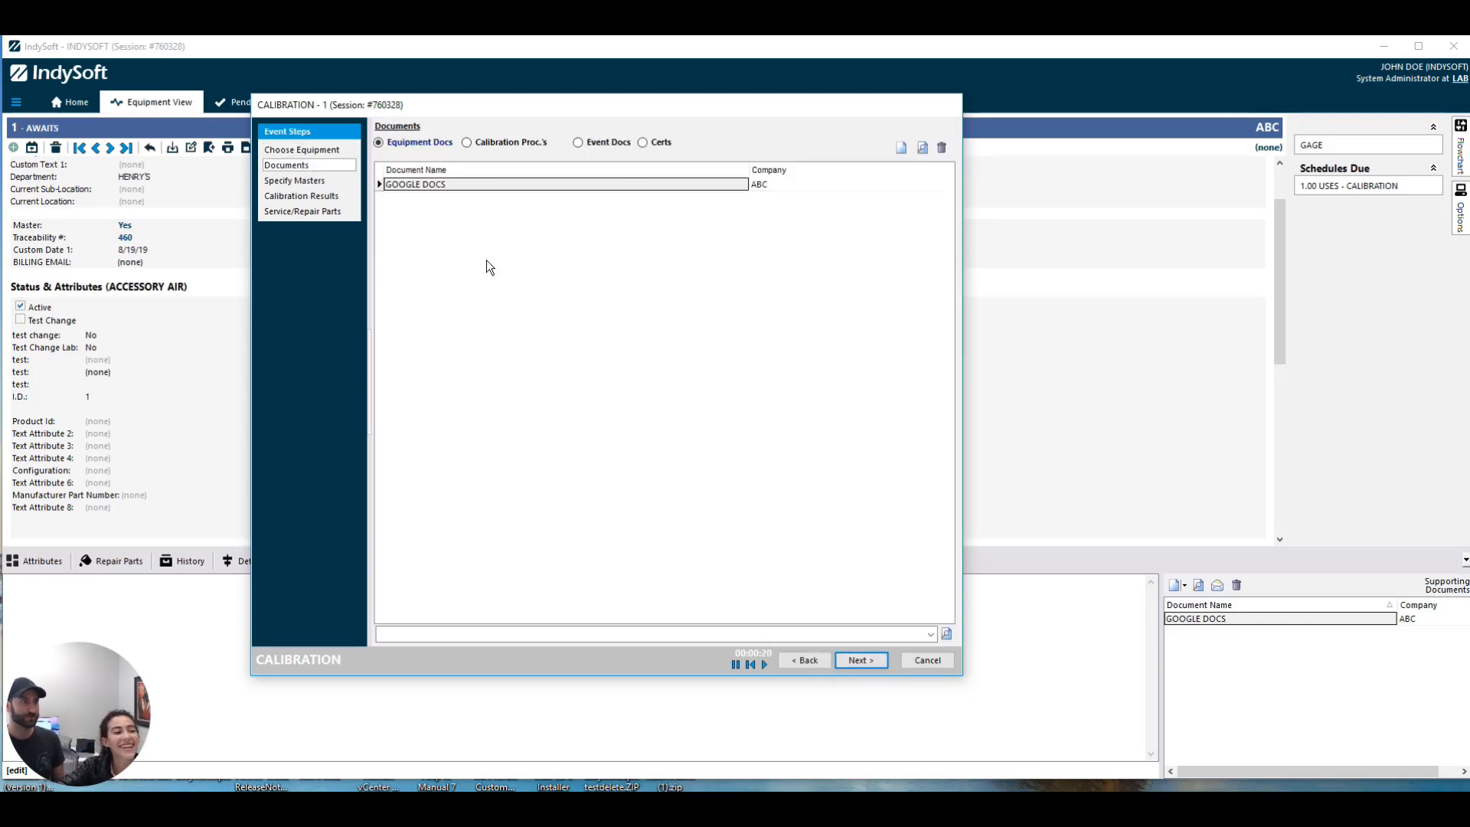
pyautogui.moveTo(296, 181)
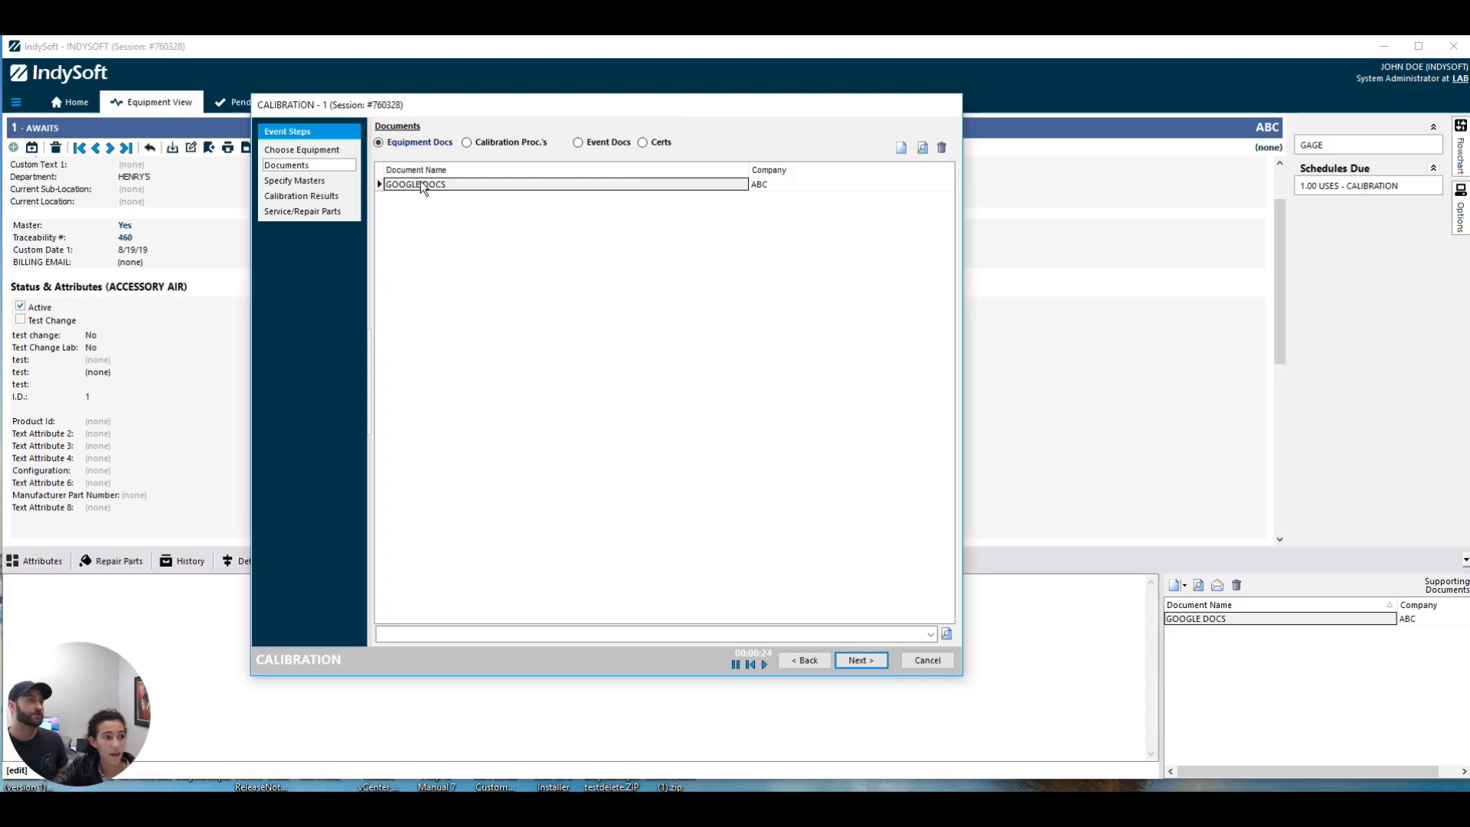
pyautogui.click(422, 183)
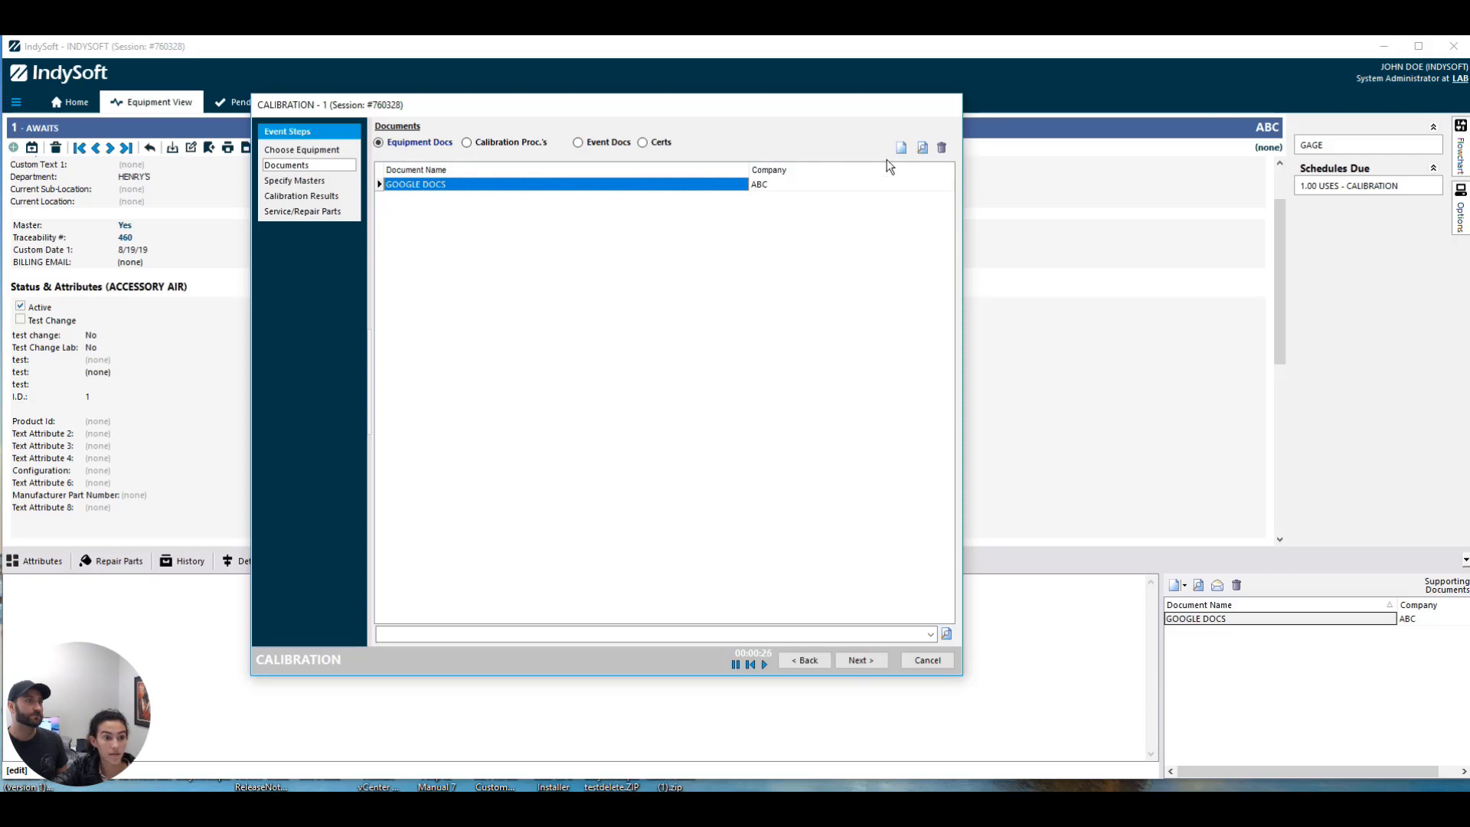
pyautogui.click(576, 141)
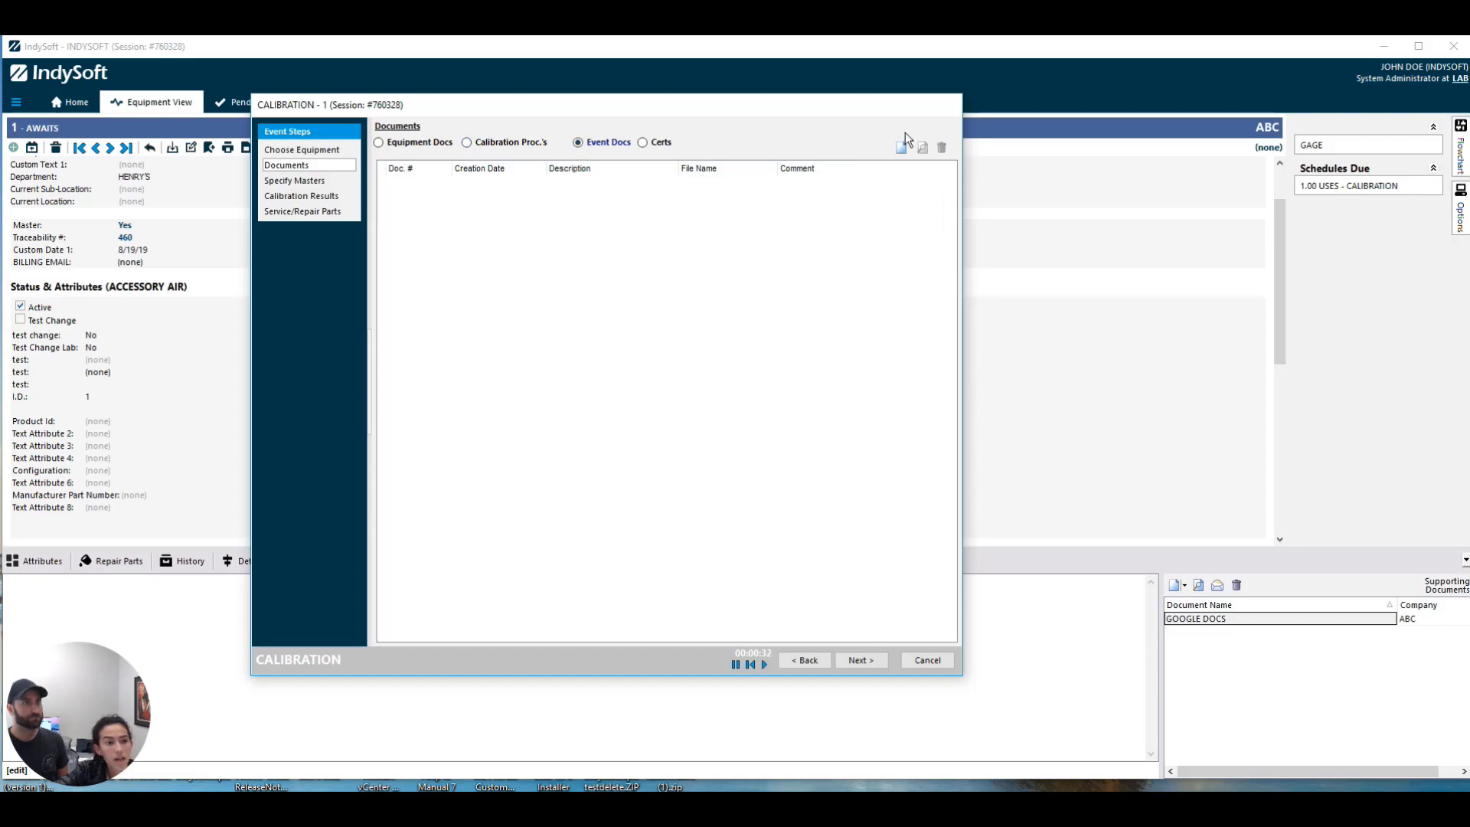
# - Add event document TEST 123, described GOOGLE DOCS TEST, as a Web Link to the Google doc
pyautogui.click(901, 147)
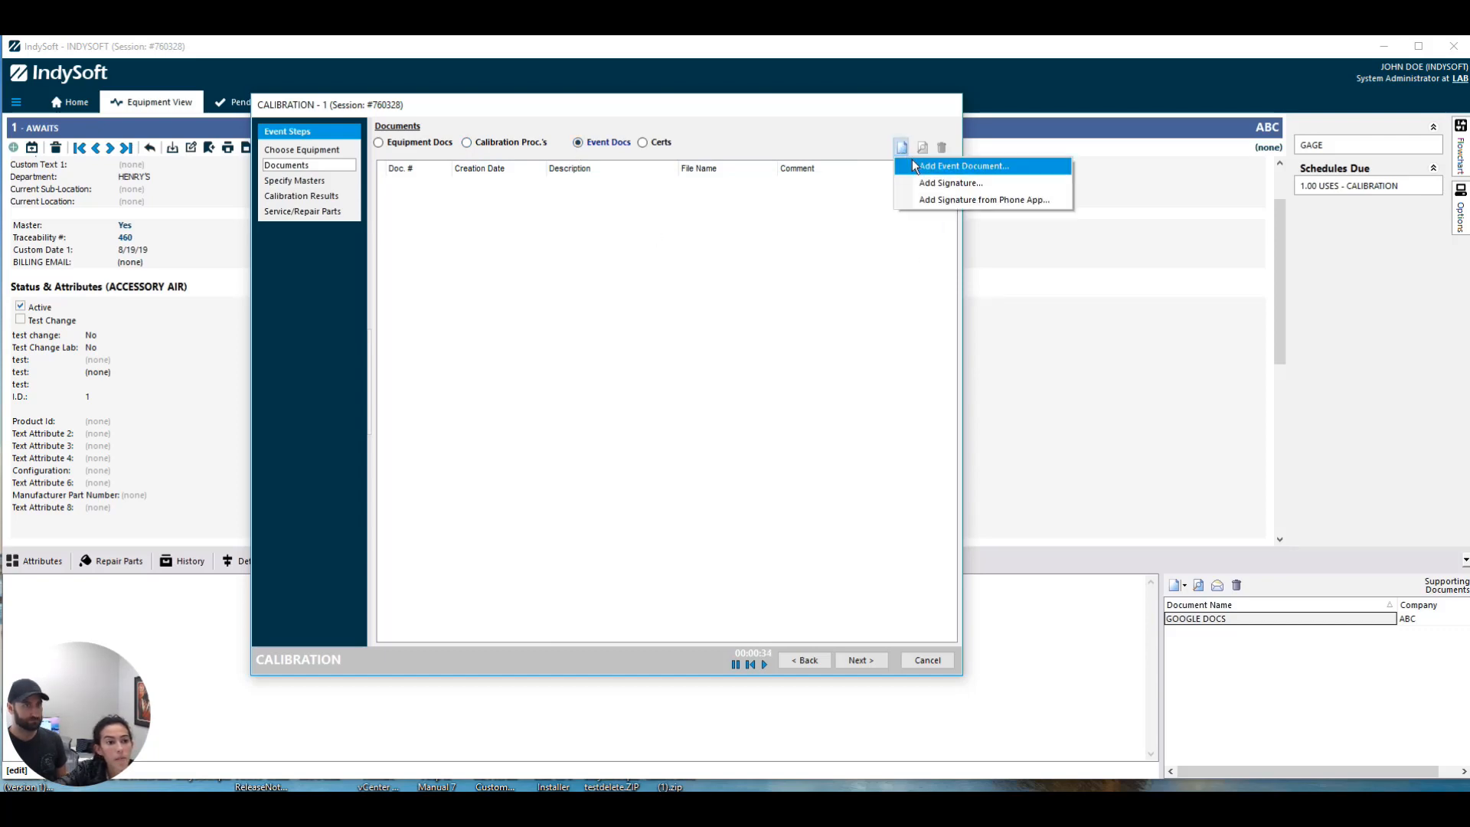
pyautogui.click(966, 165)
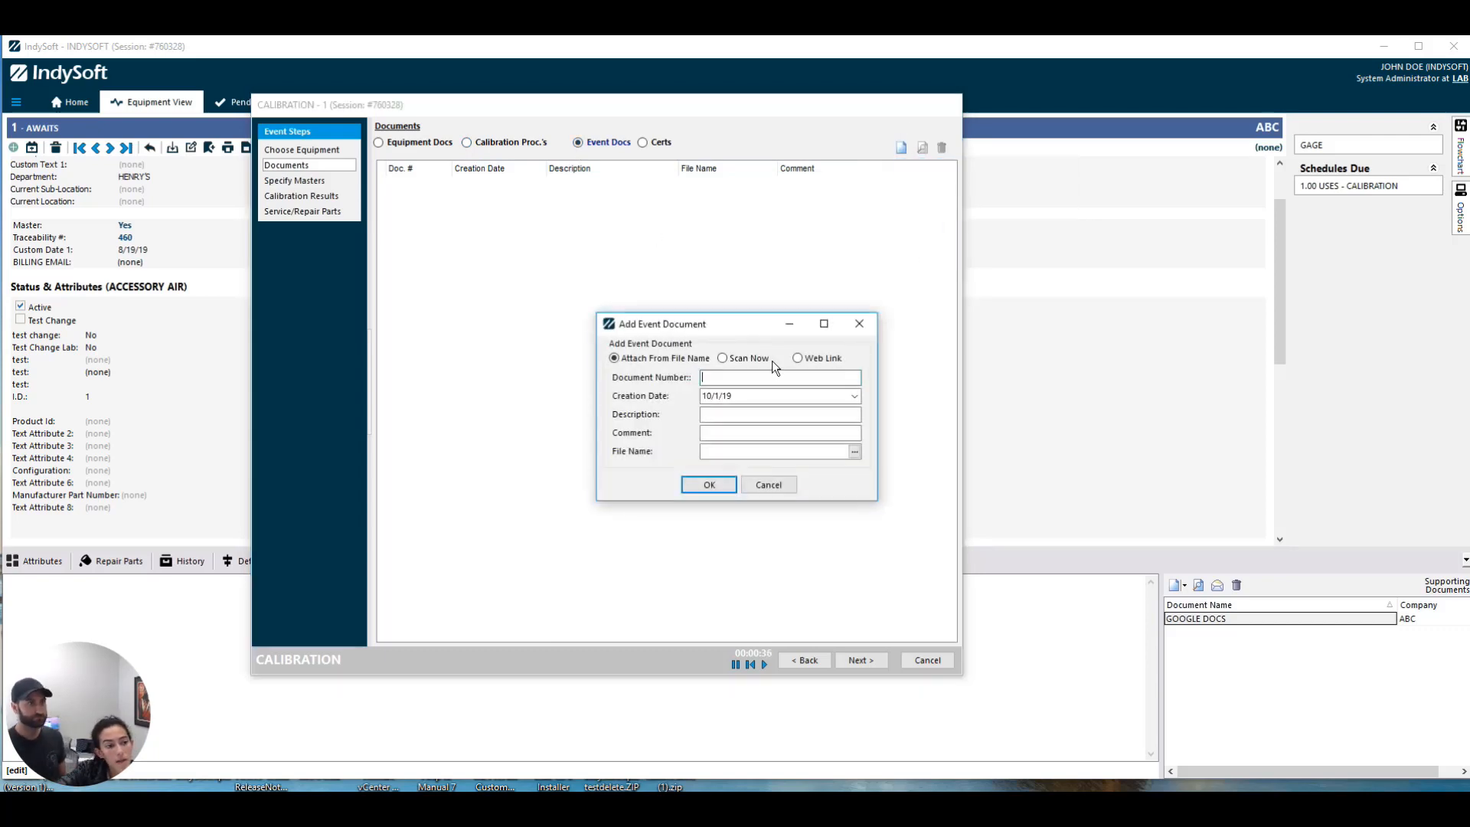
pyautogui.click(796, 358)
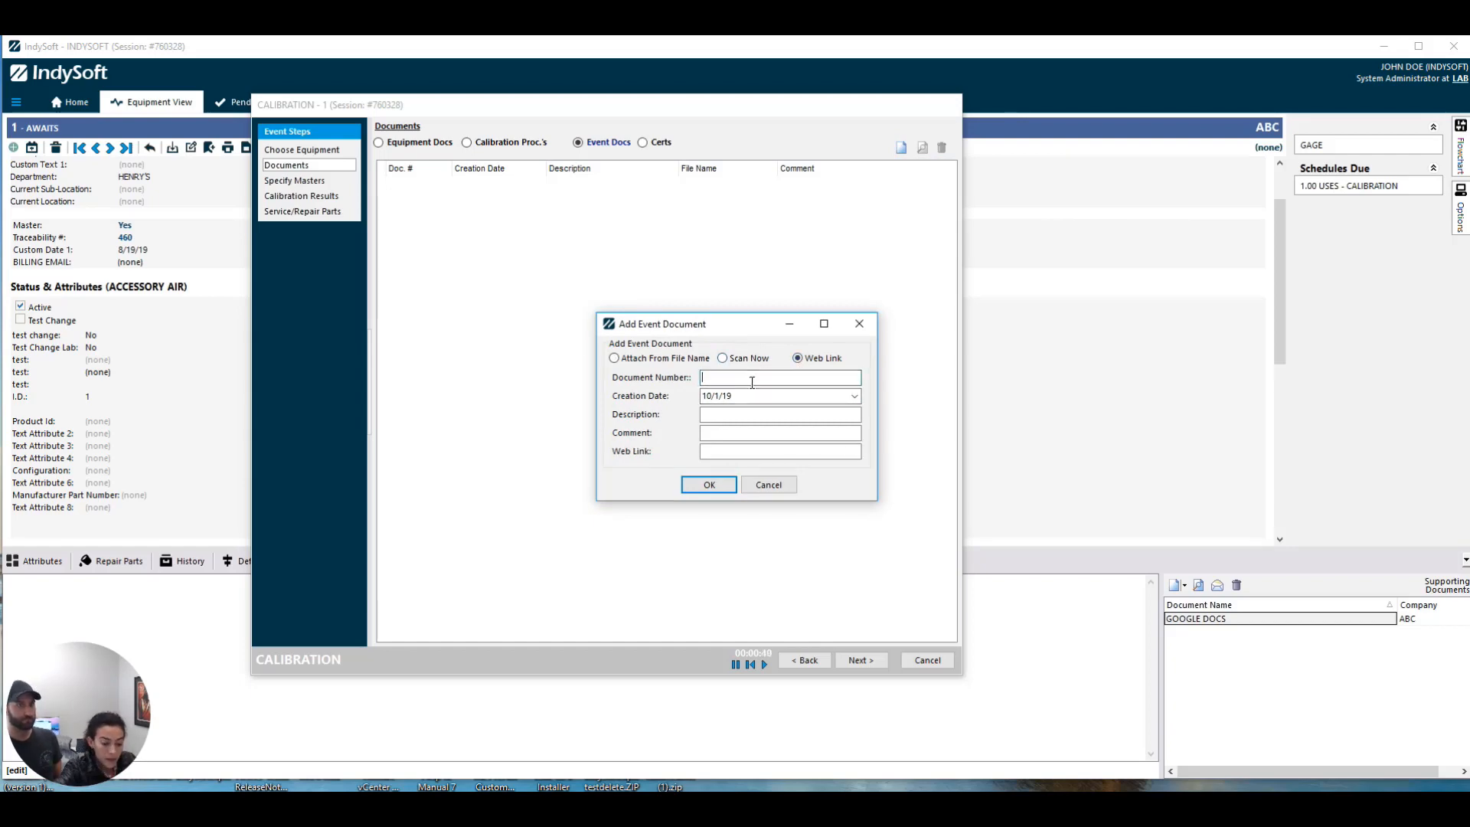
pyautogui.write('TEST 123')
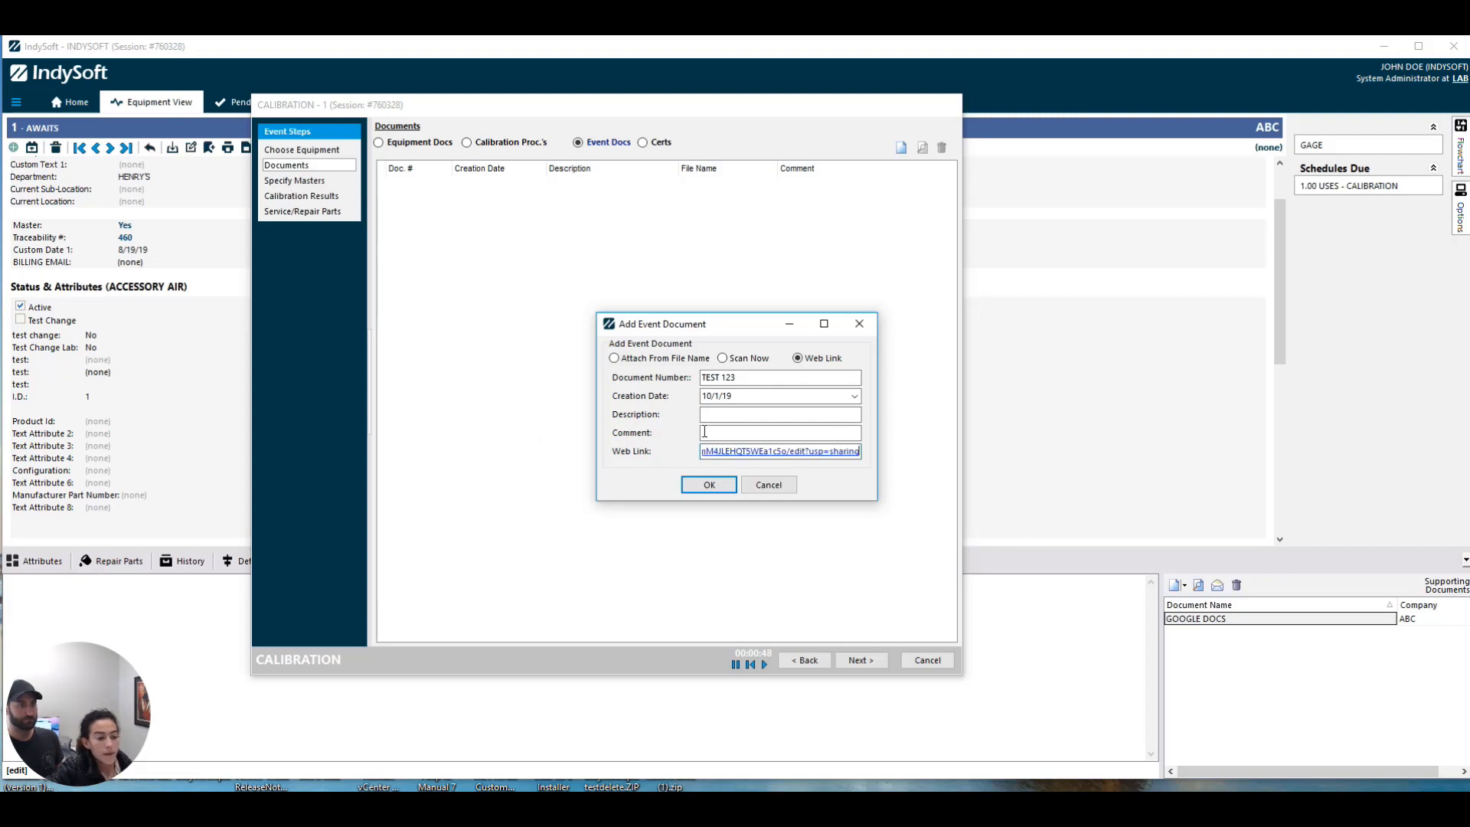
pyautogui.write('GOOGLE DOCS')
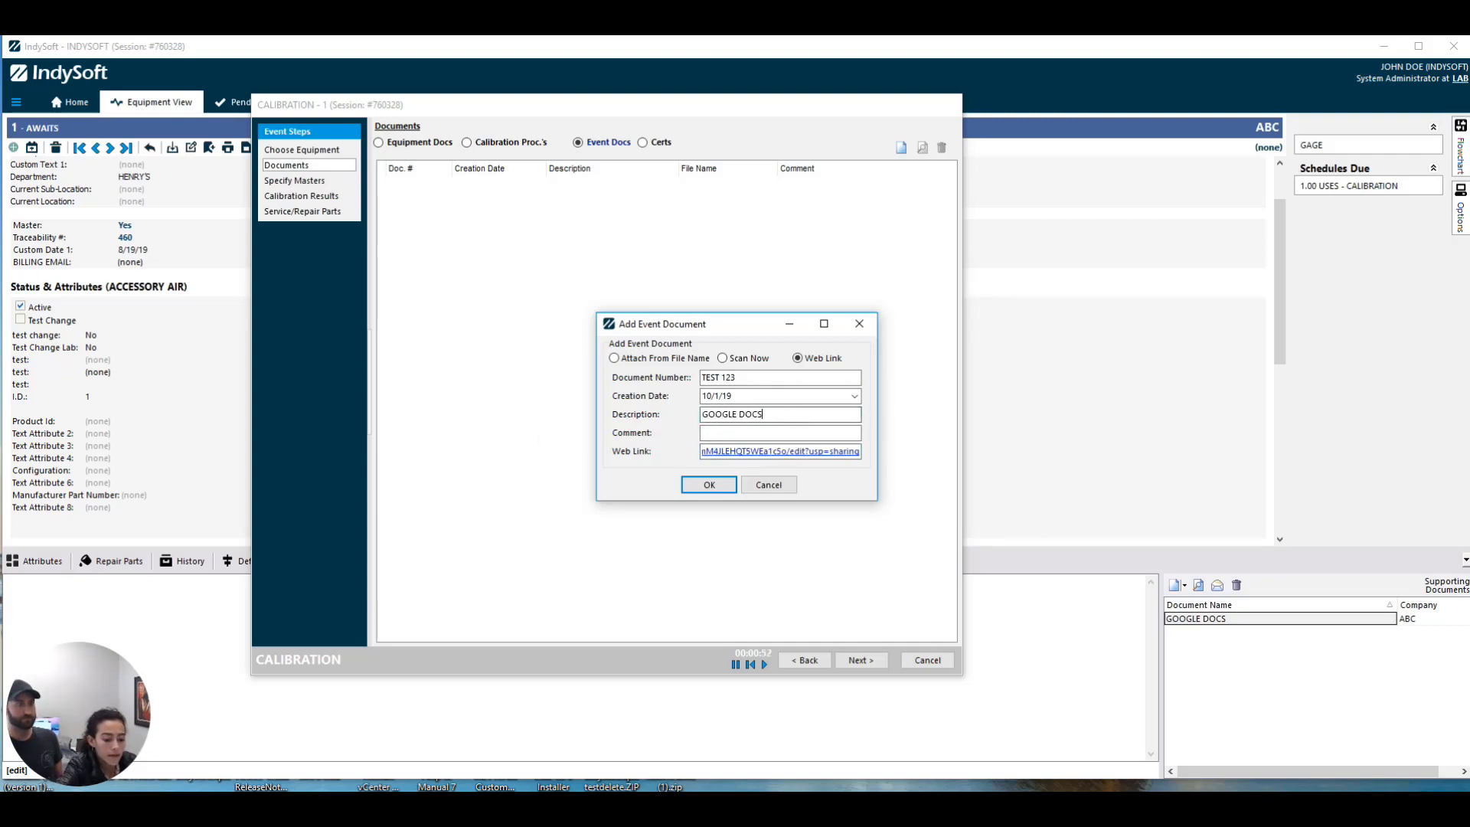
pyautogui.write('TEST')
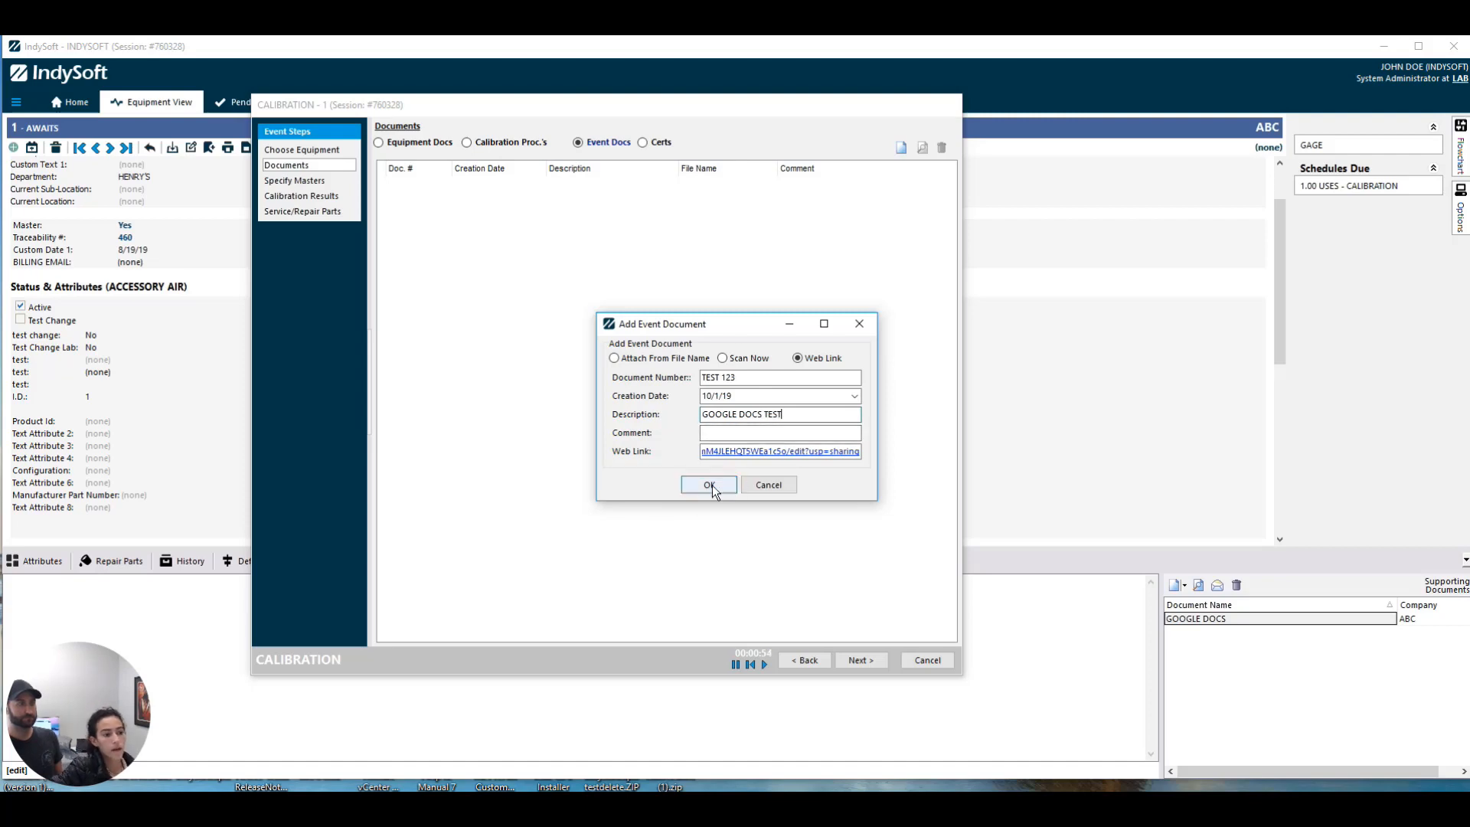
pyautogui.click(709, 484)
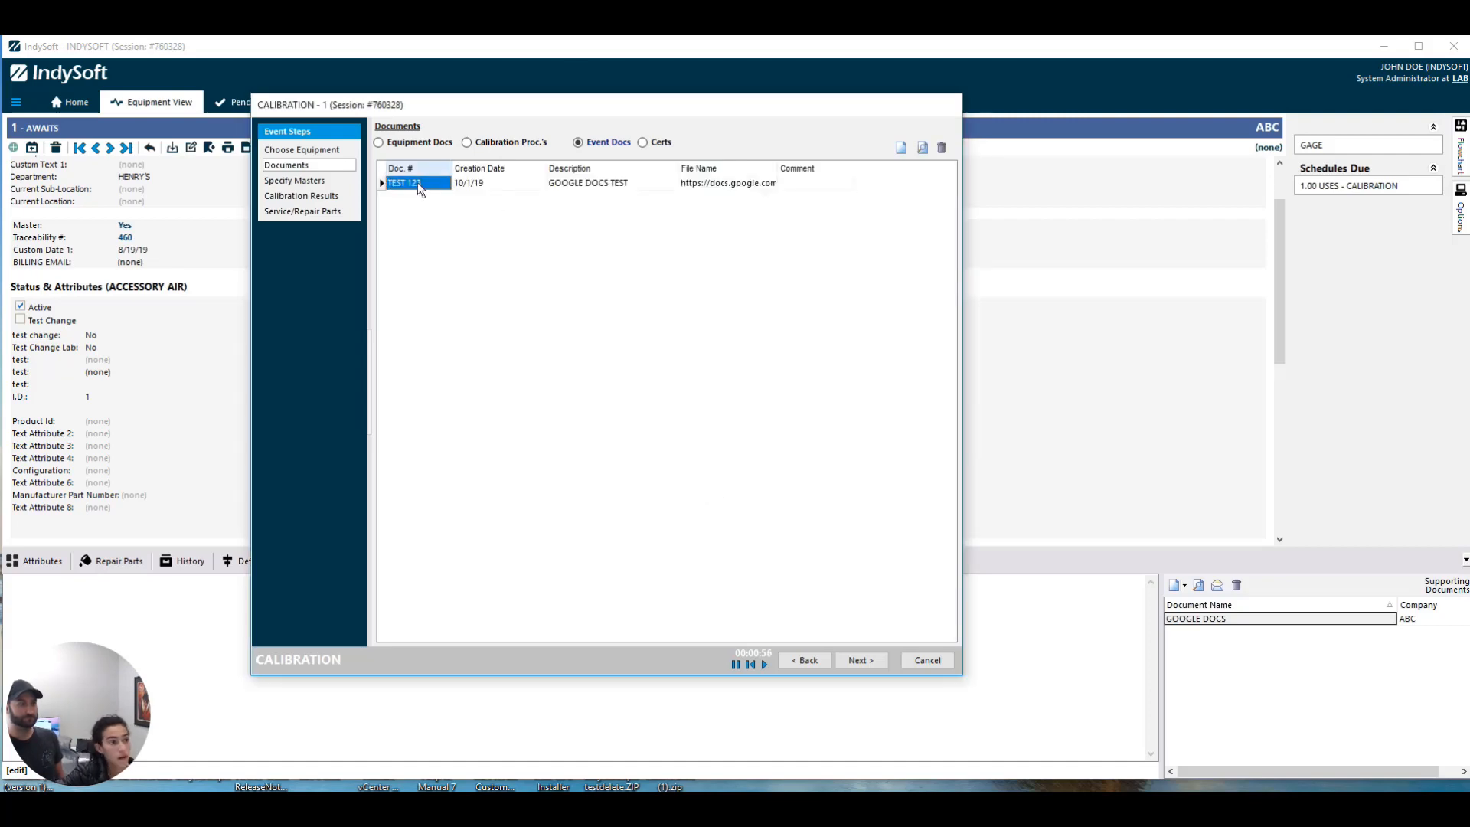
# - Finish the event marked COMPLETE and decline printing the certificate
pyautogui.click(860, 660)
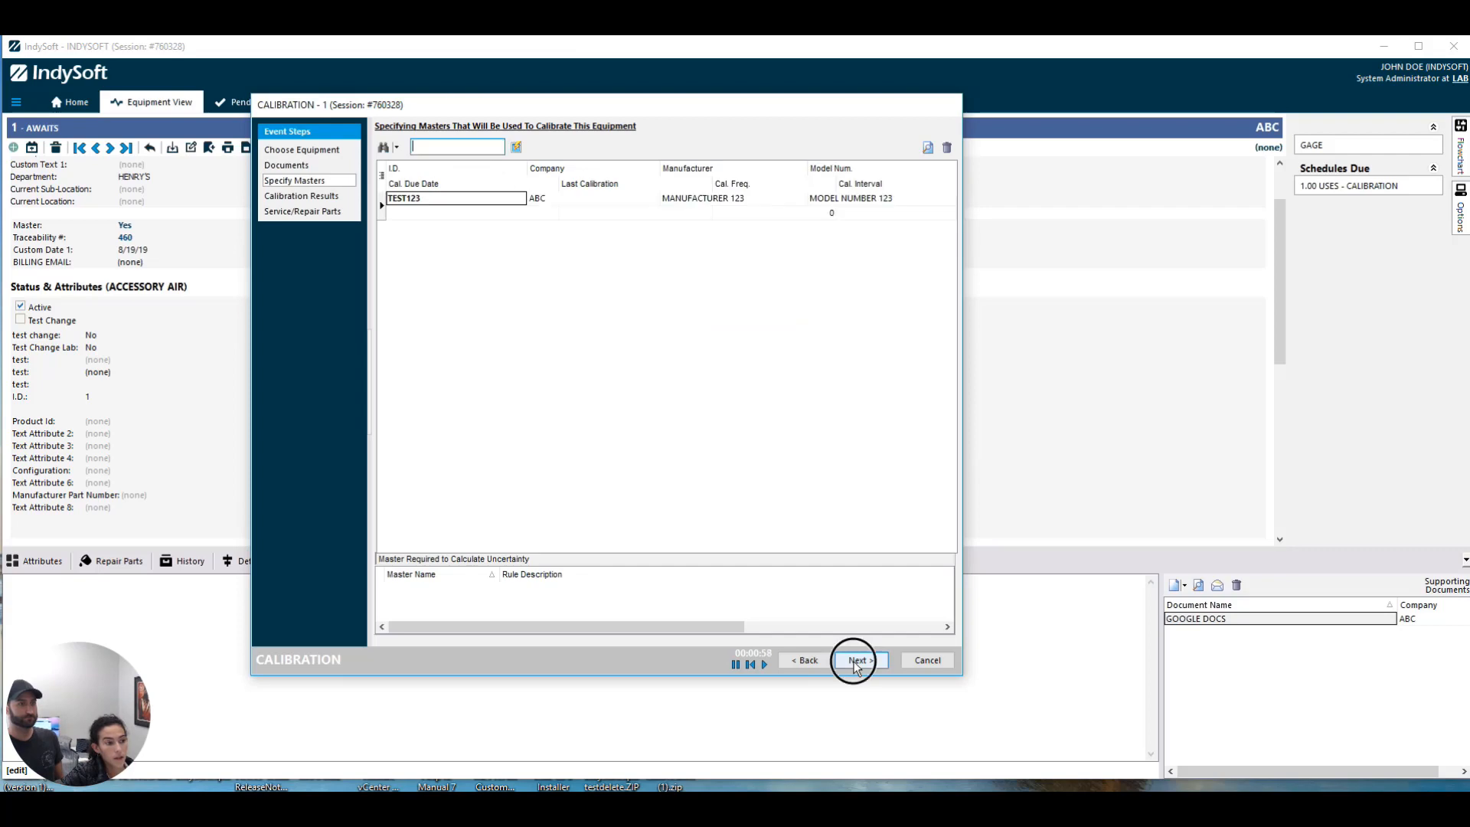
pyautogui.click(861, 660)
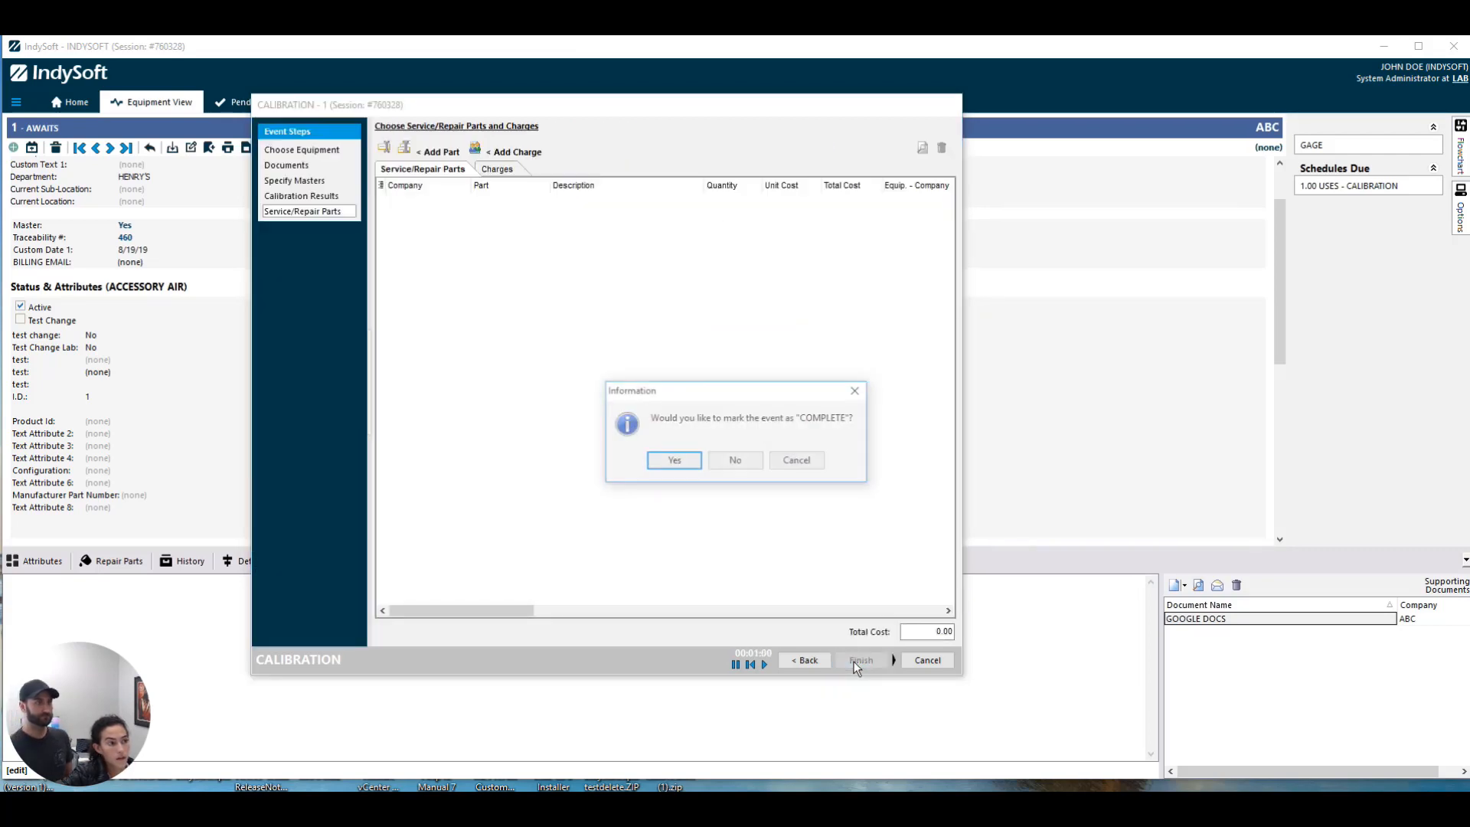
pyautogui.click(673, 459)
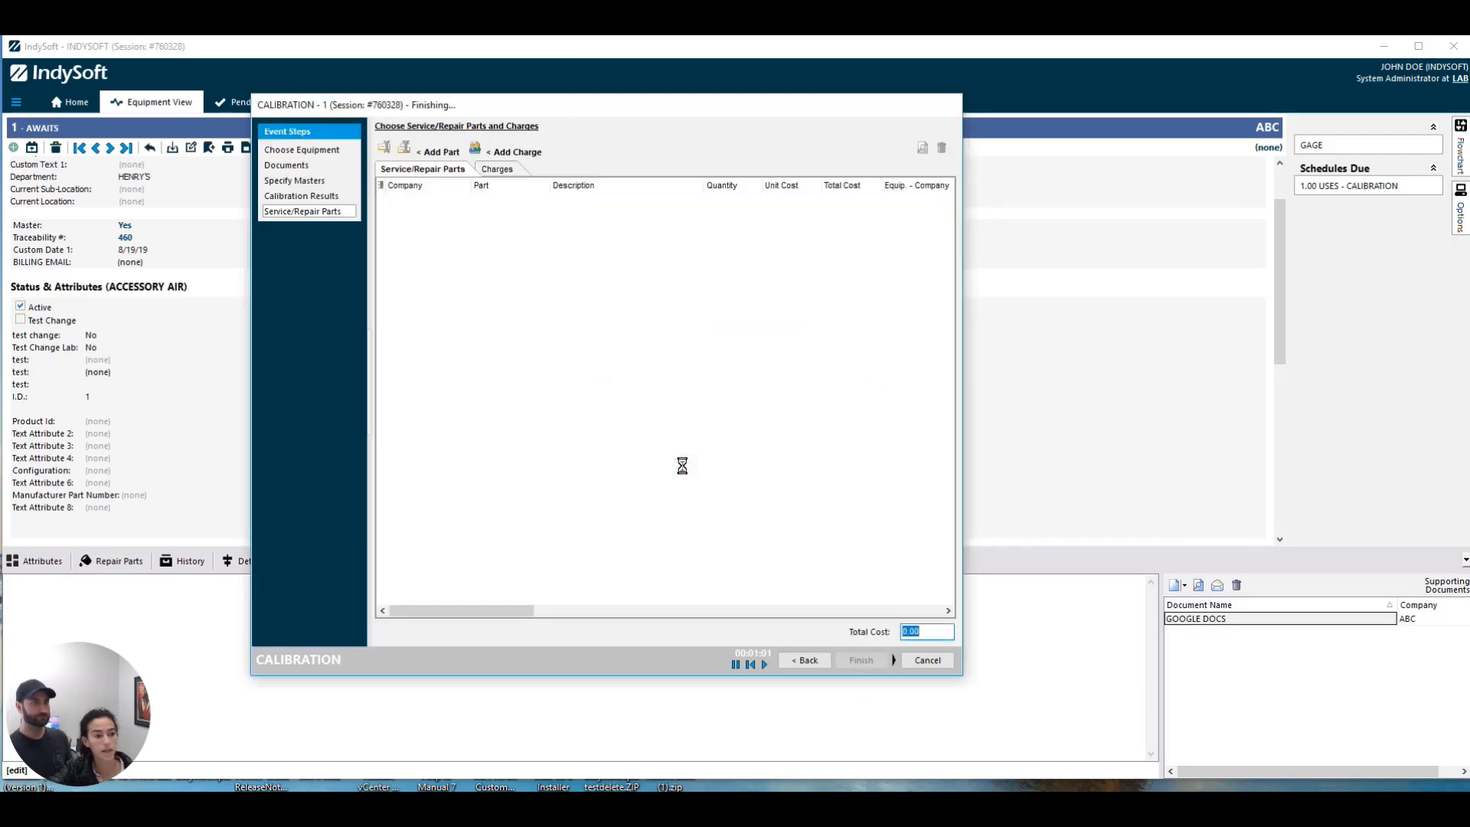
pyautogui.click(861, 660)
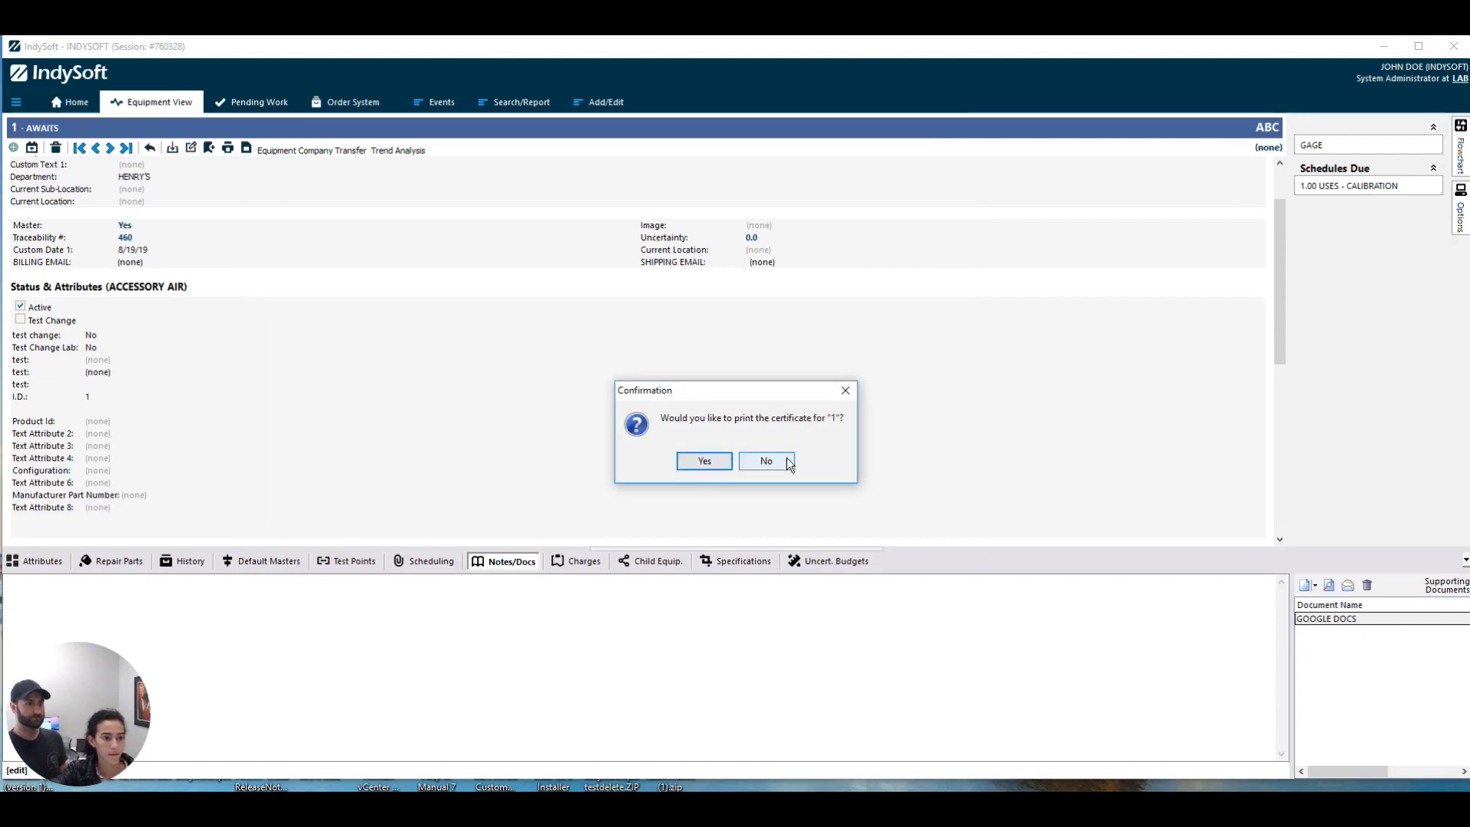
pyautogui.click(766, 461)
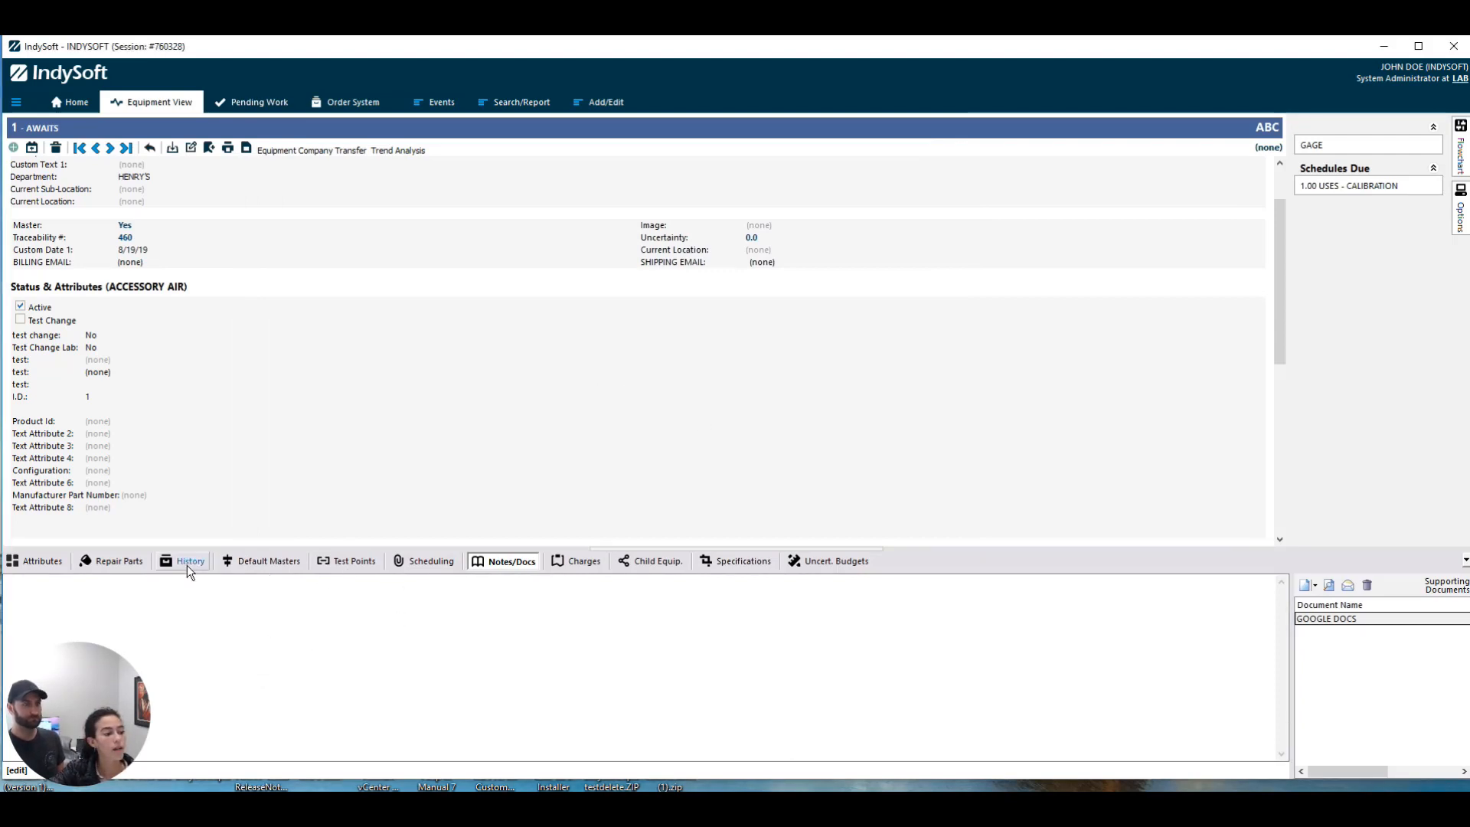
# - From the History tab, open TEST 123 to view the Google document, then close it
pyautogui.click(190, 560)
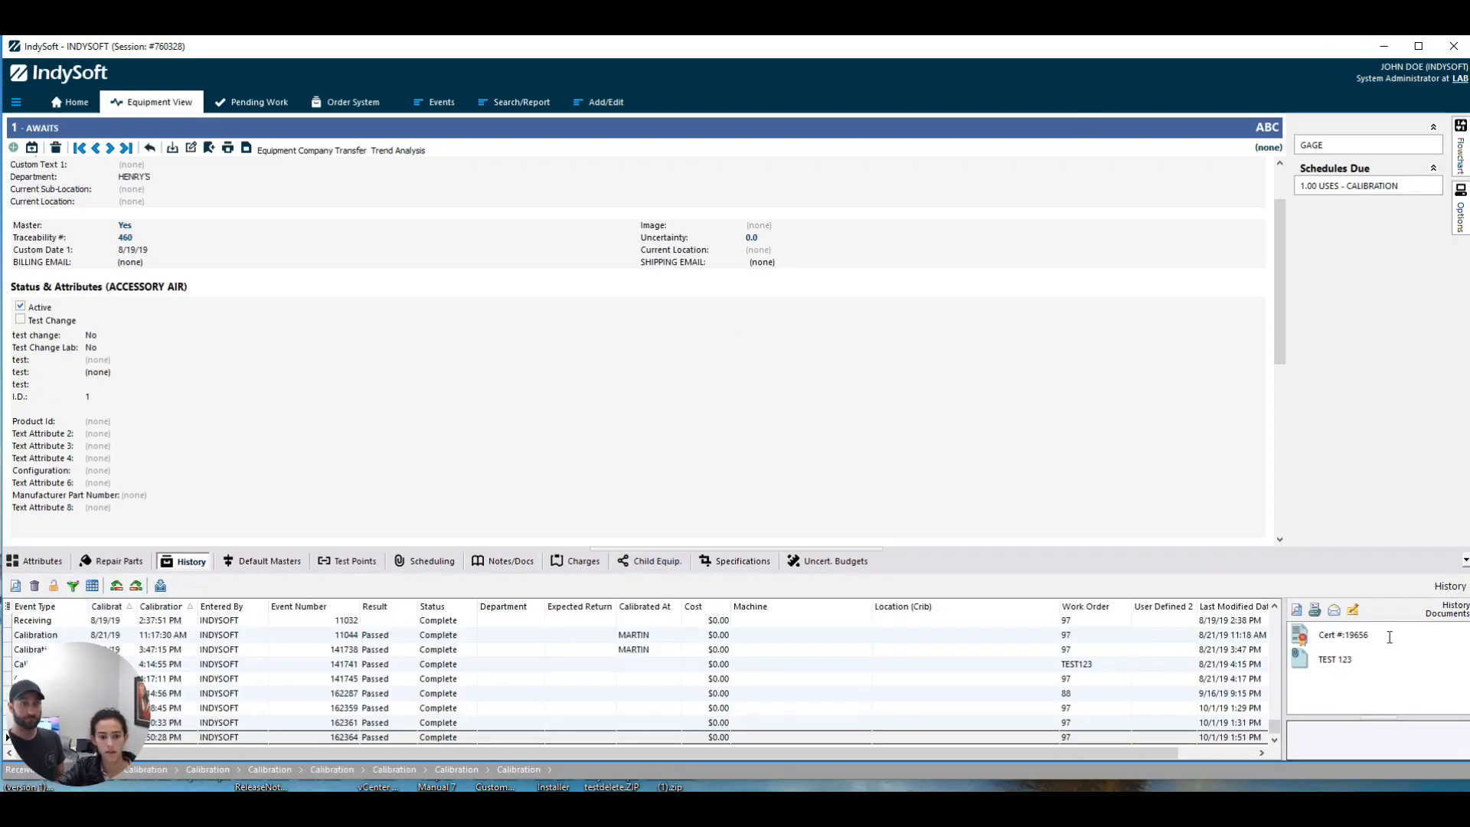
pyautogui.click(1336, 658)
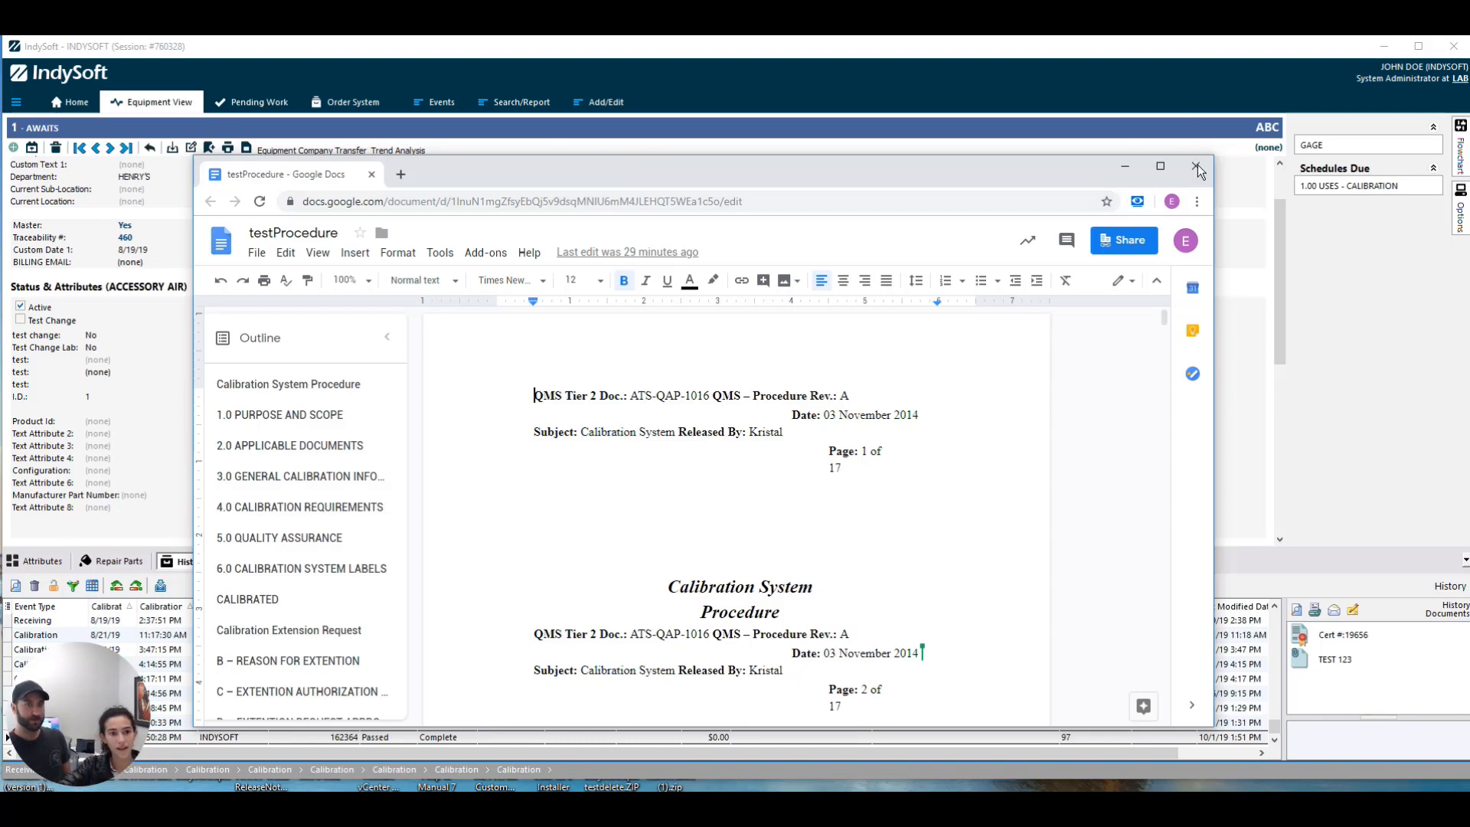
pyautogui.click(1198, 165)
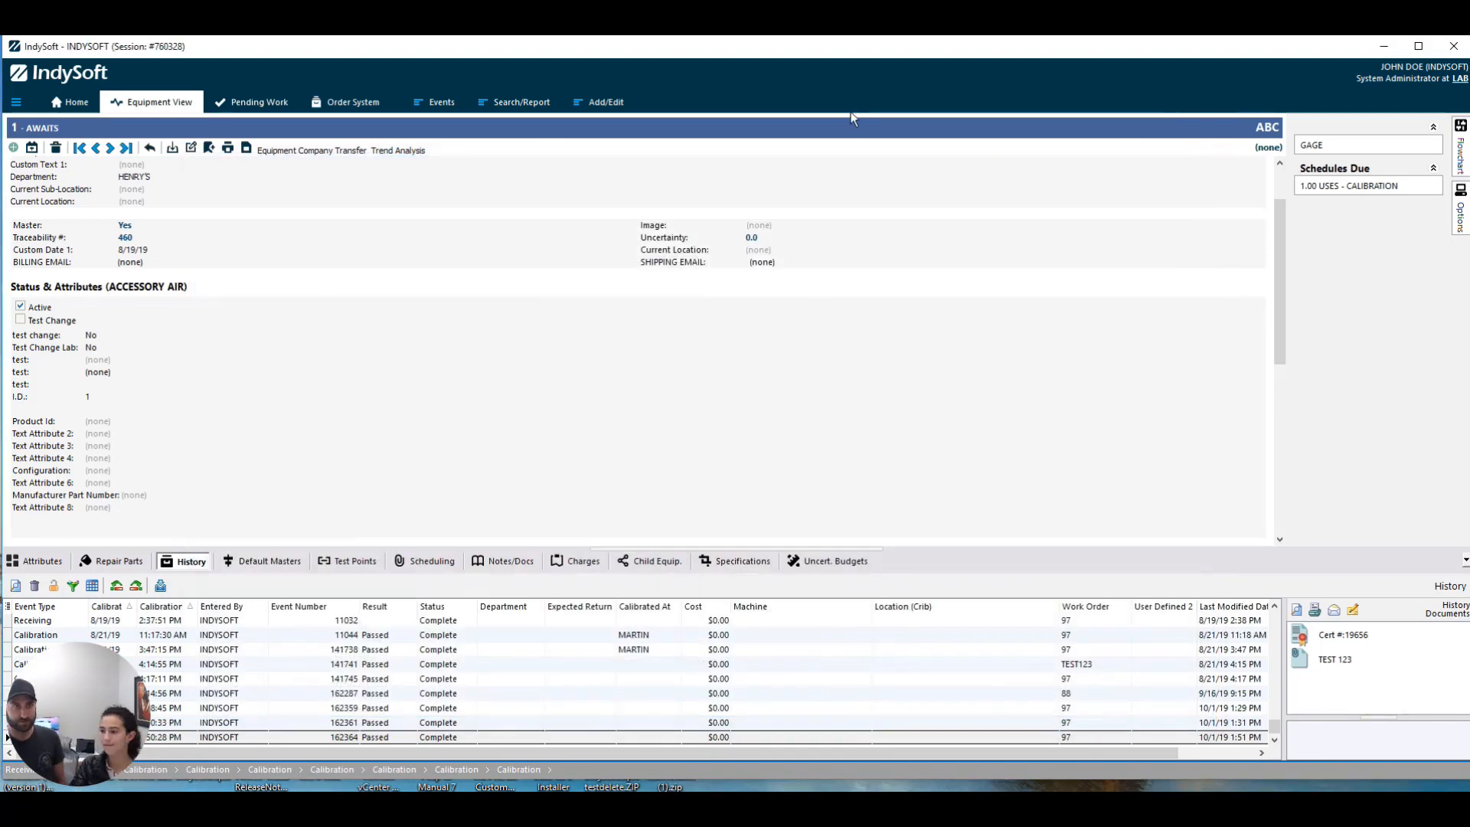